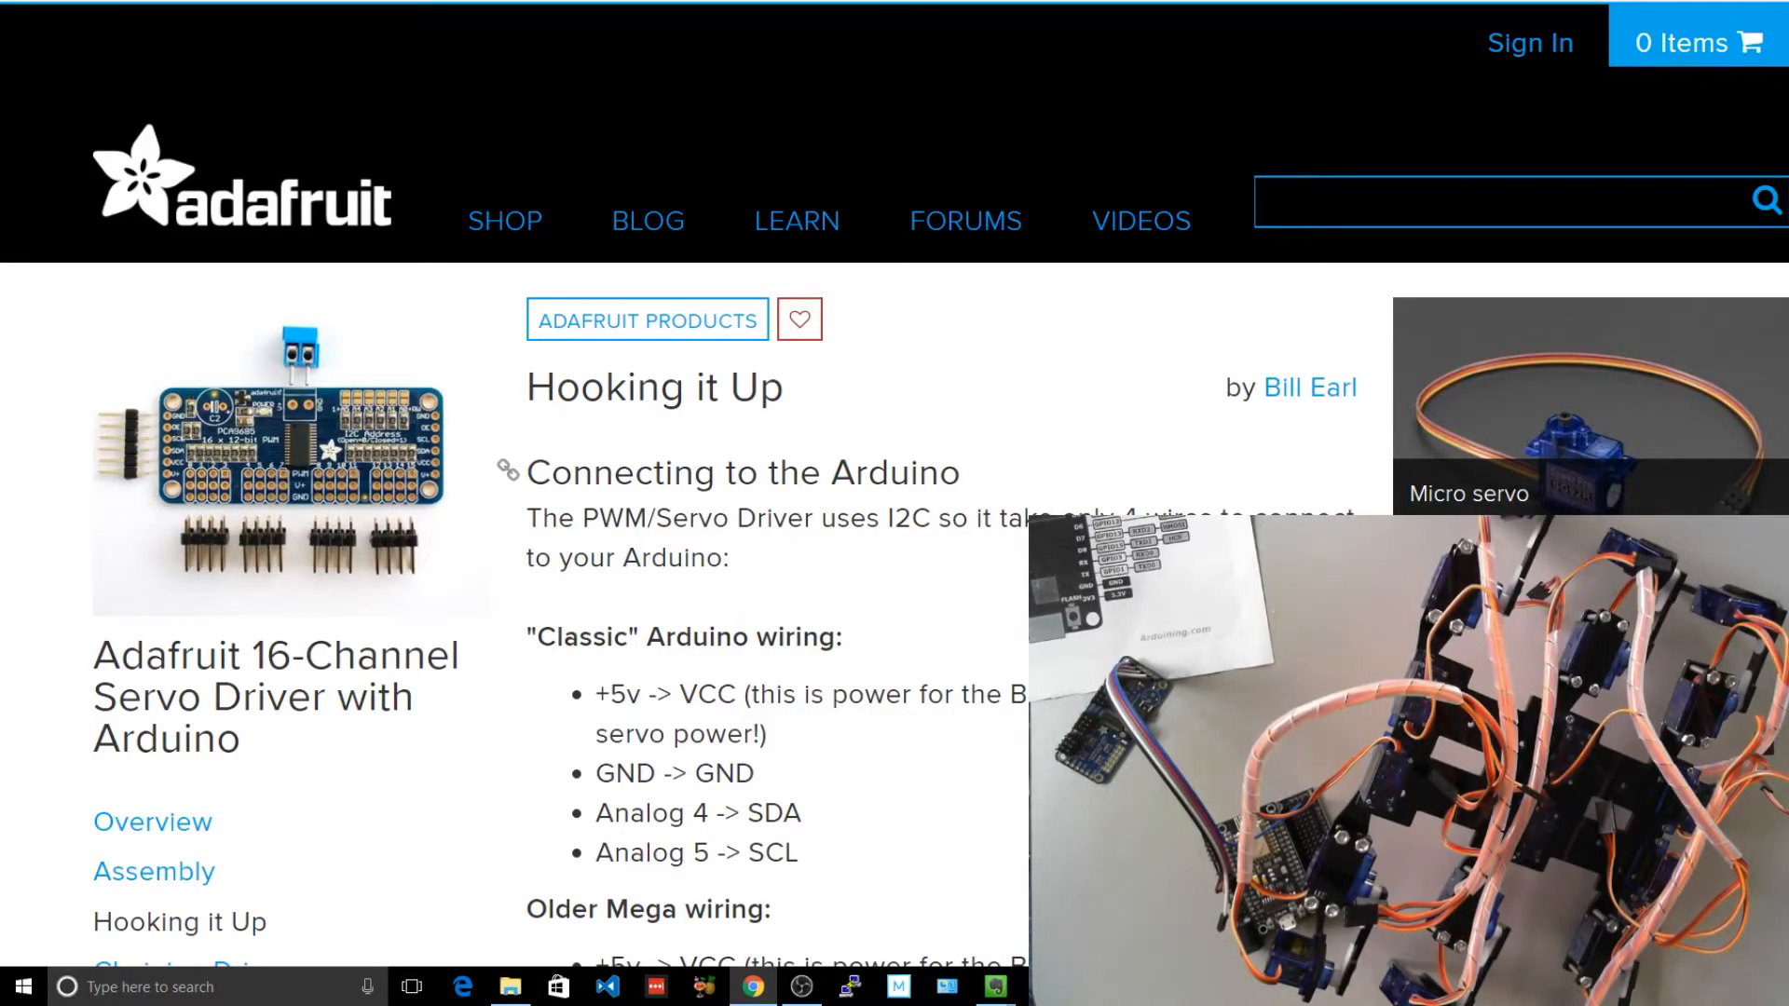
Scroll down through the Read the Docs driver documentation page.
scroll(down, 3)
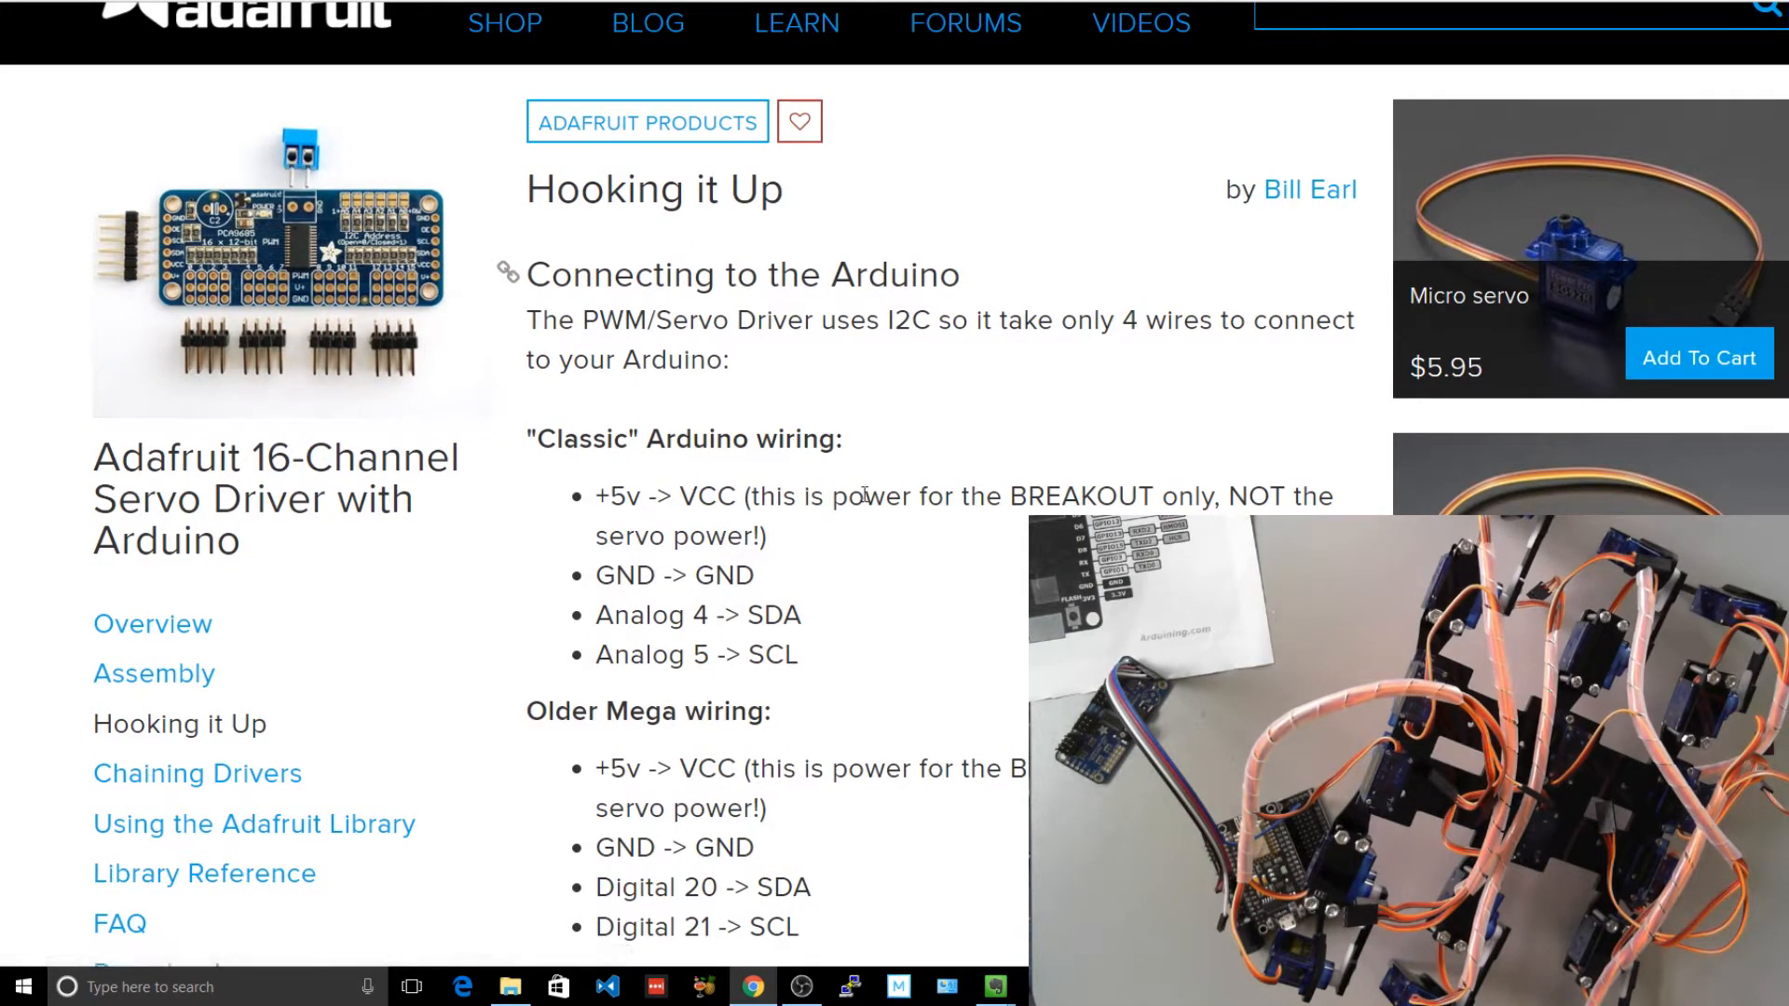
scroll(down, 3)
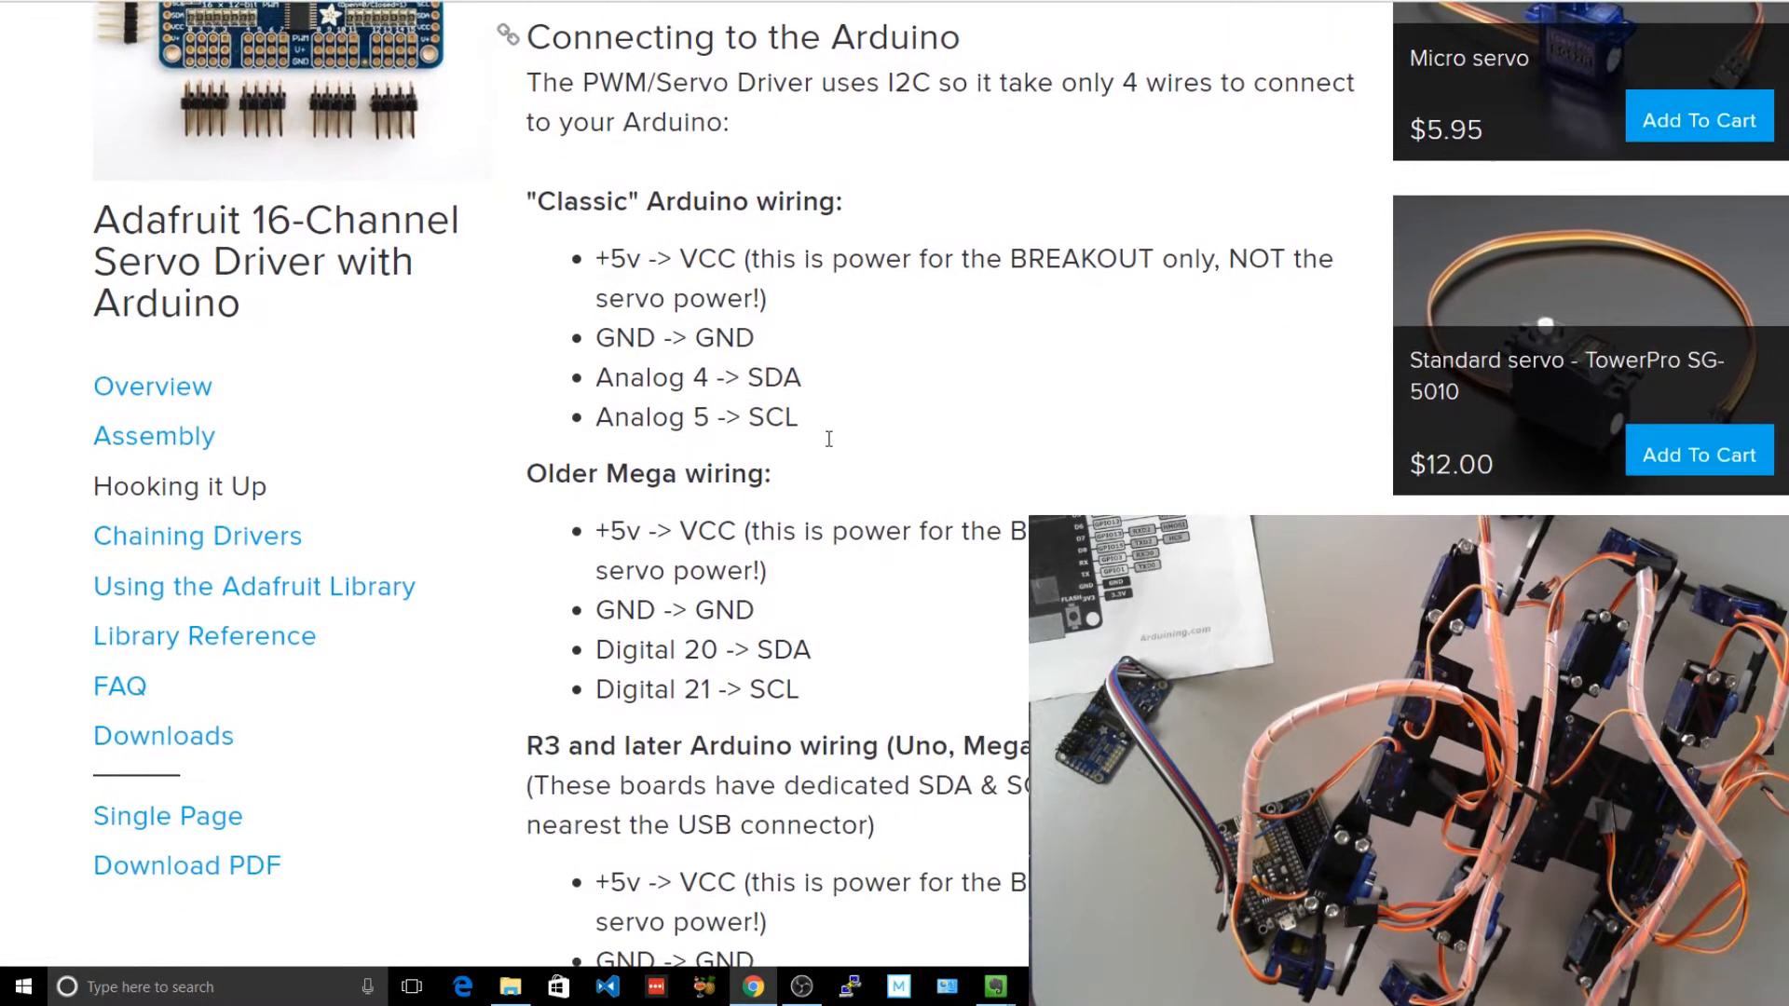
scroll(down, 3)
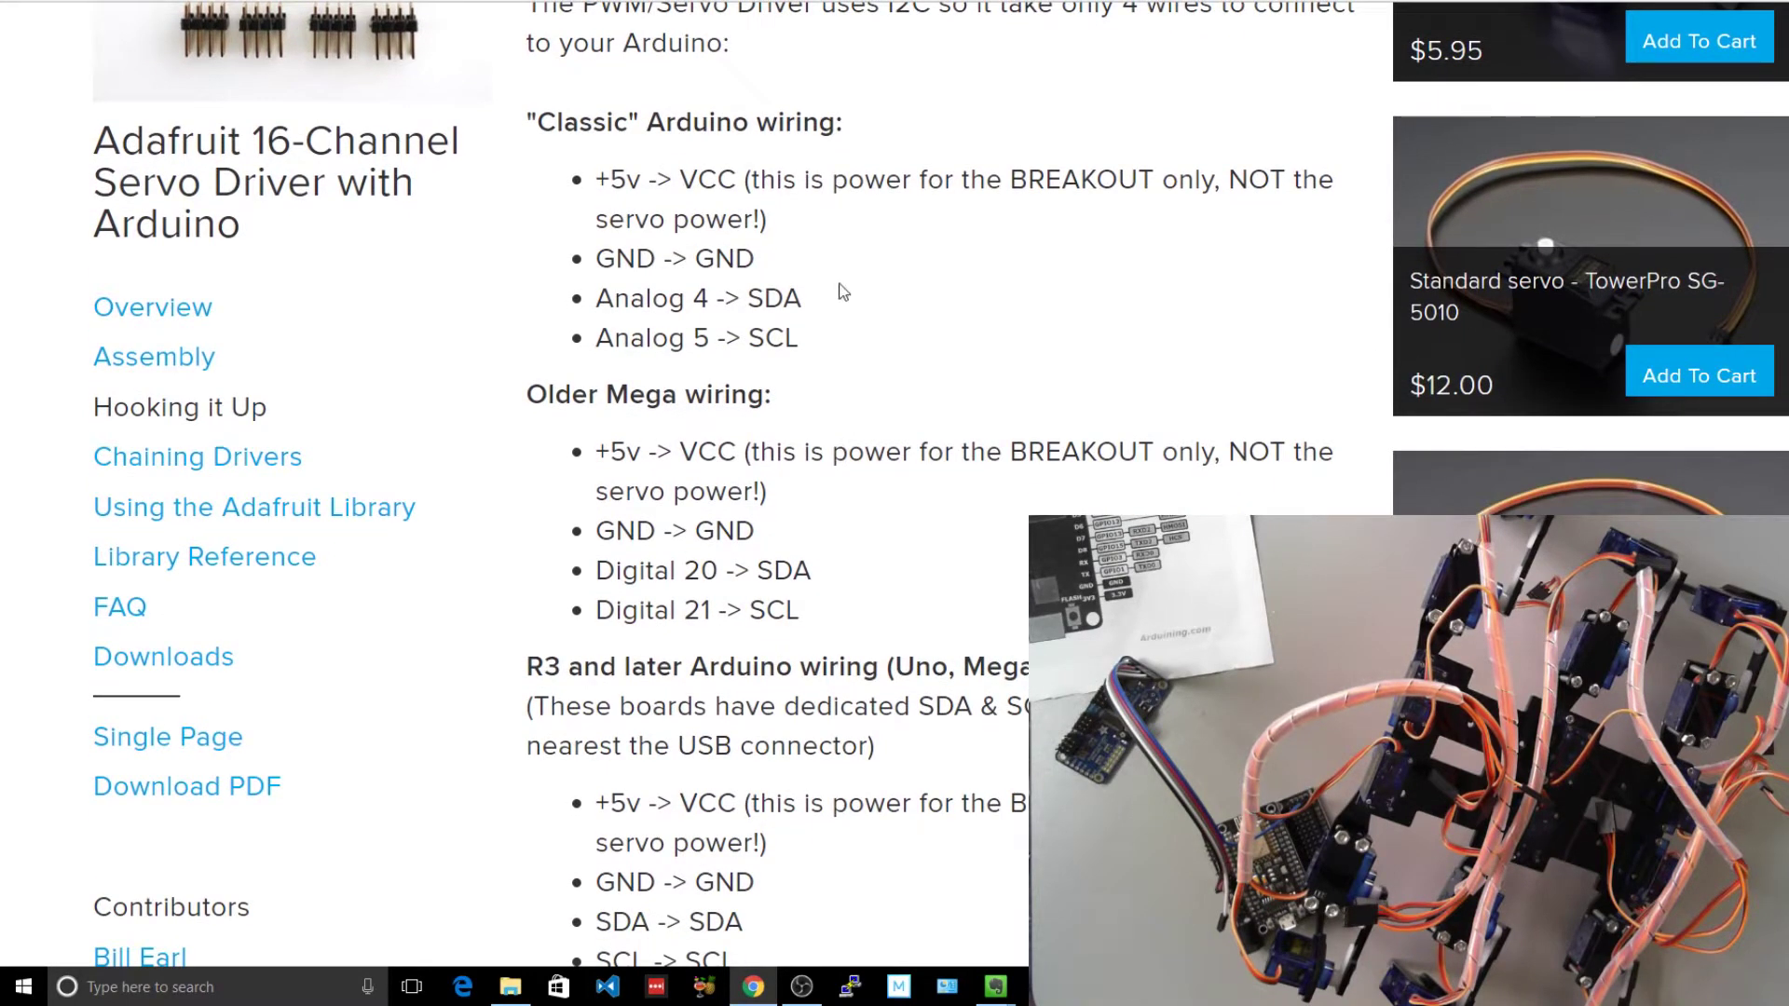
mouse_move(844, 389)
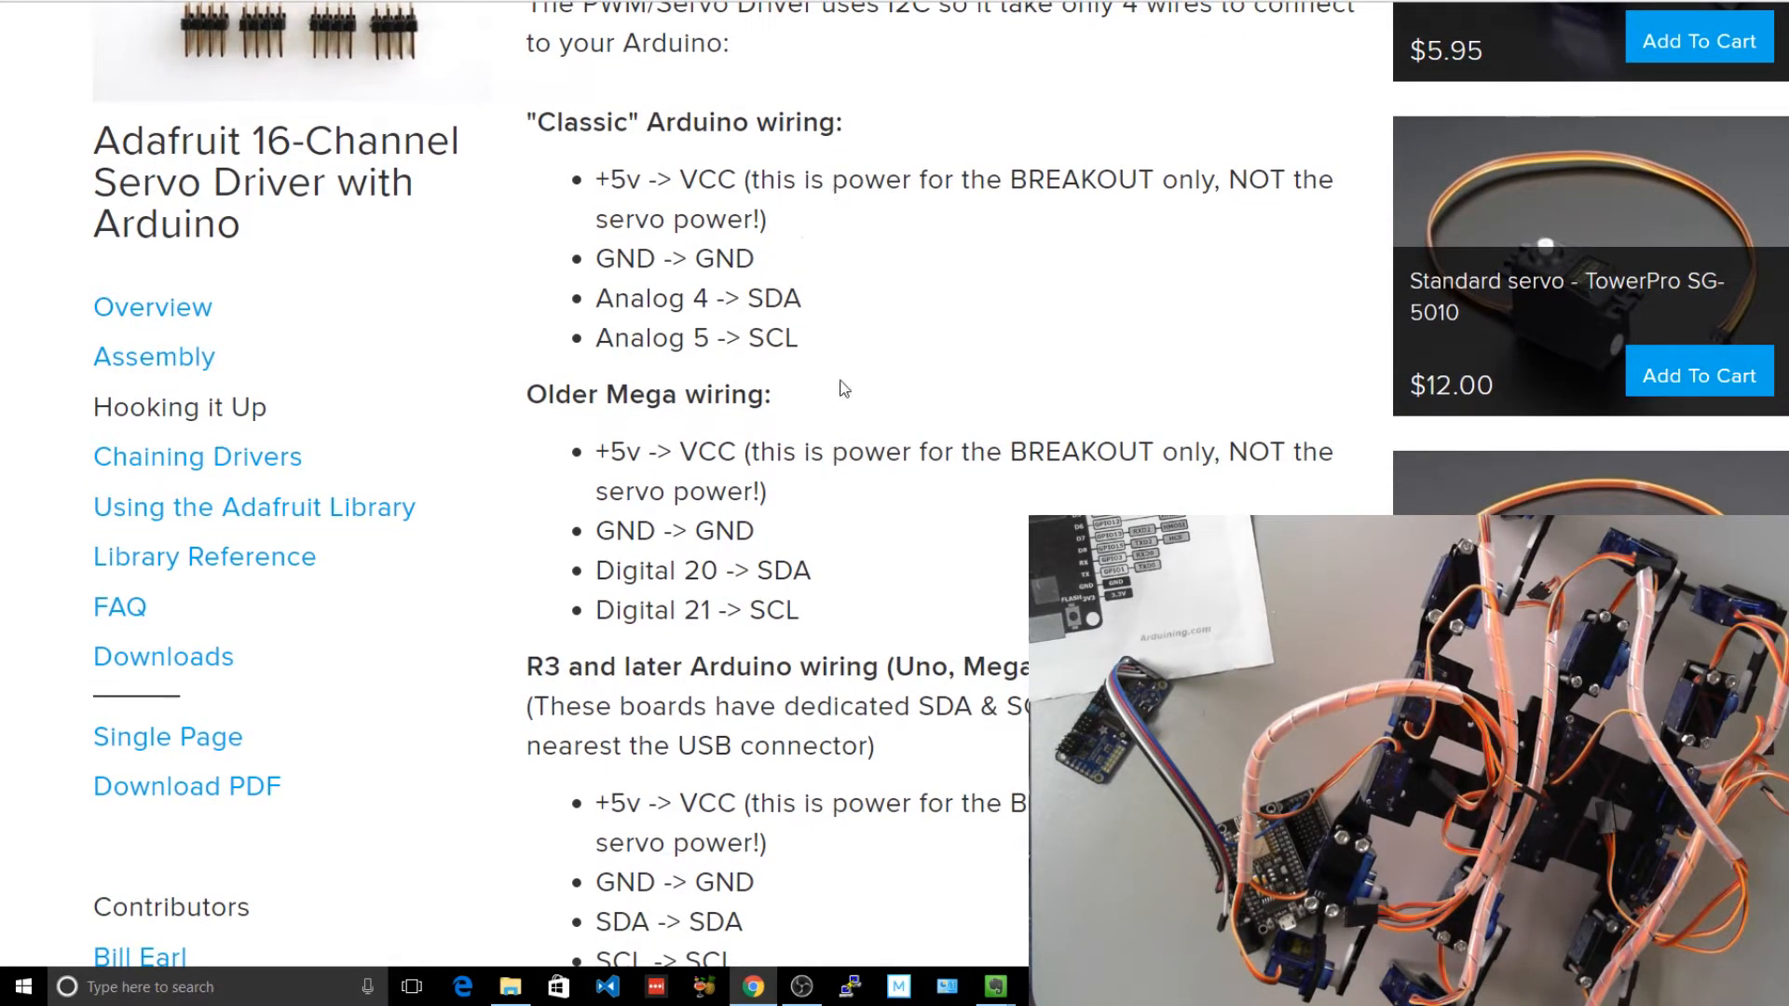
scroll(down, 3)
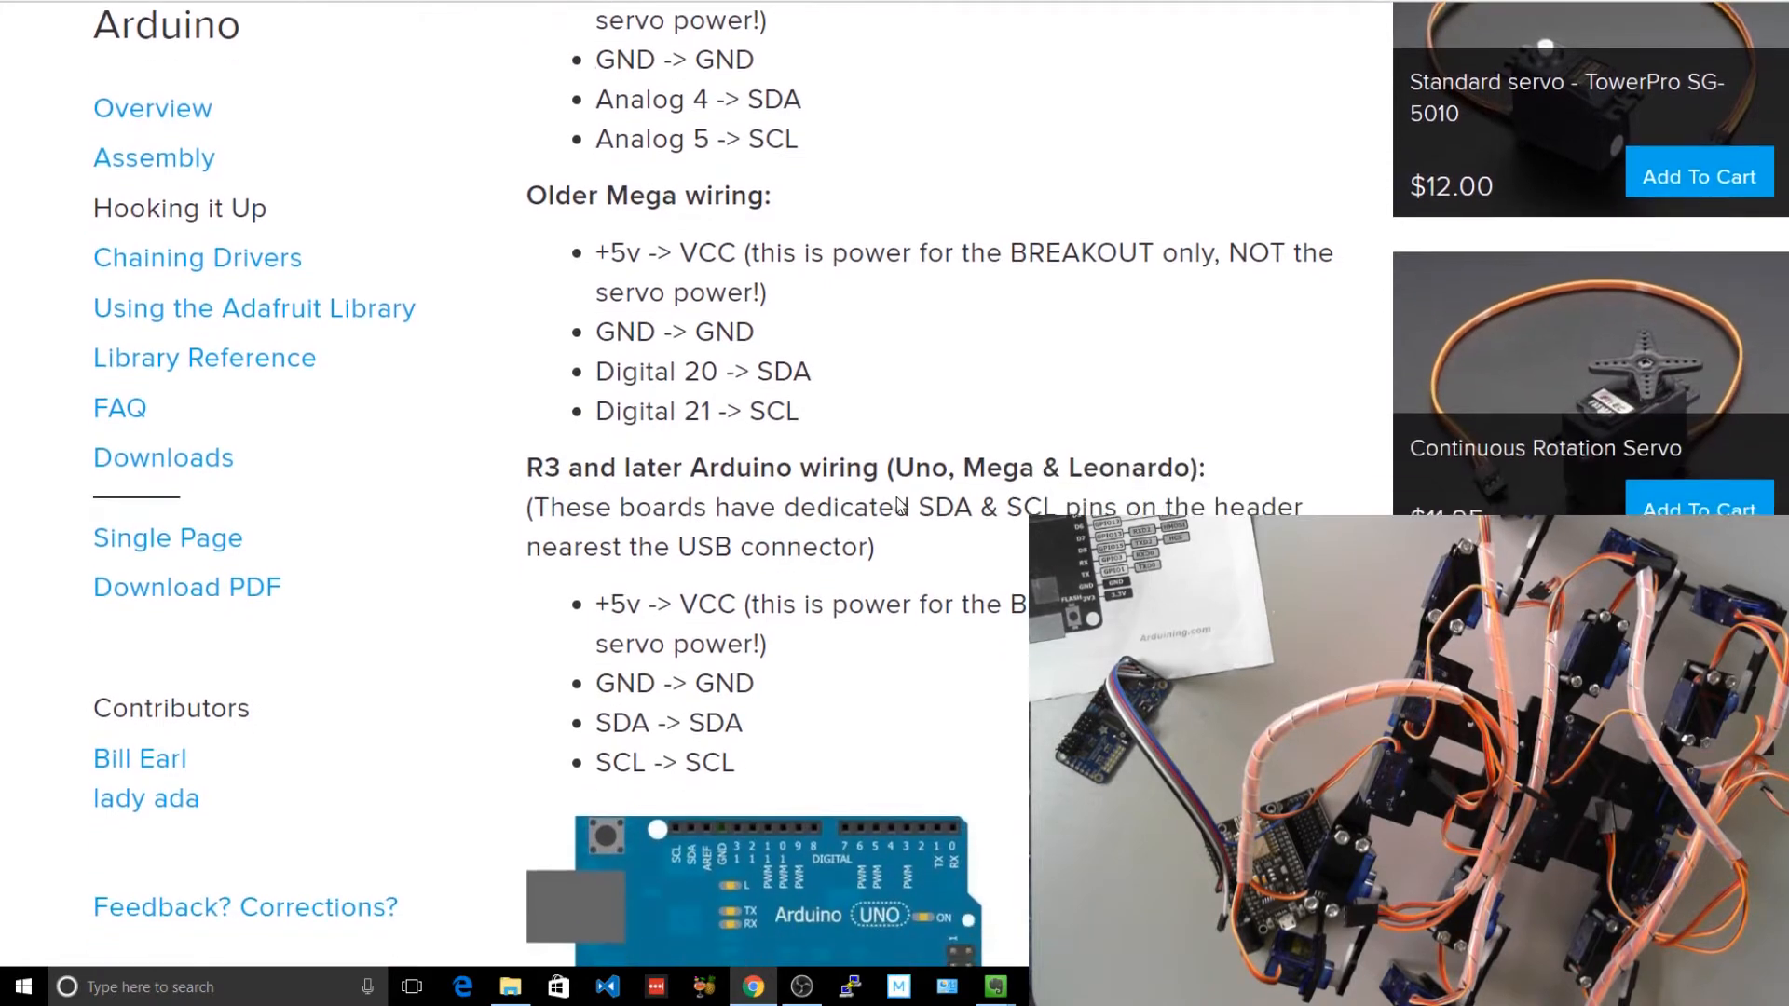
scroll(down, 3)
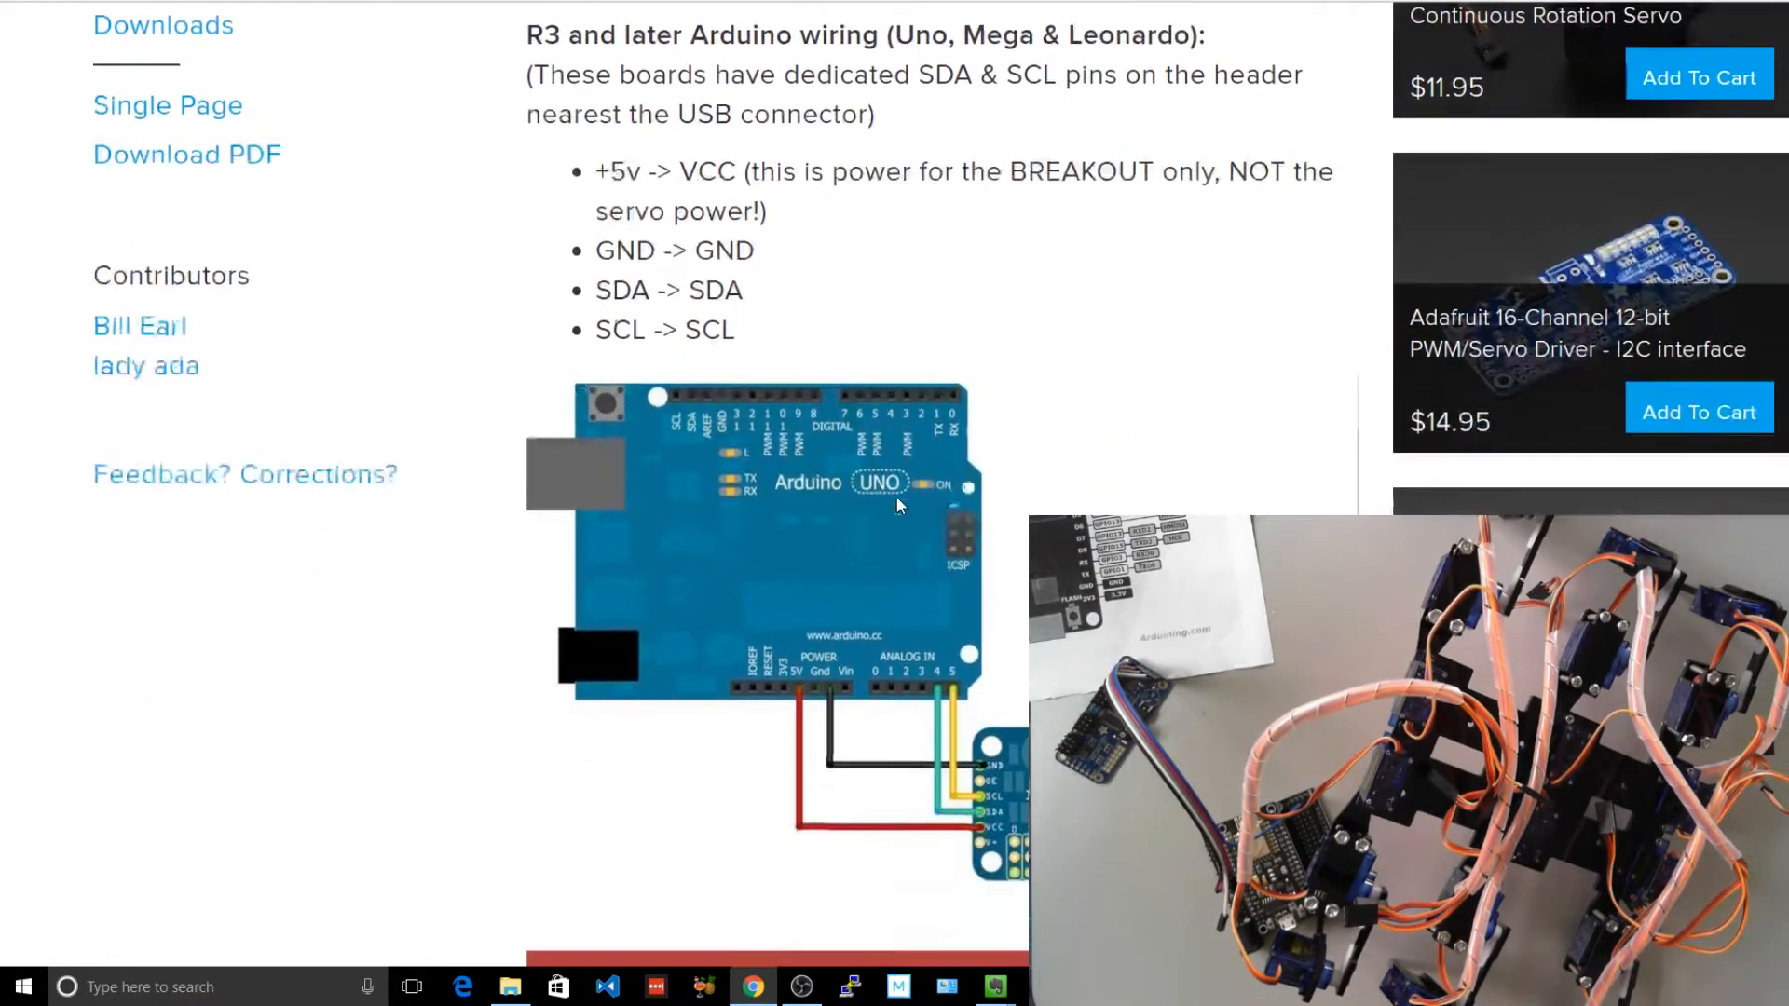
scroll(down, 3)
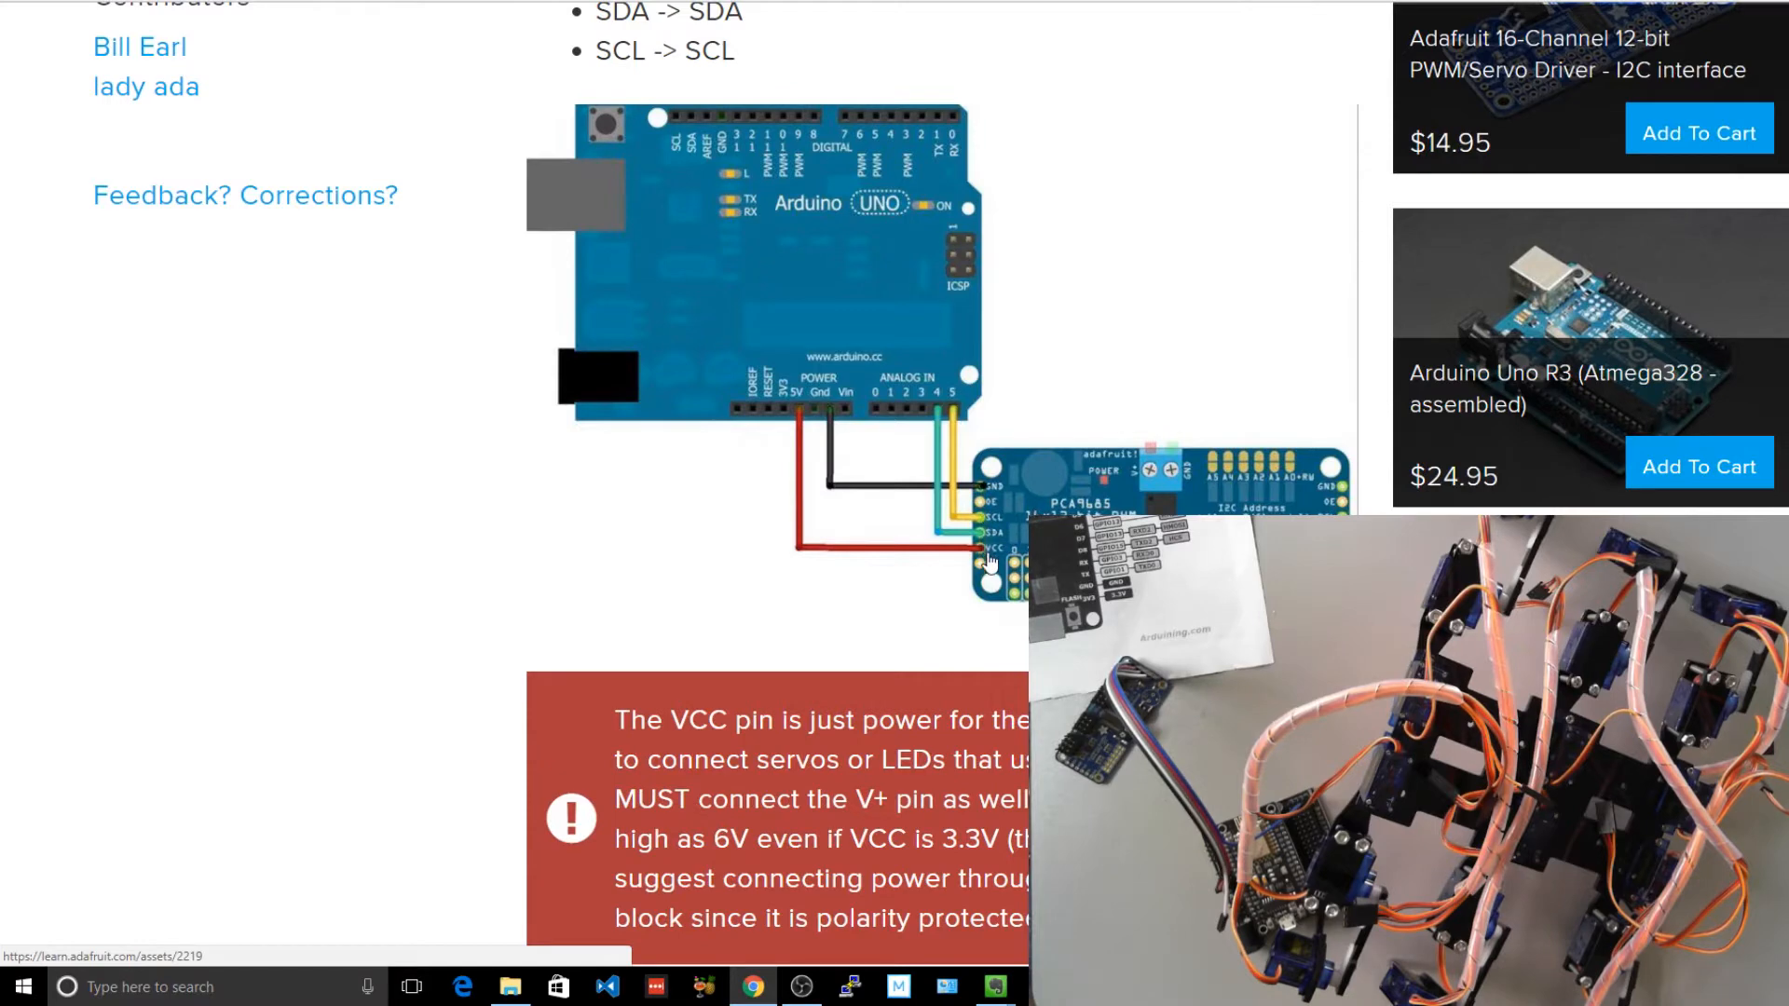
scroll(down, 3)
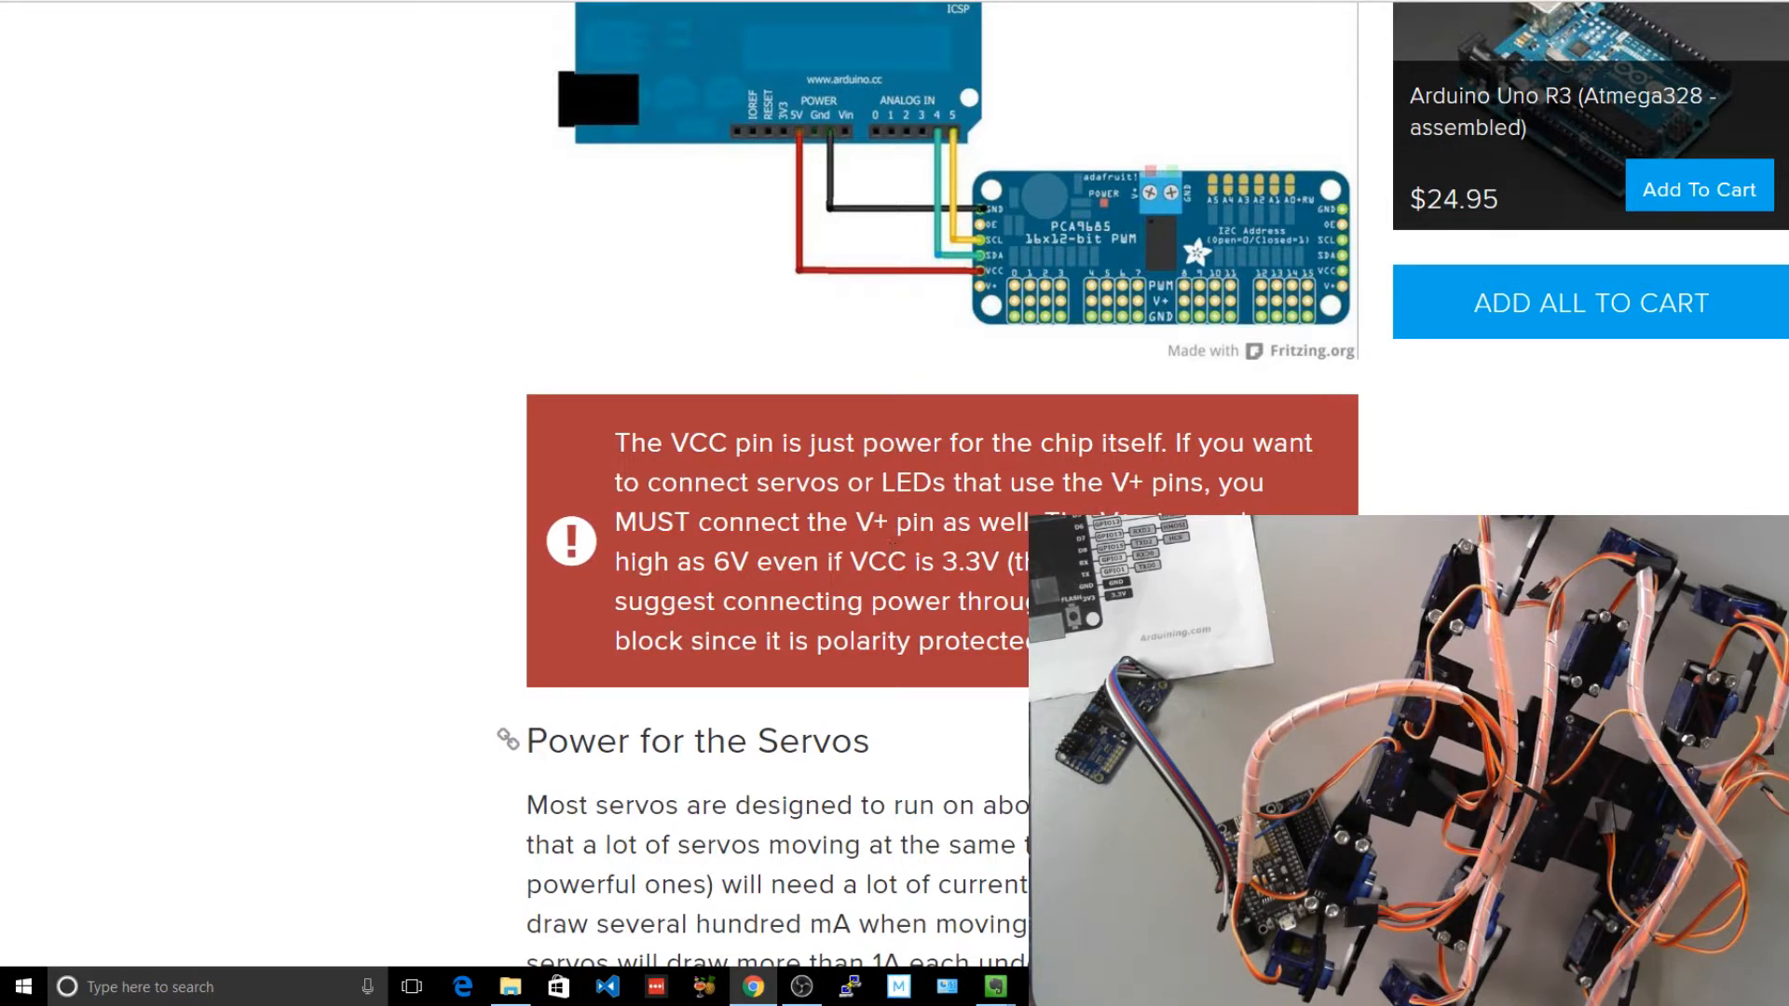
scroll(down, 3)
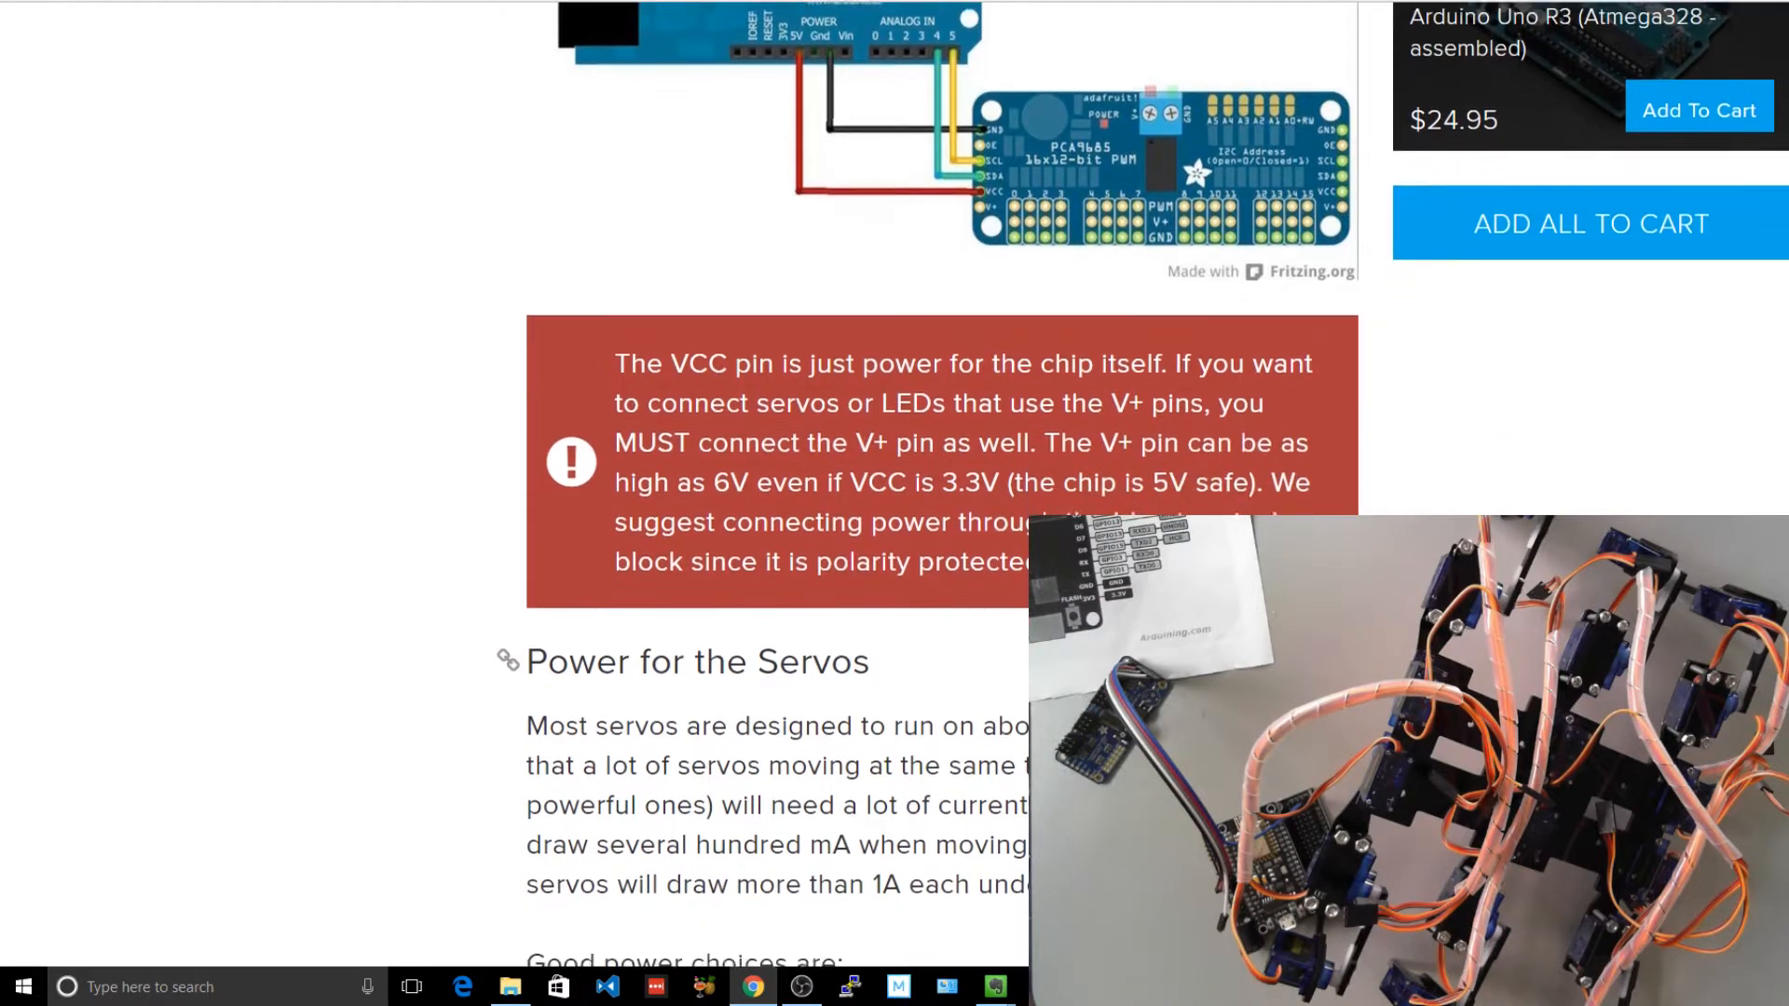
scroll(down, 3)
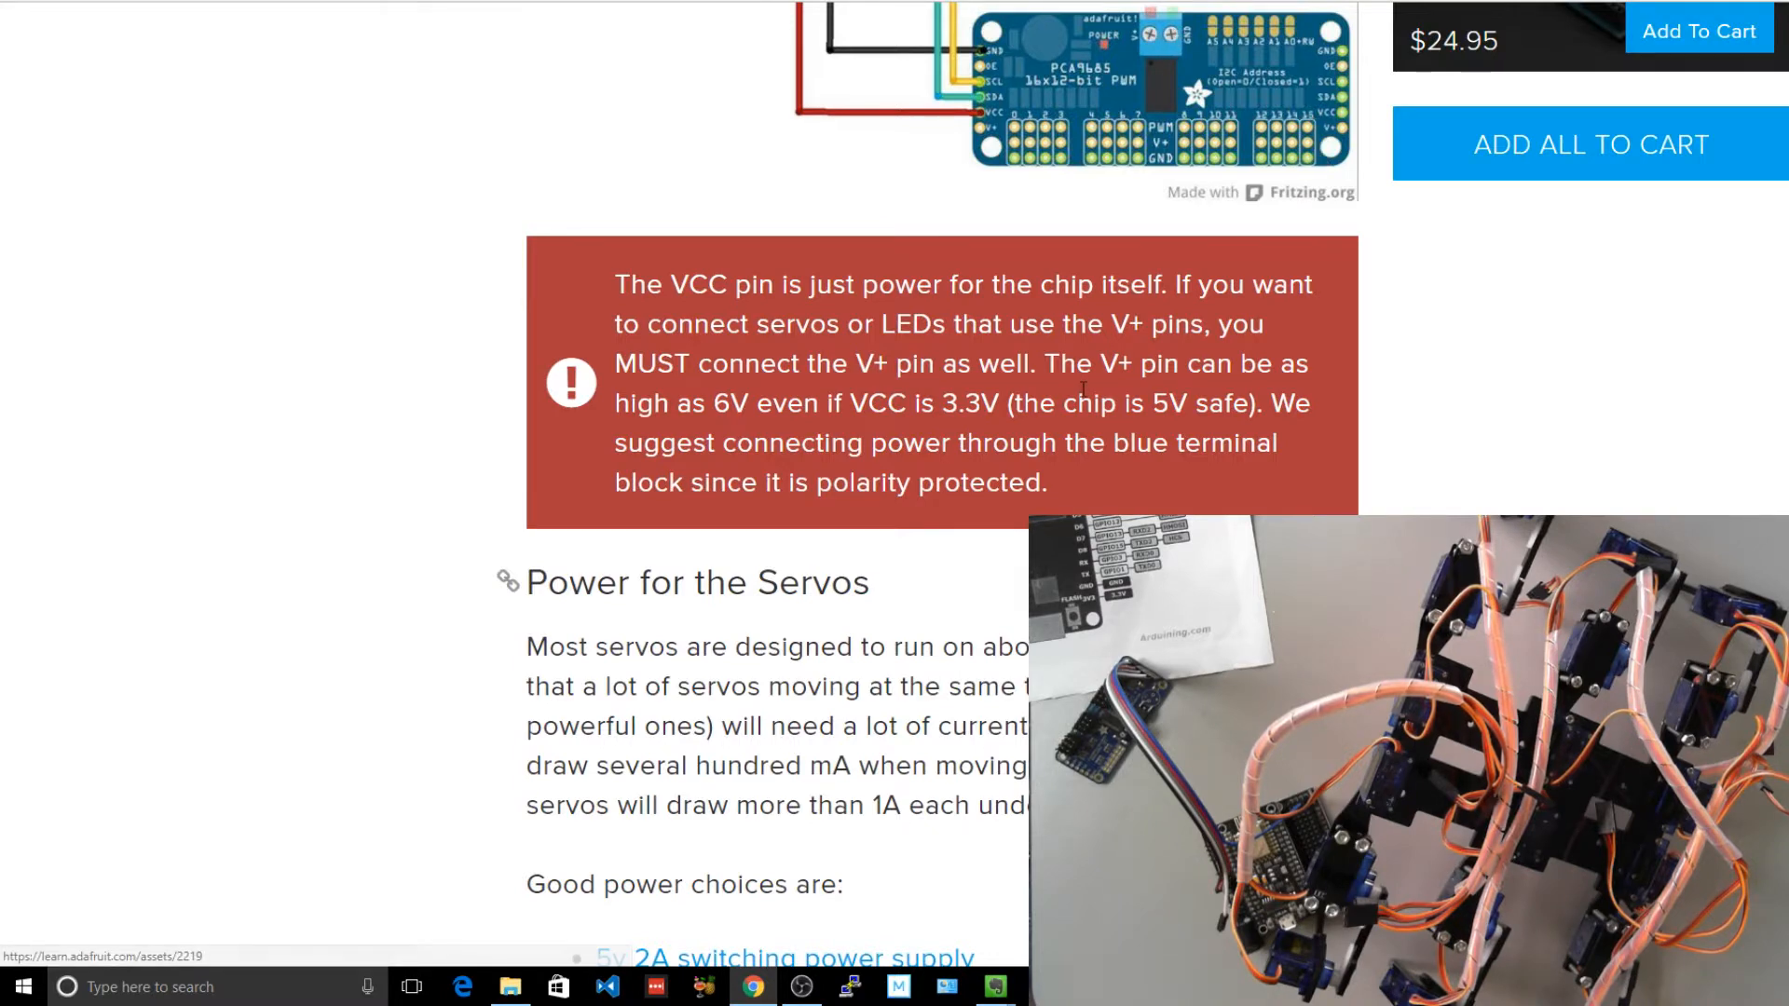
scroll(down, 3)
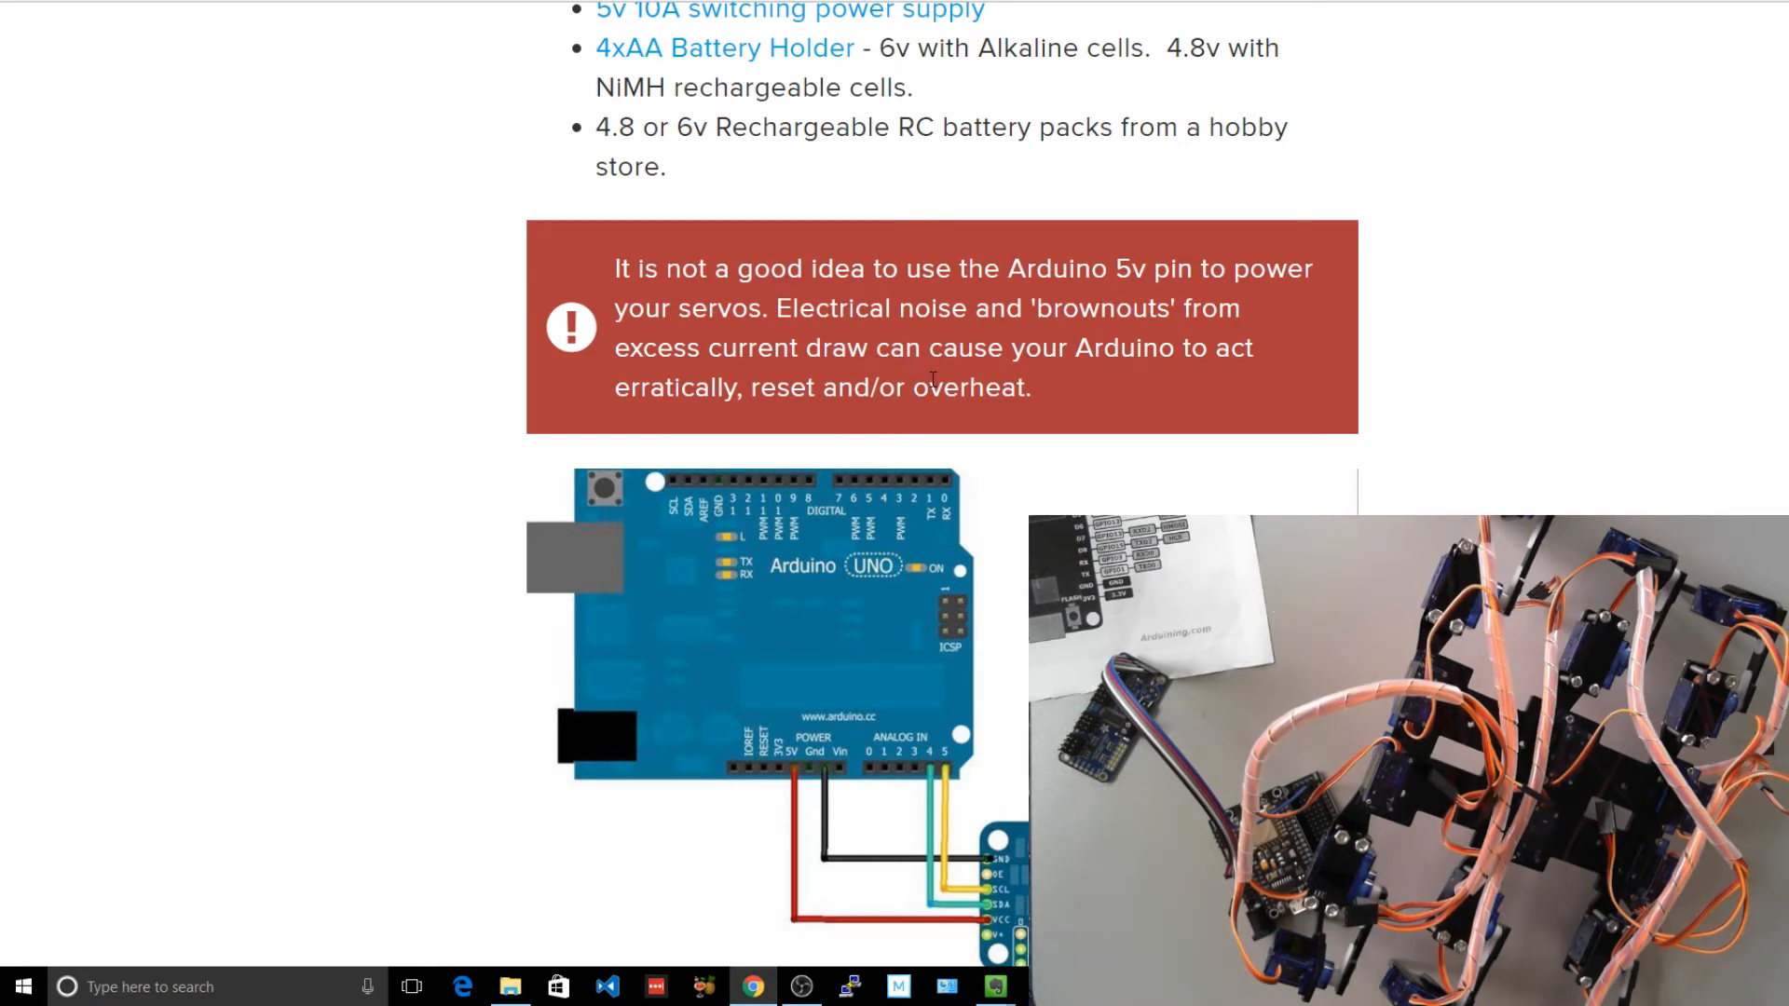
scroll(down, 3)
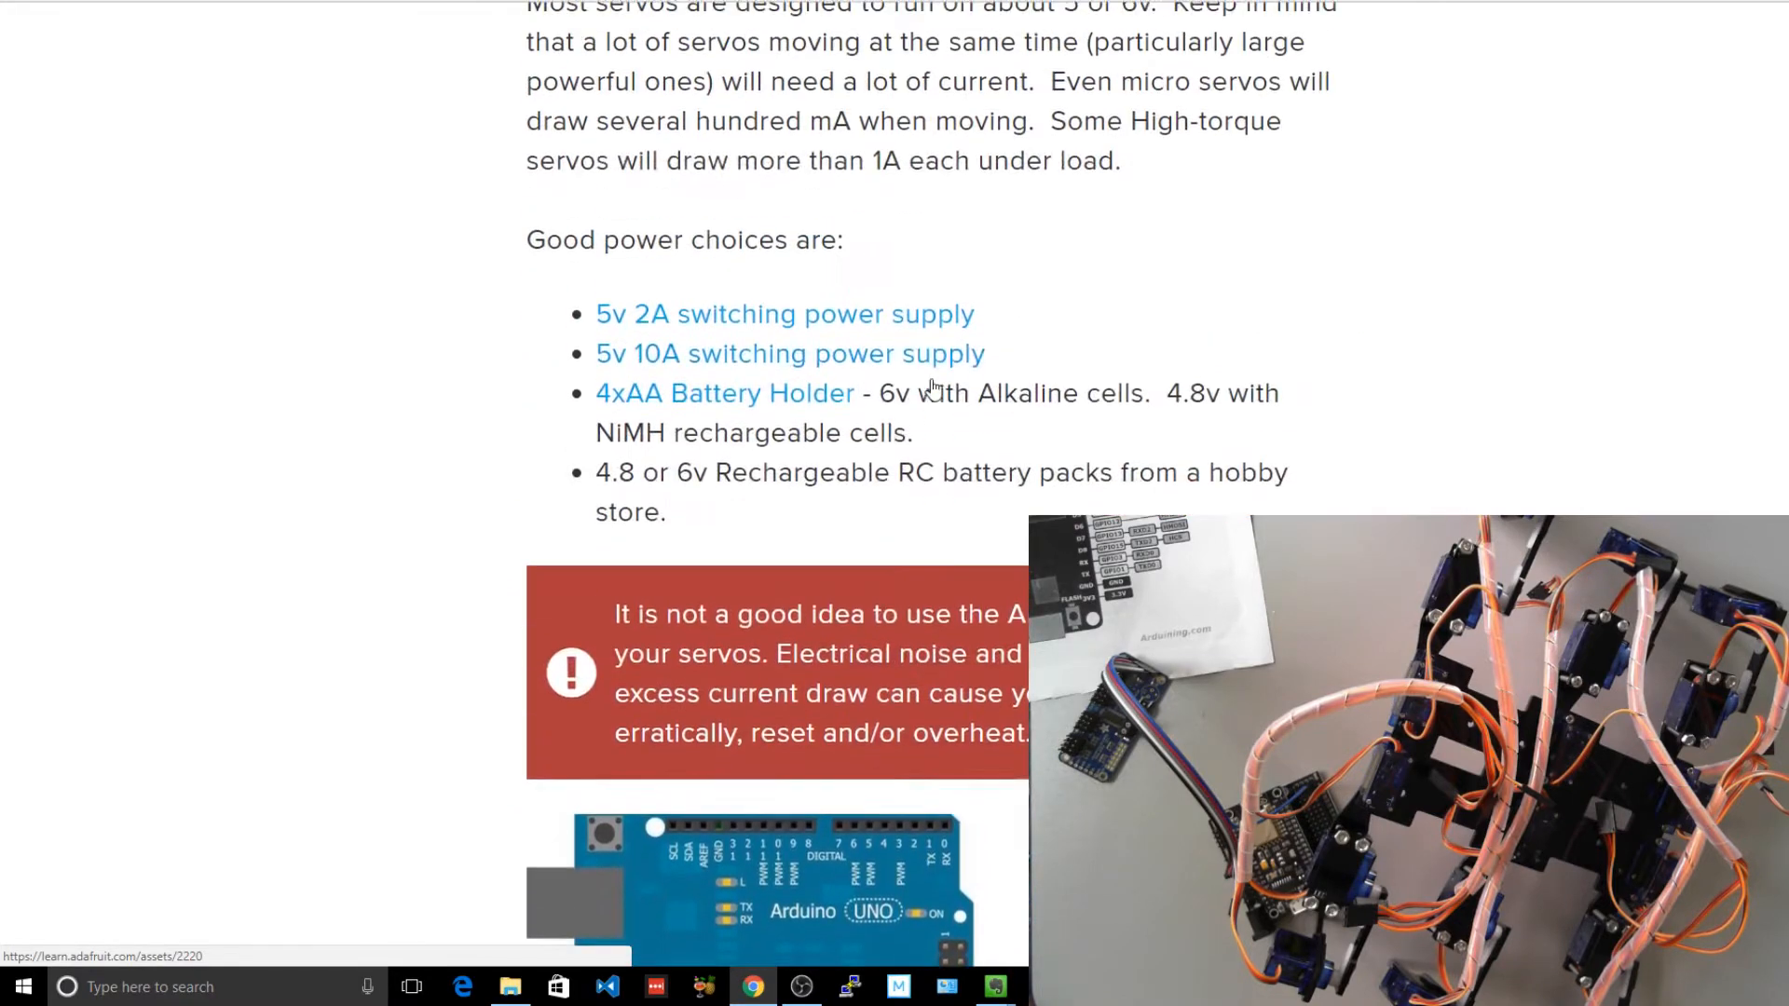
scroll(down, 3)
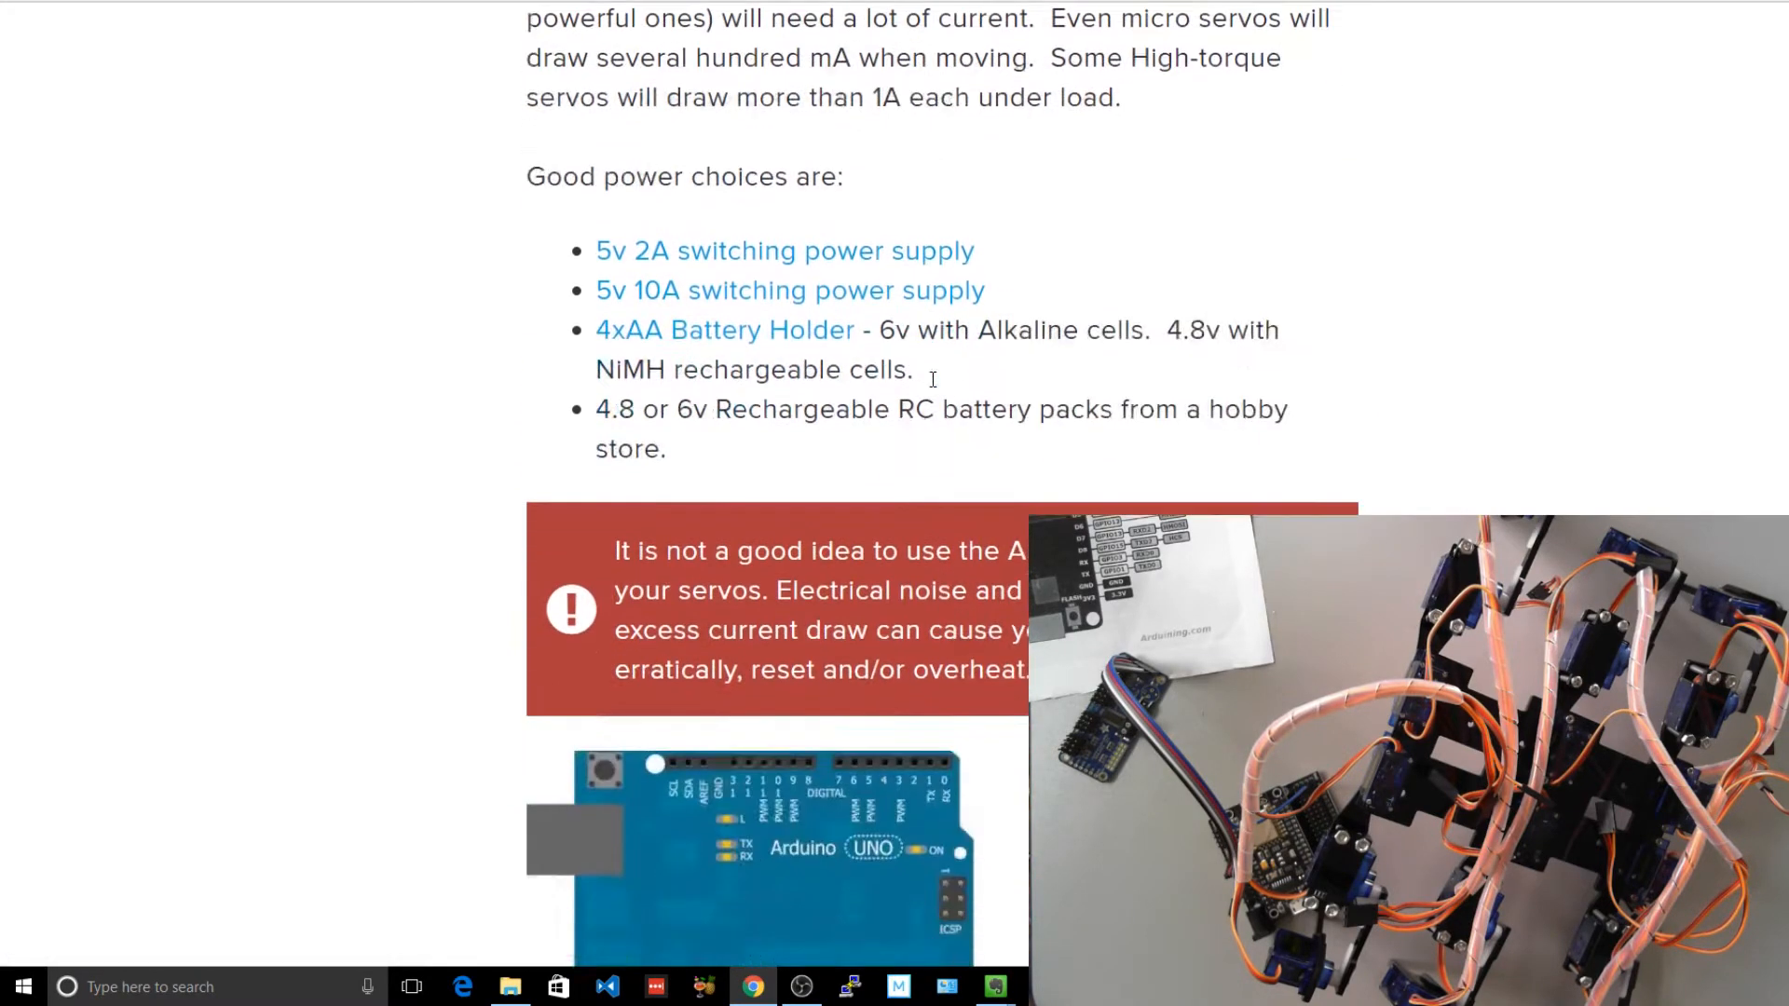
scroll(down, 3)
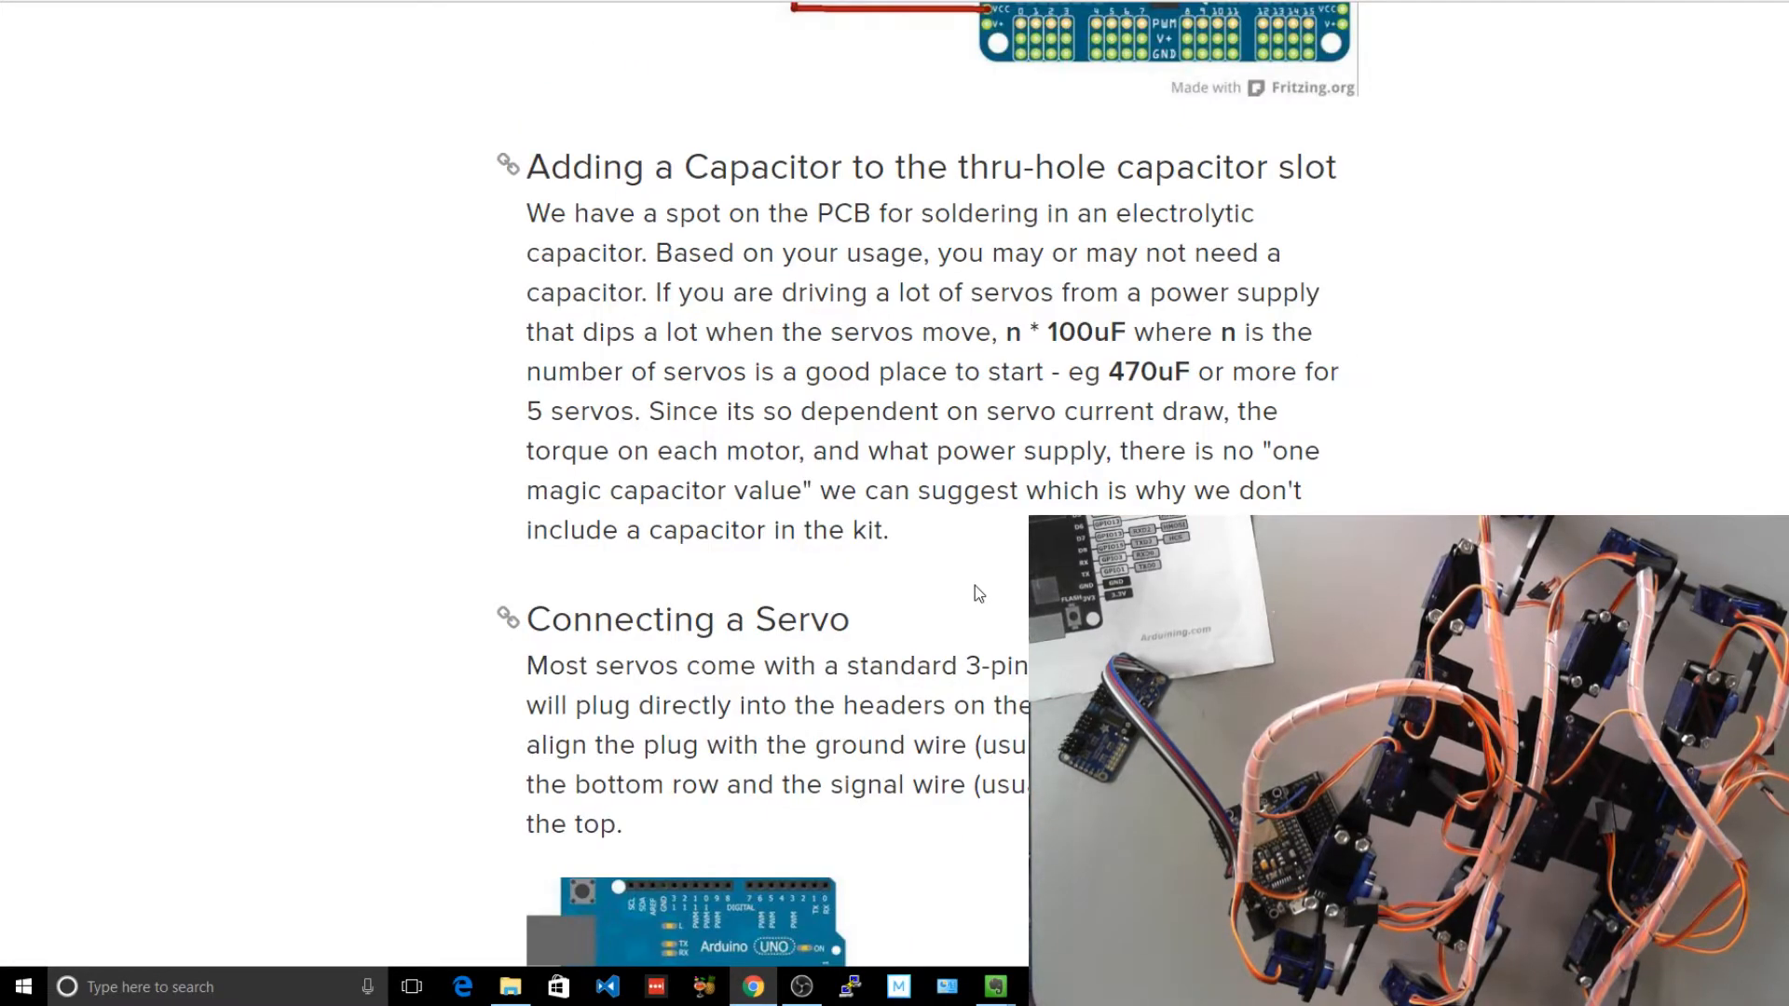
scroll(down, 3)
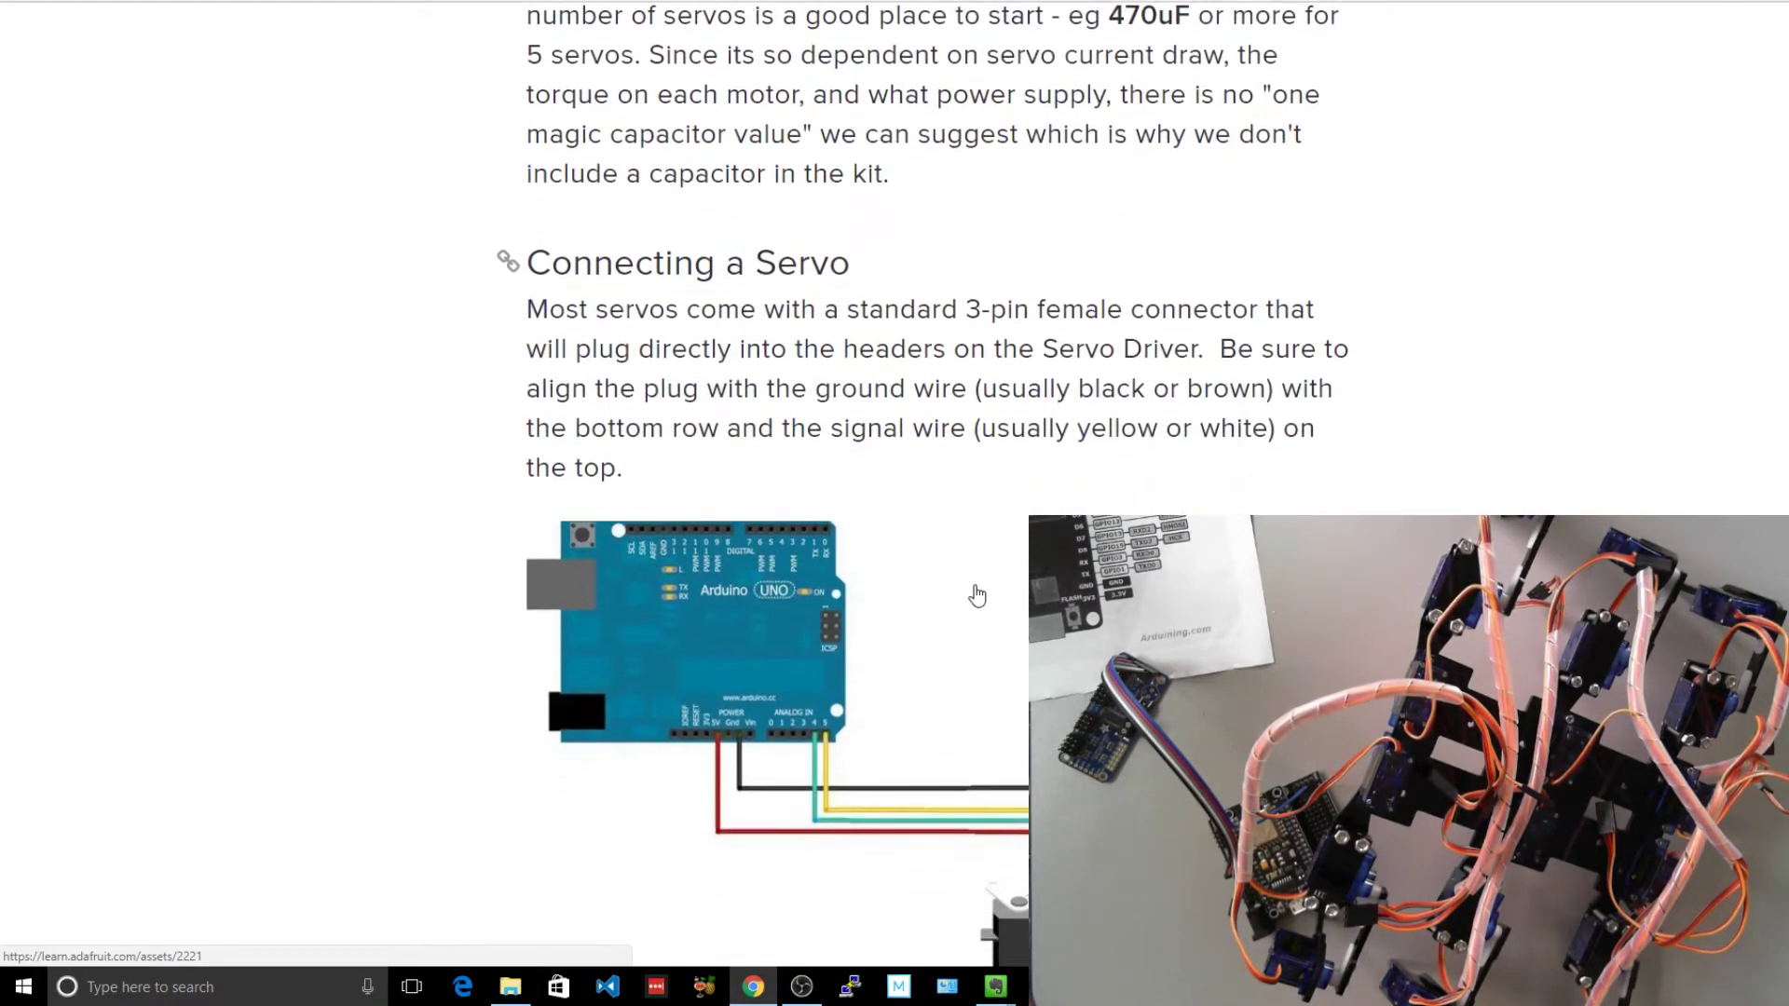
scroll(down, 3)
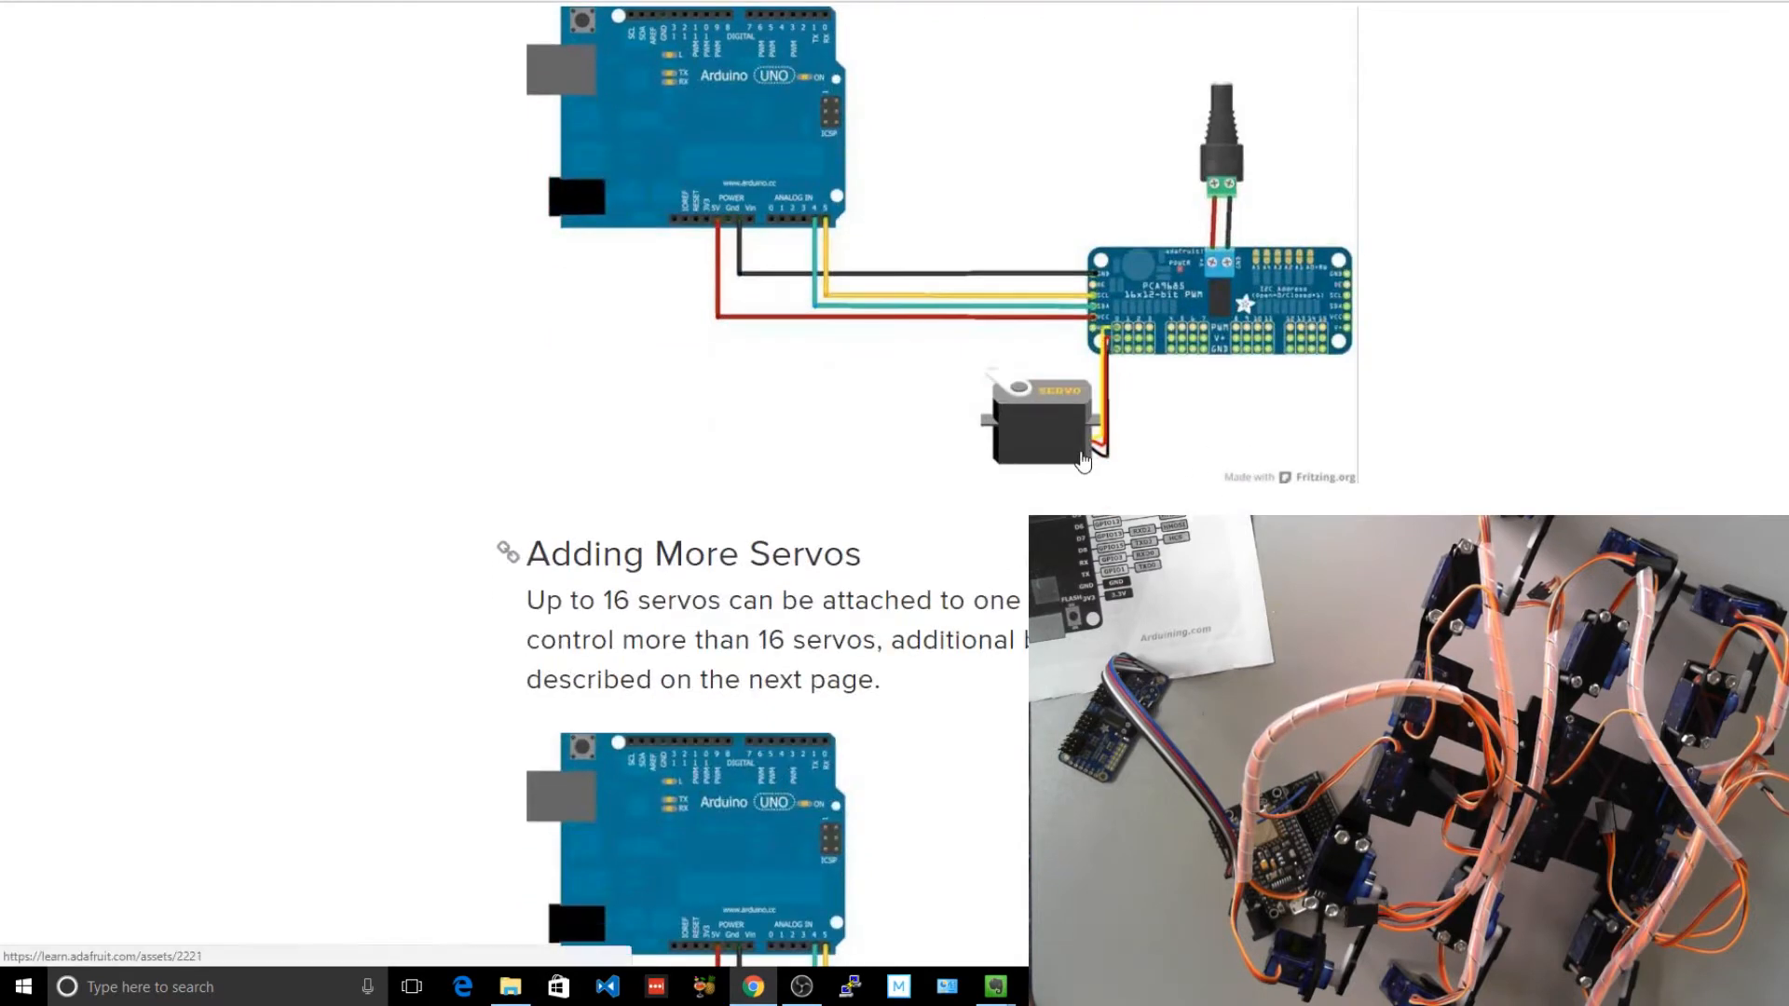
scroll(down, 3)
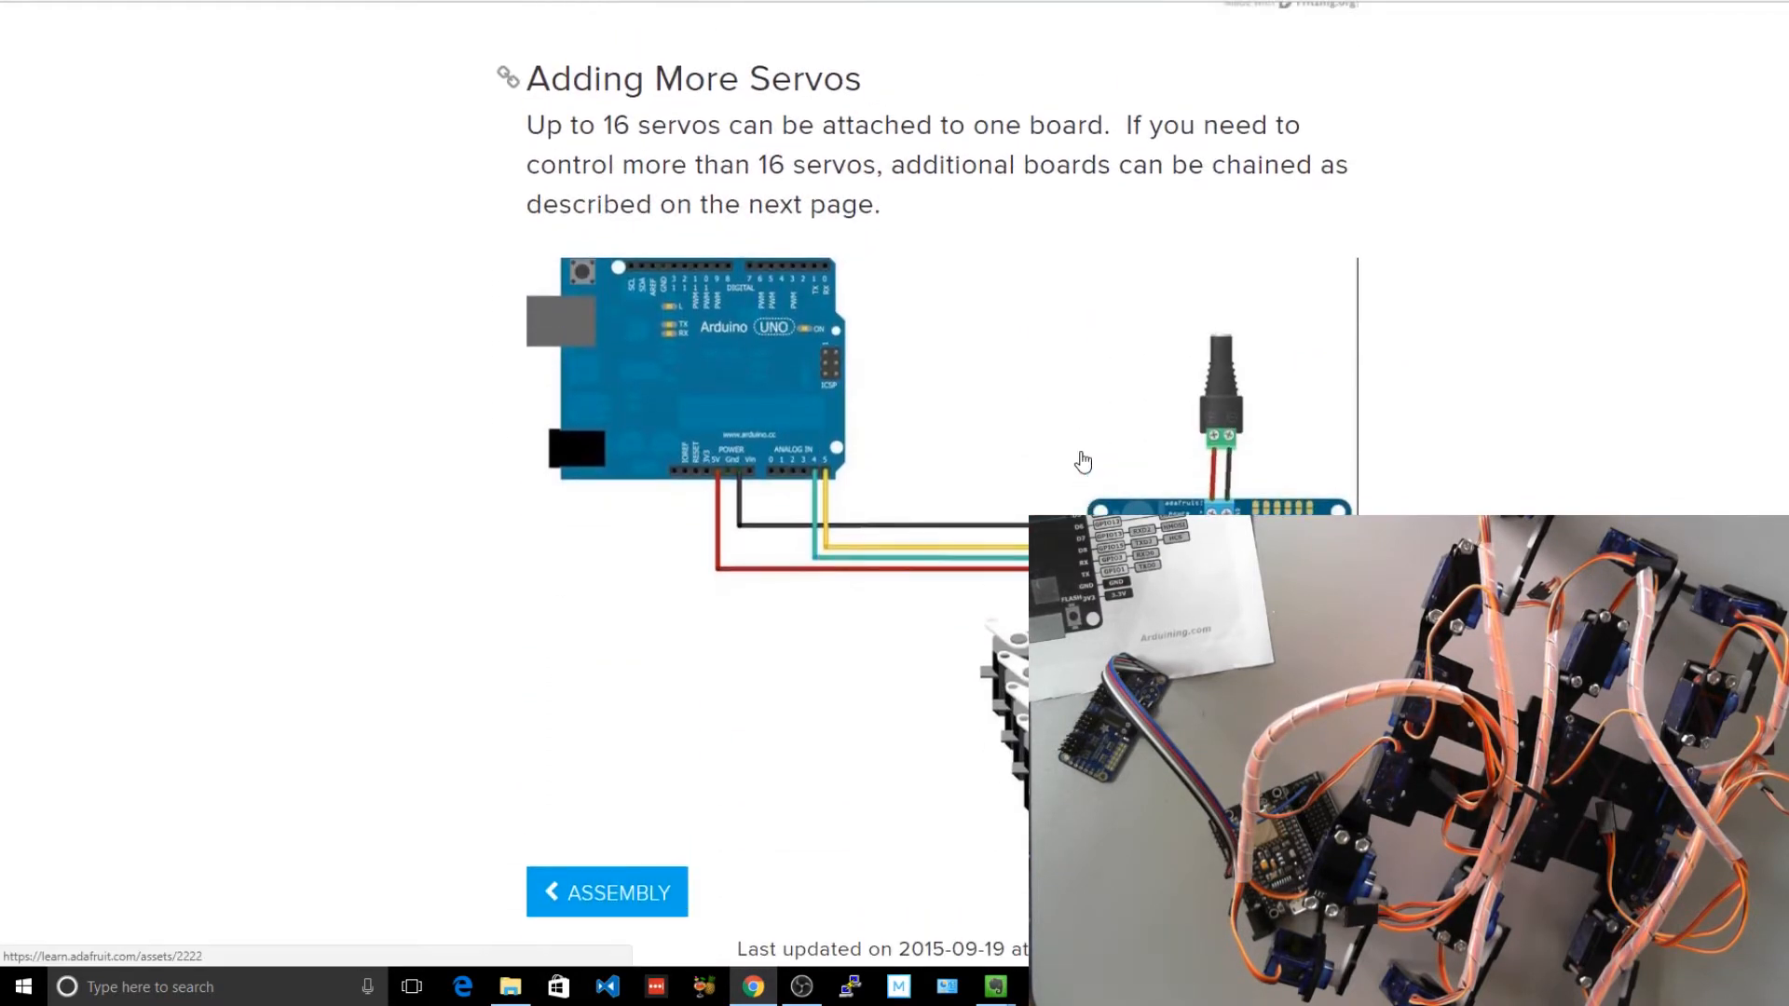
mouse_move(822, 563)
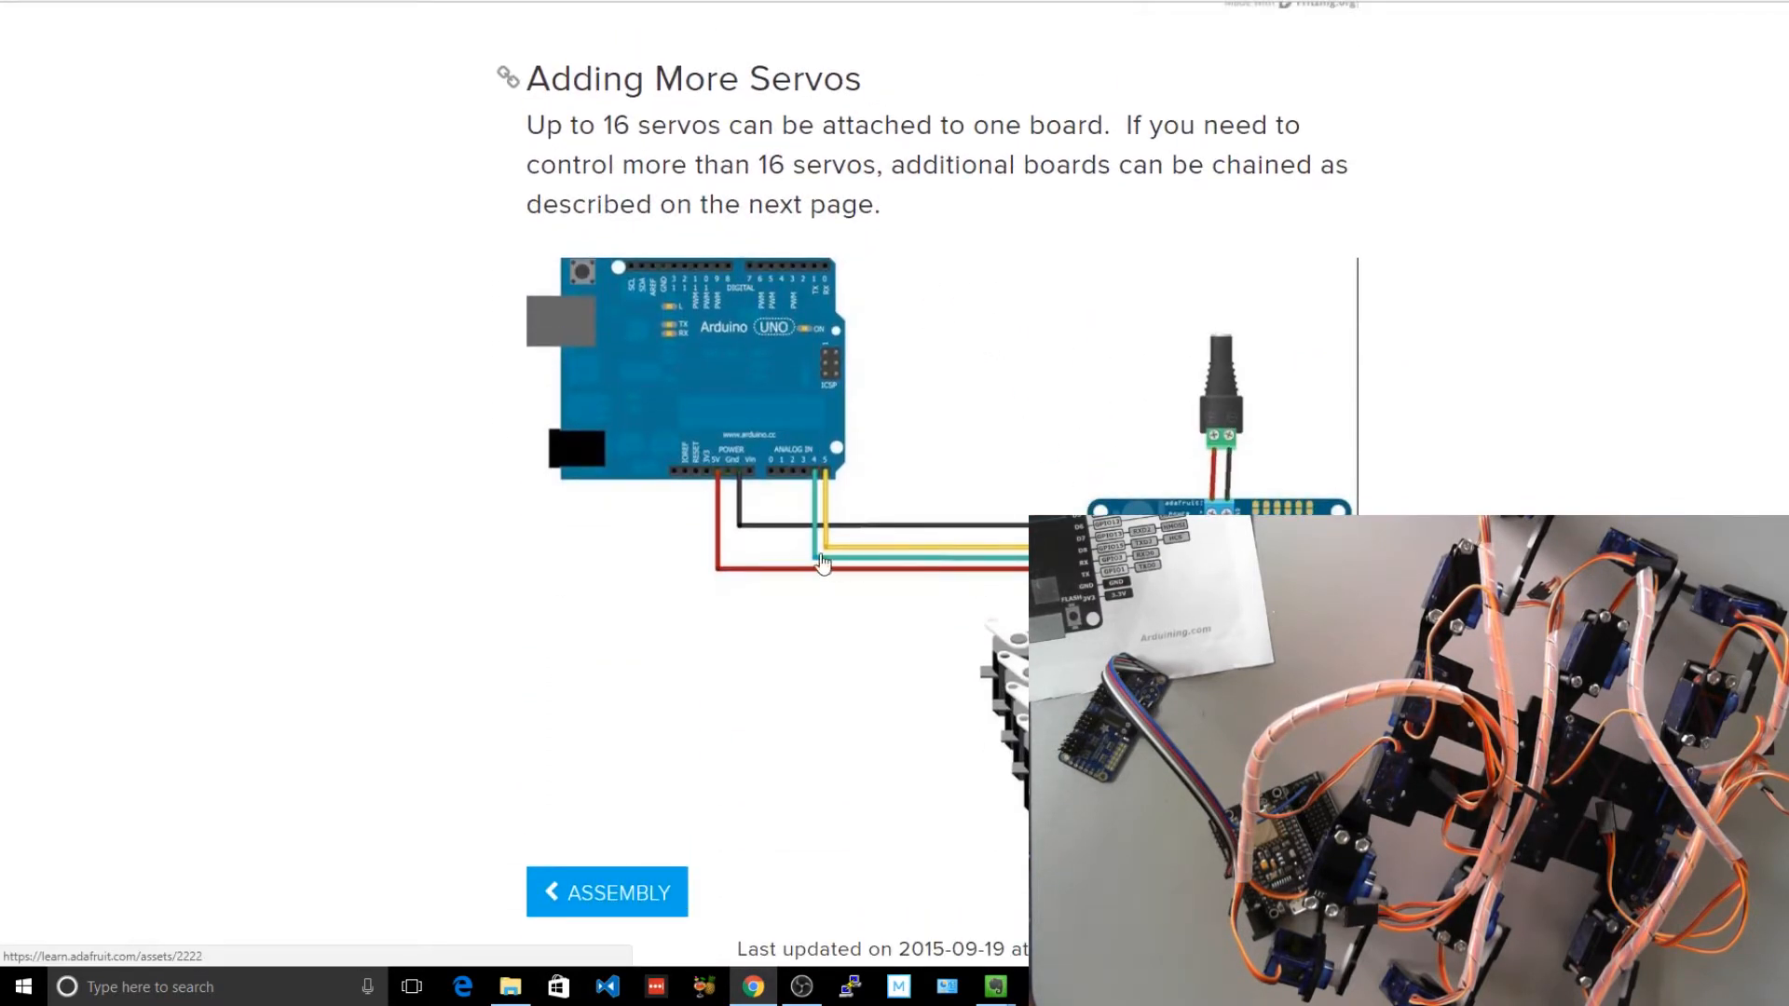
mouse_move(1129, 496)
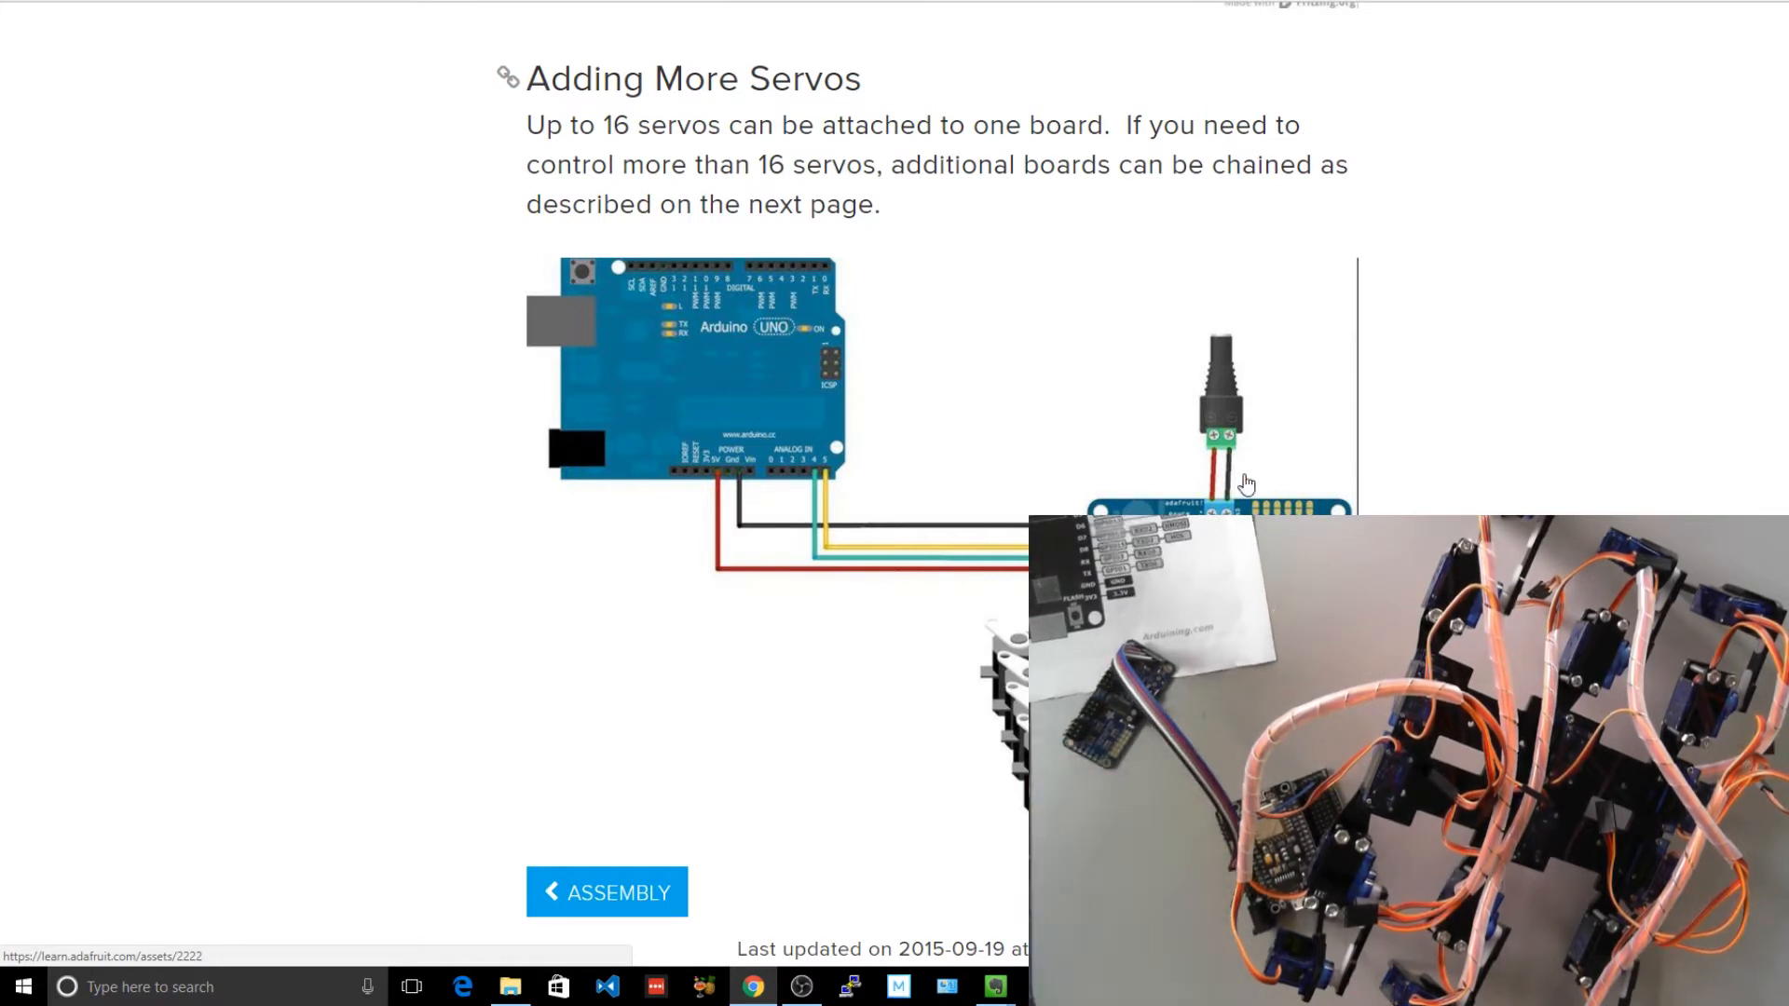
scroll(down, 3)
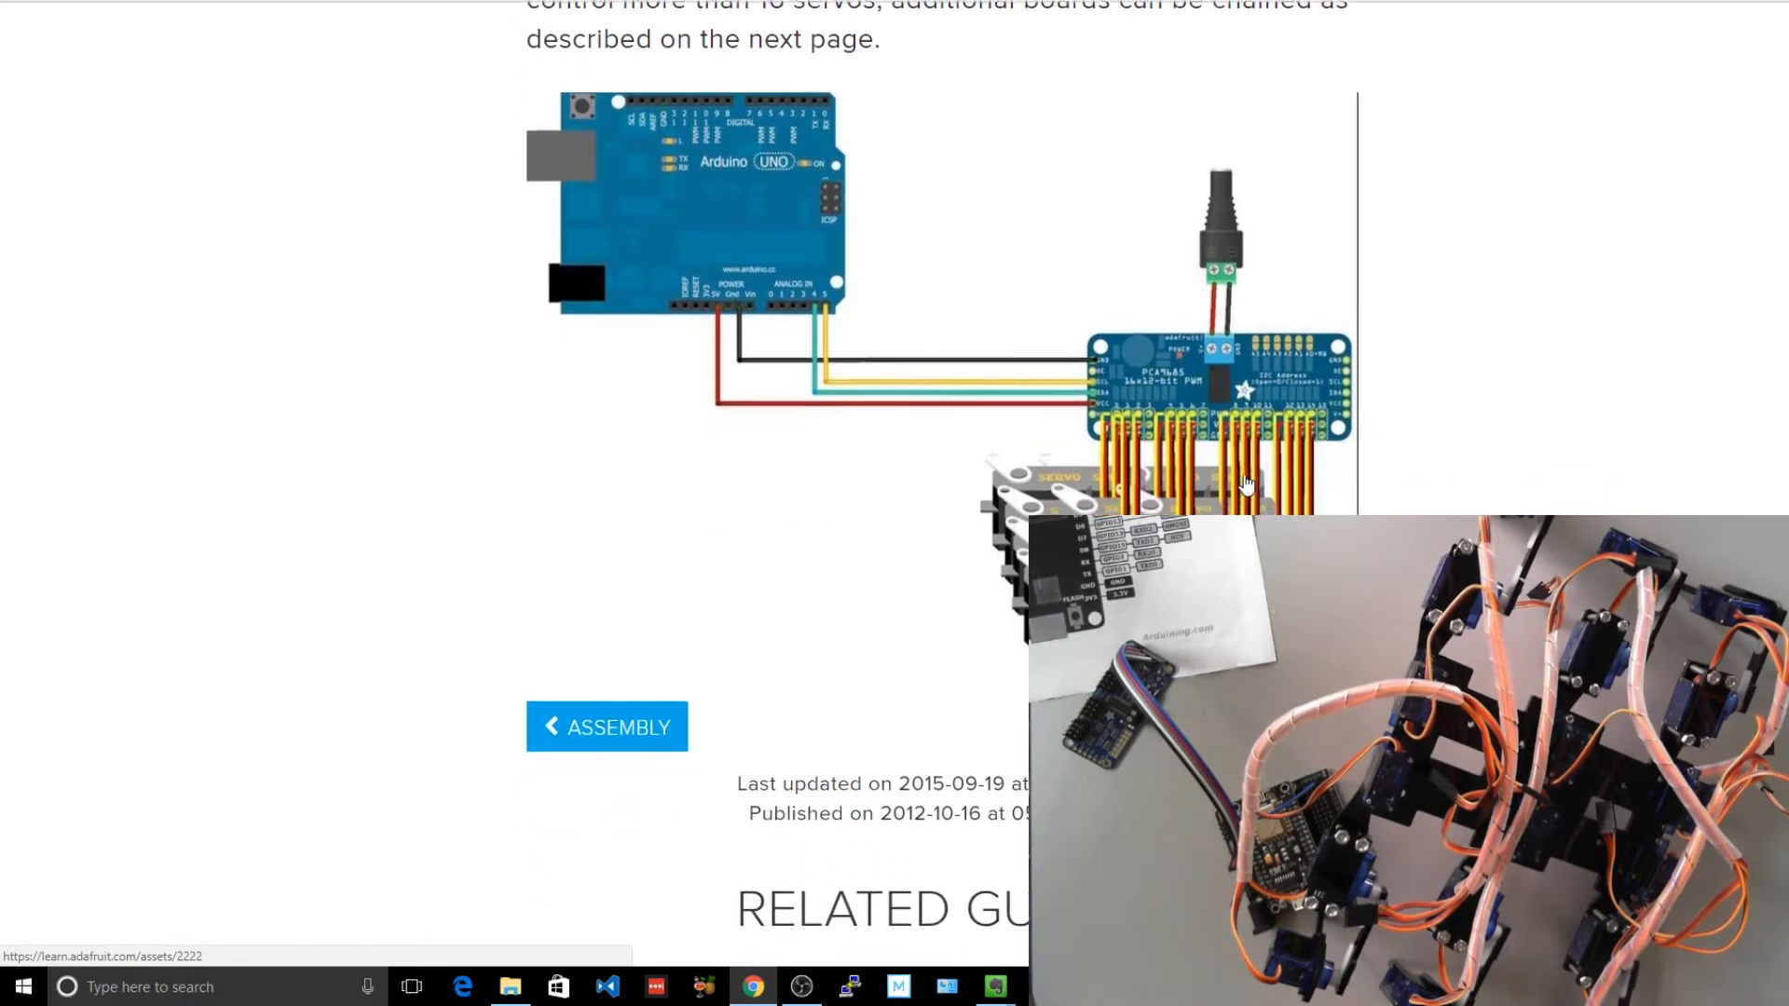
scroll(down, 3)
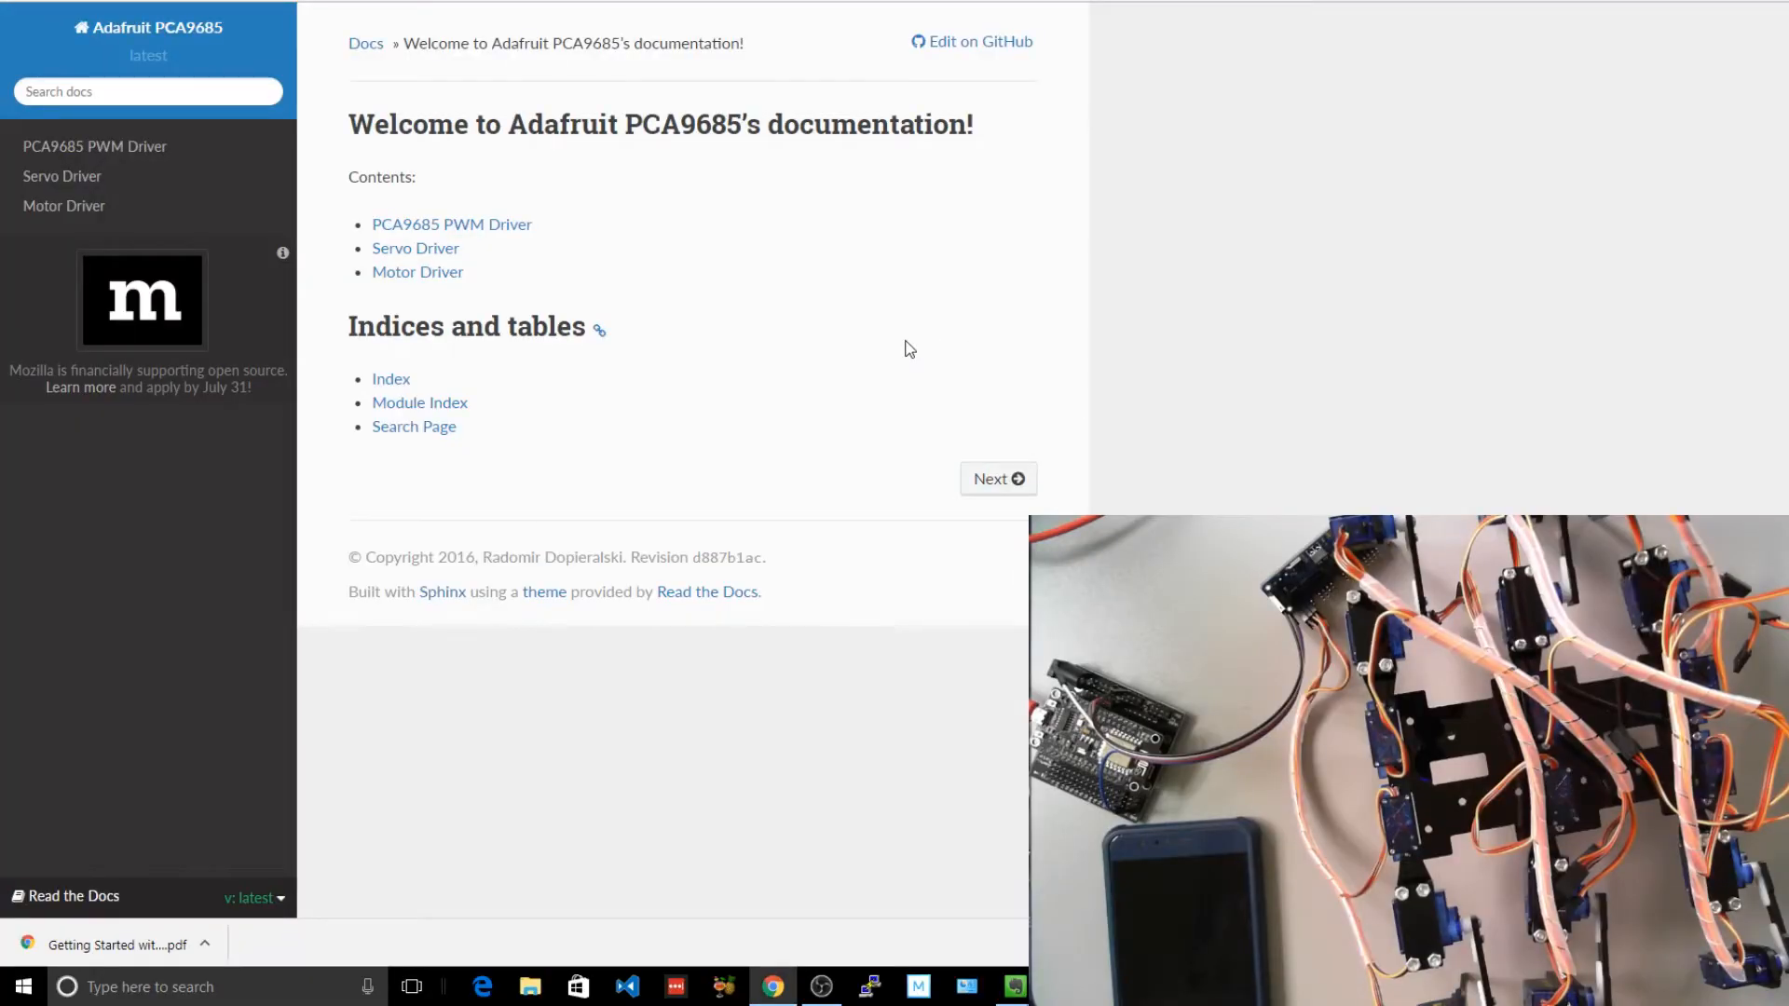
mouse_move(732, 274)
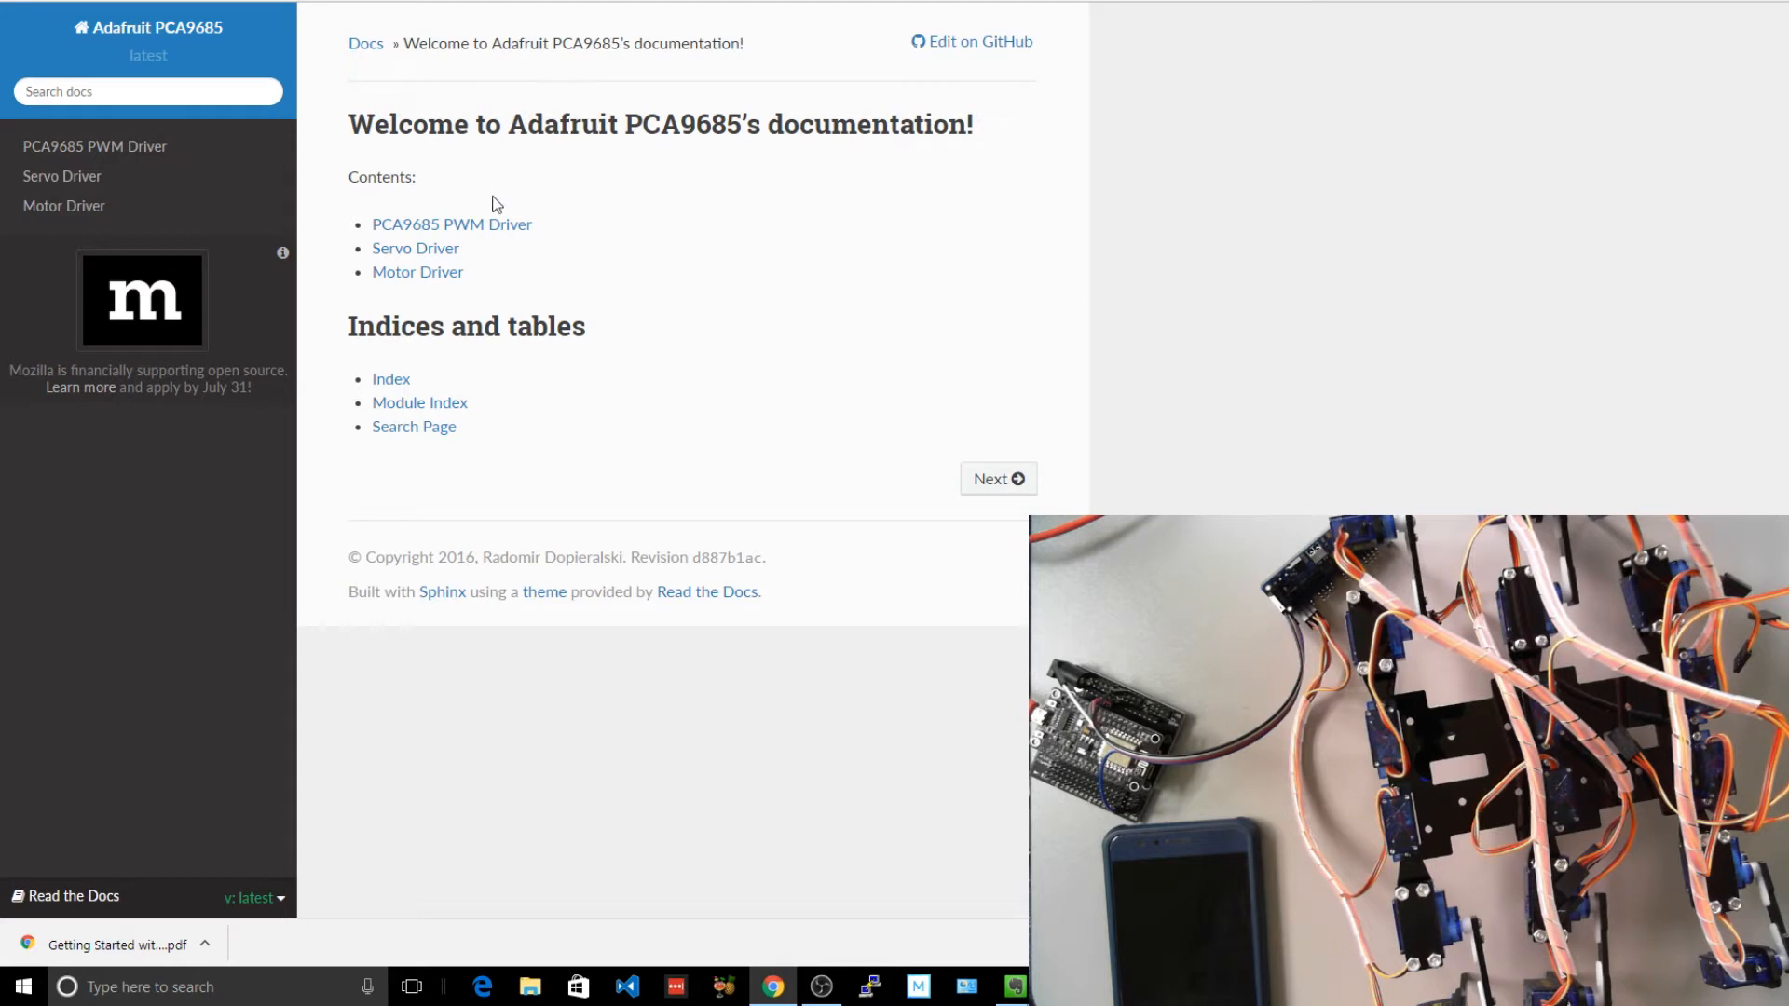
mouse_move(481, 238)
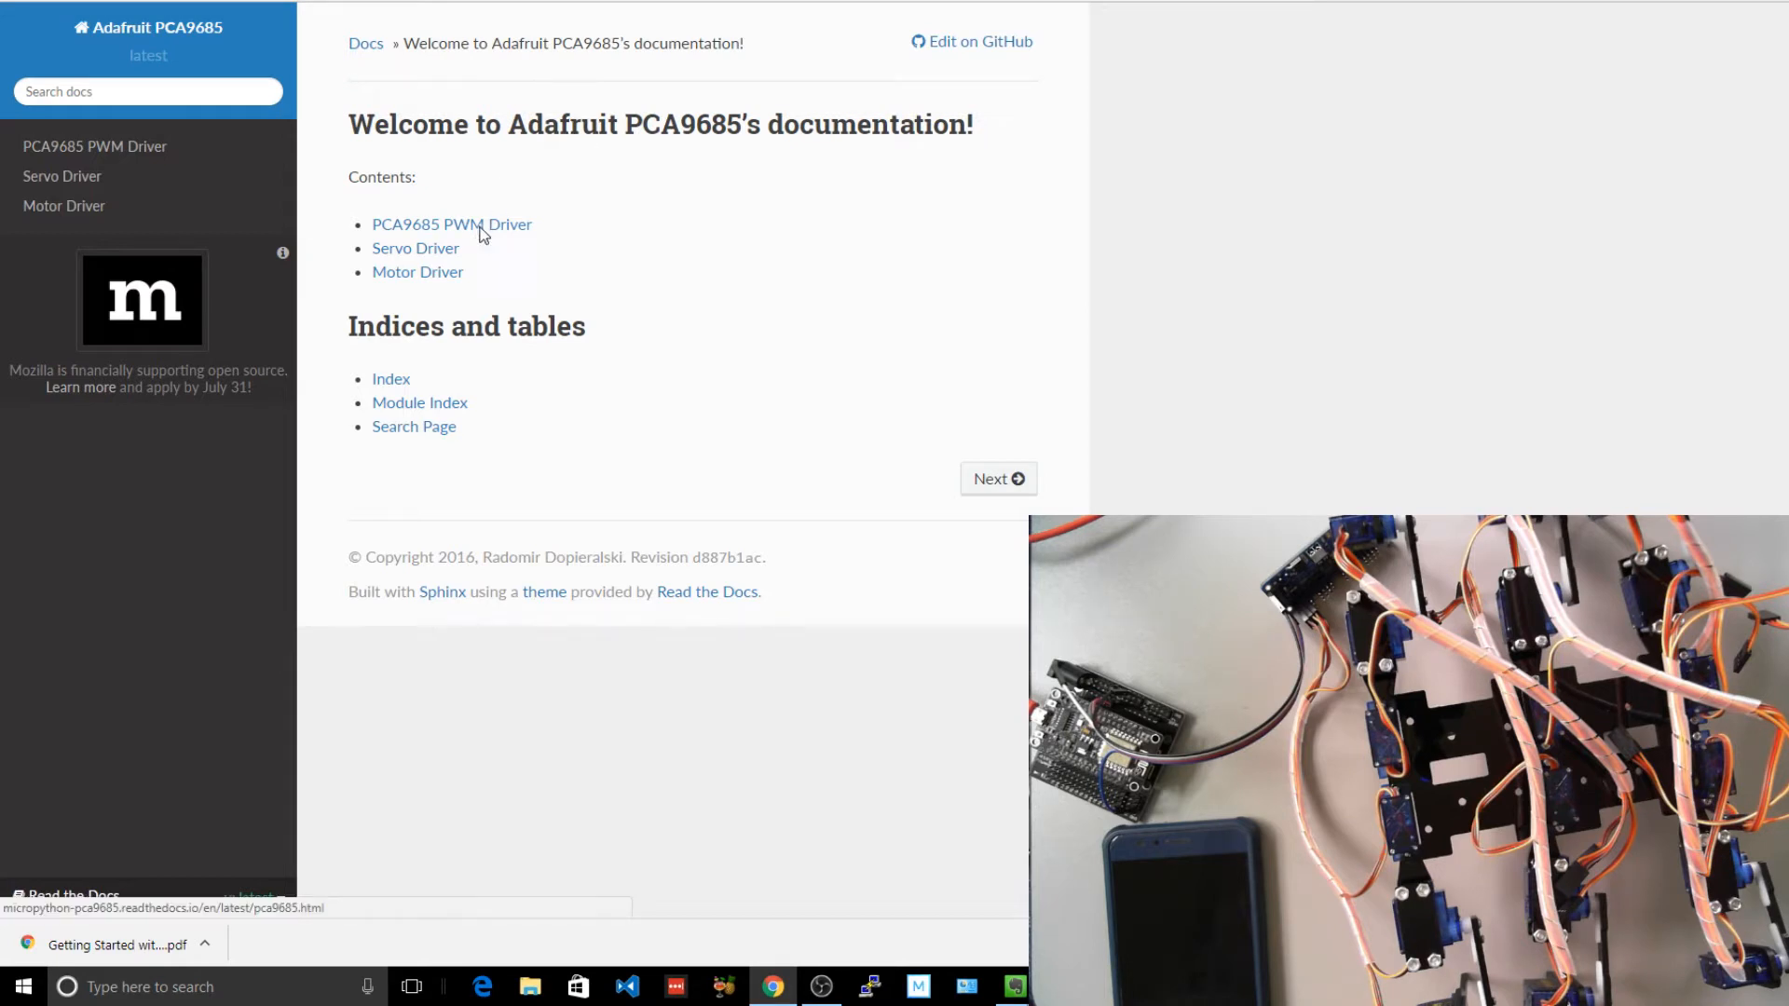
Open the PCA9685 PWM Driver and Servo Driver docs, then the GitHub repository.
click(452, 223)
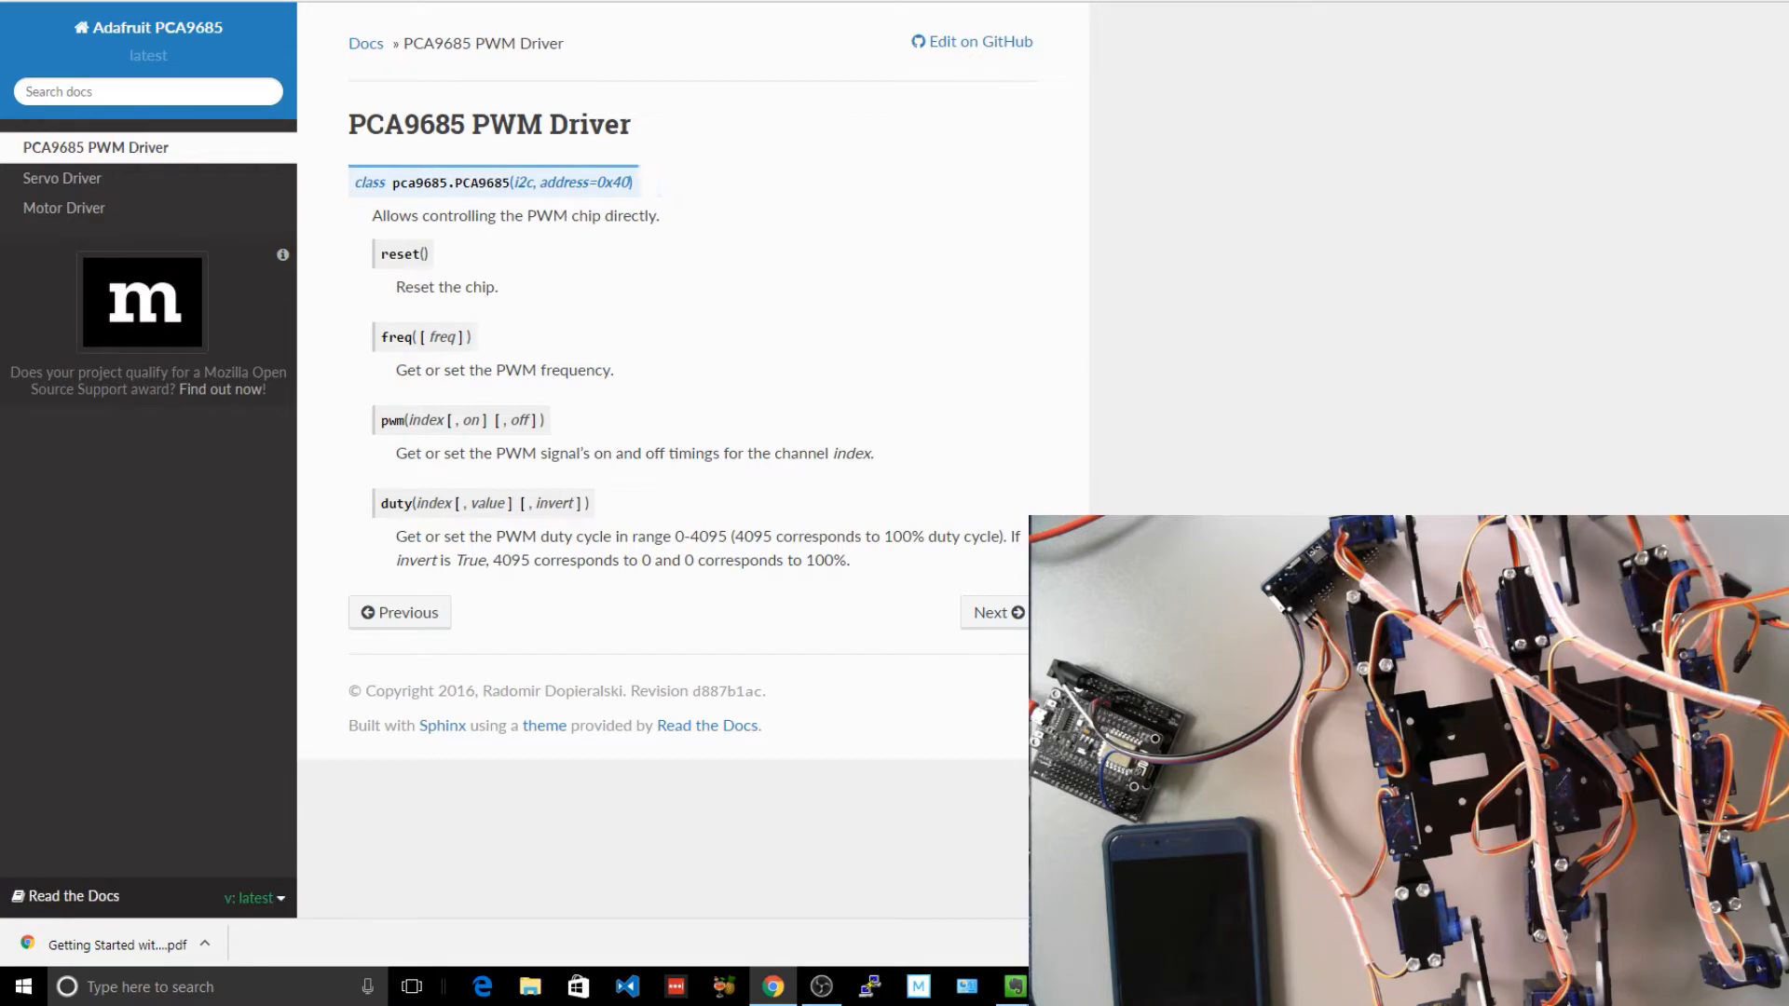
mouse_move(108, 179)
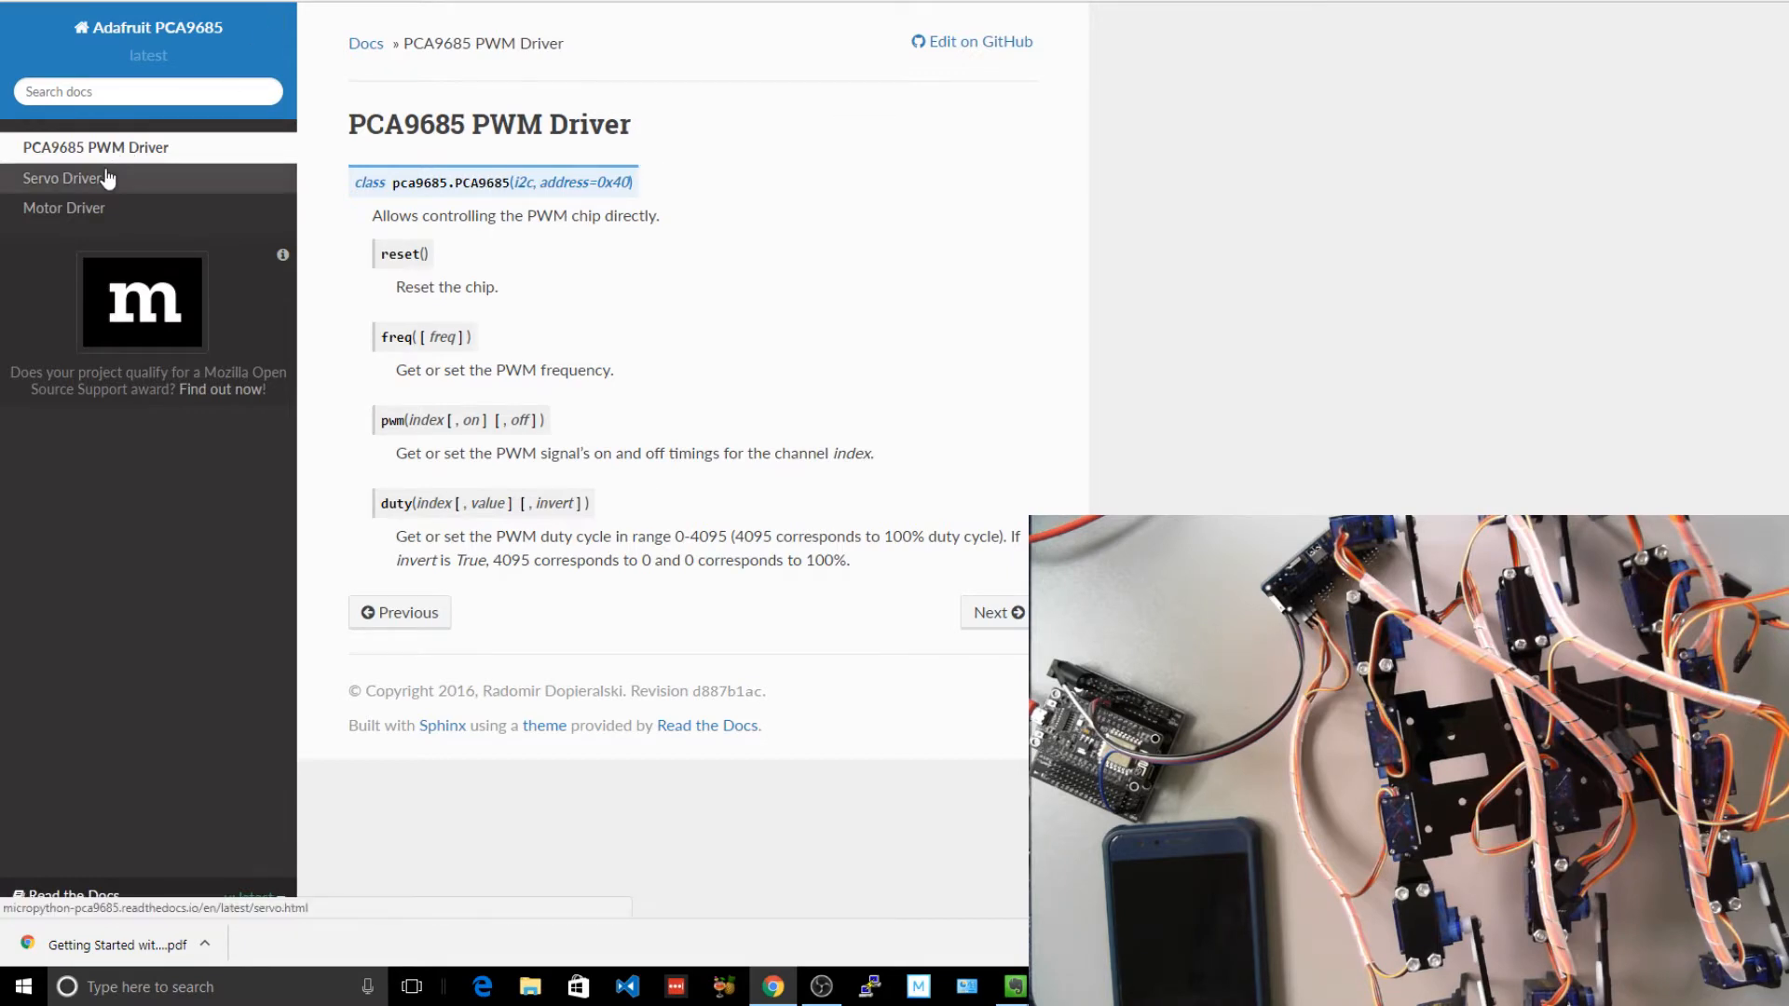
click(971, 41)
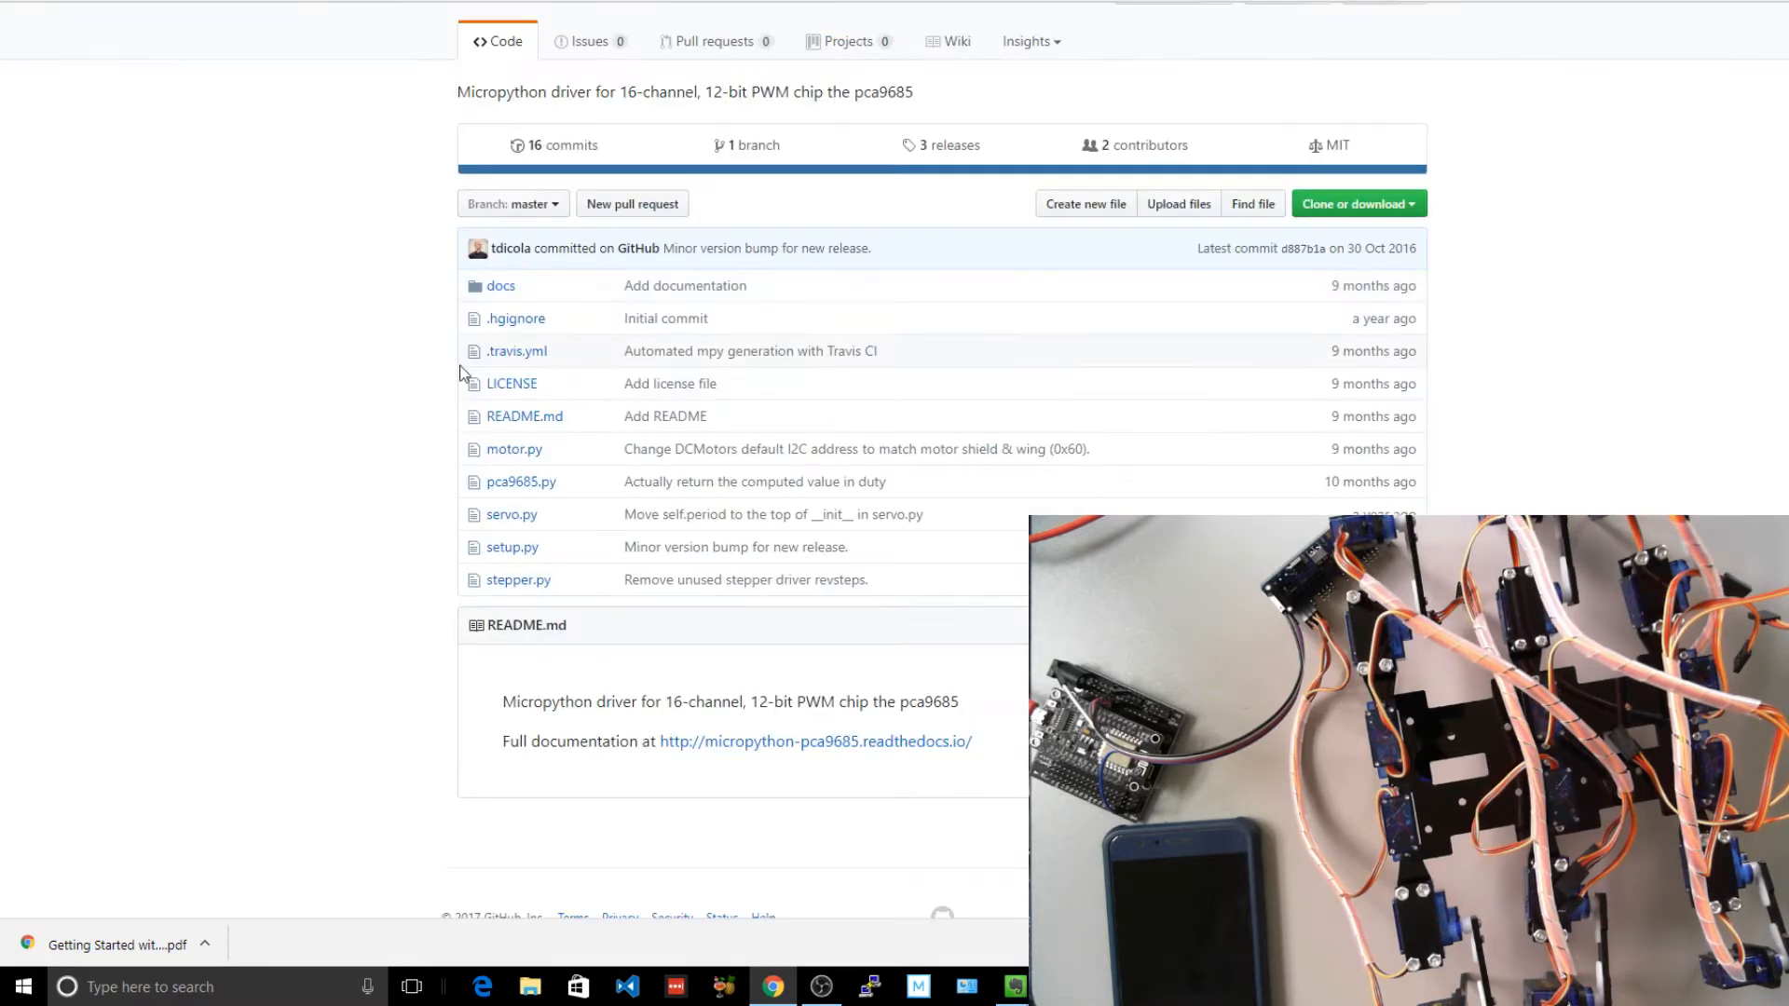
mouse_move(505, 491)
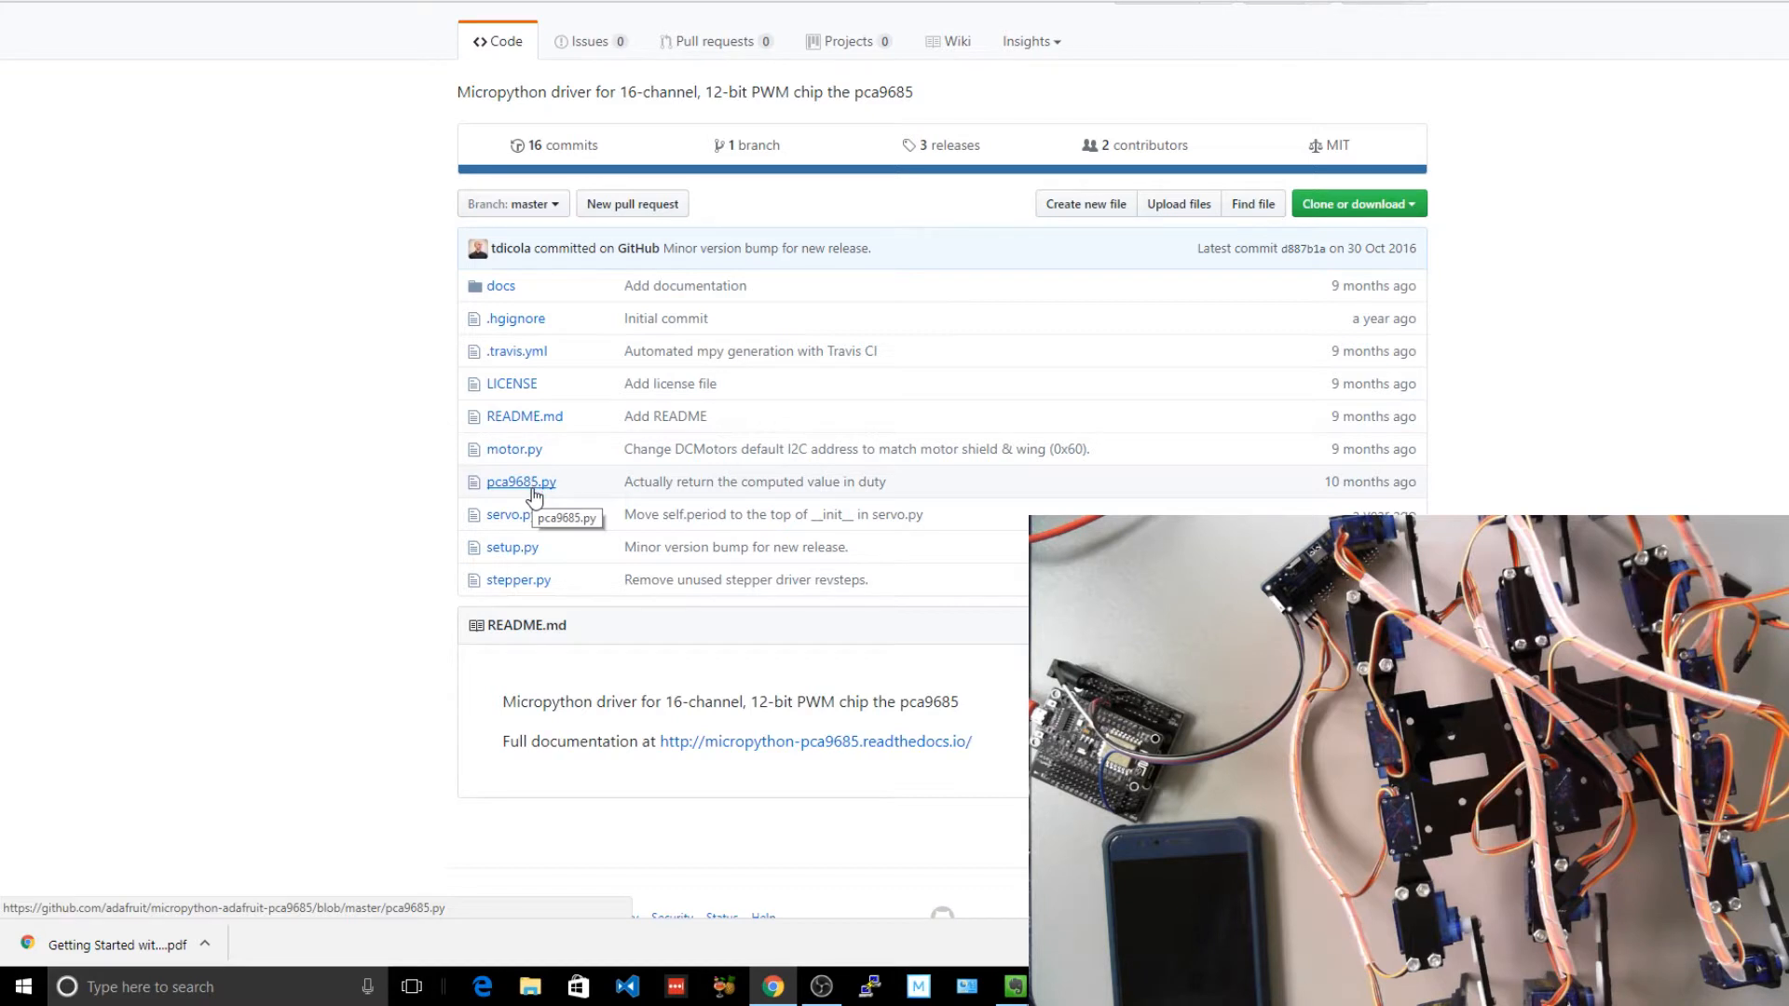
mouse_move(519, 540)
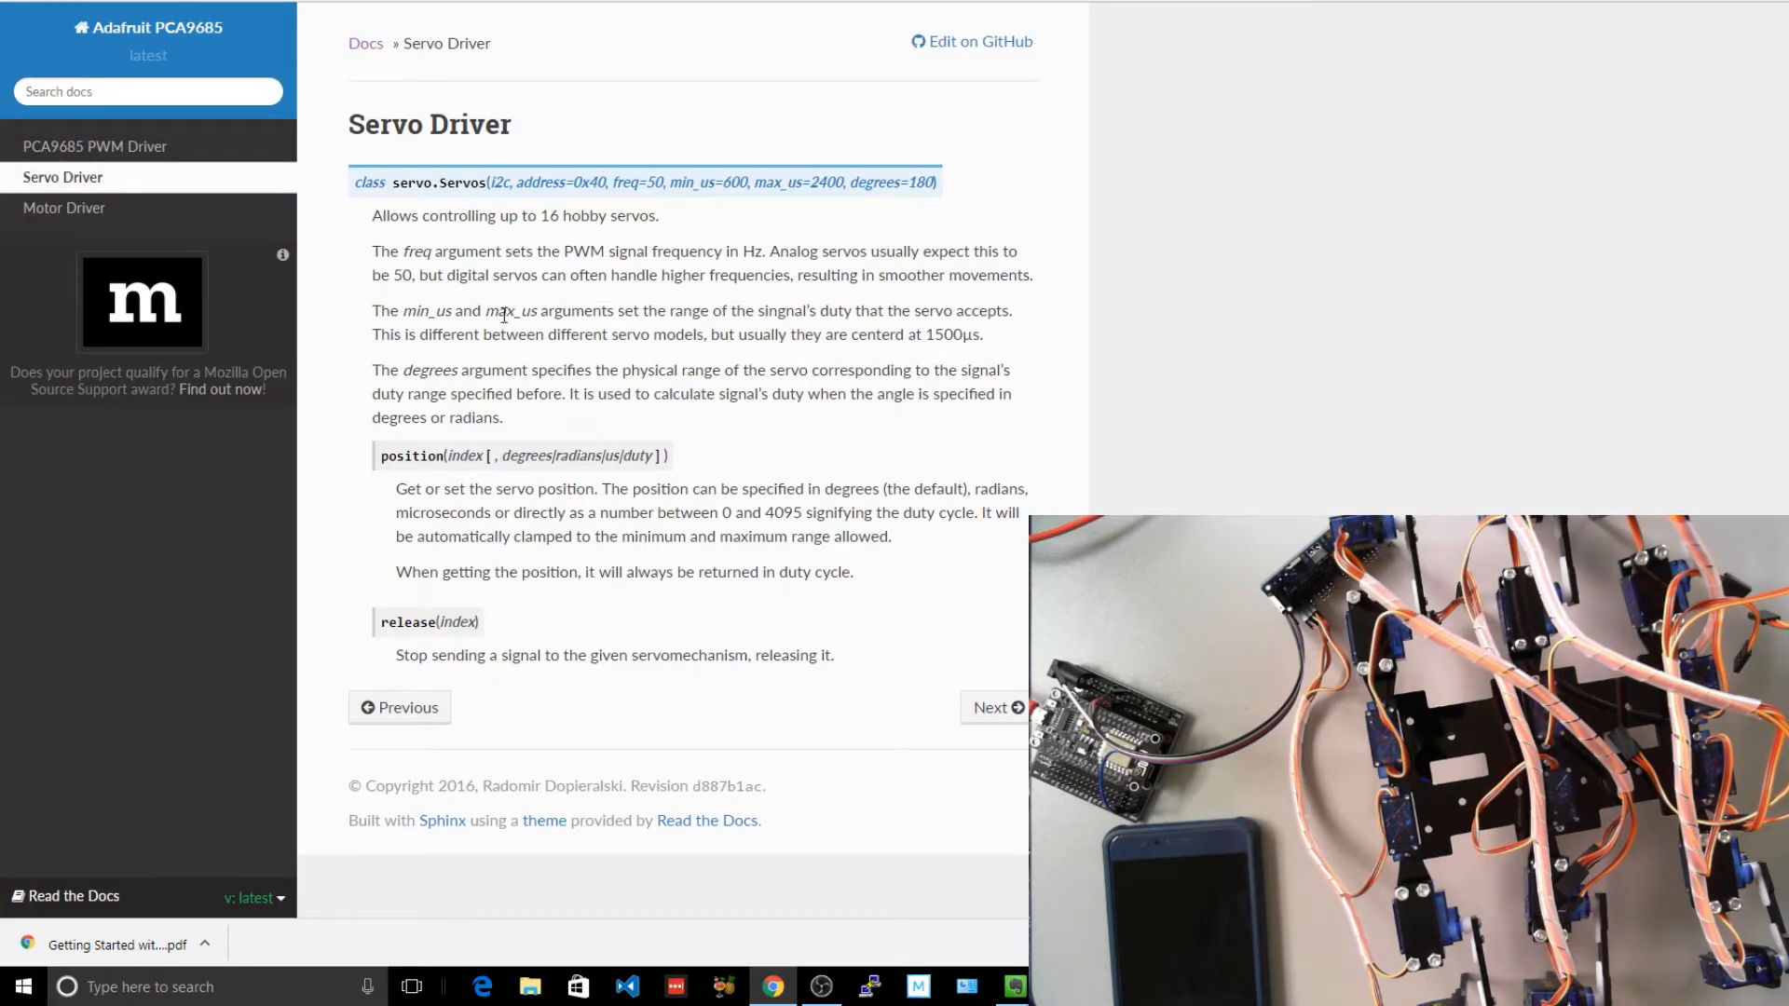
mouse_move(557, 182)
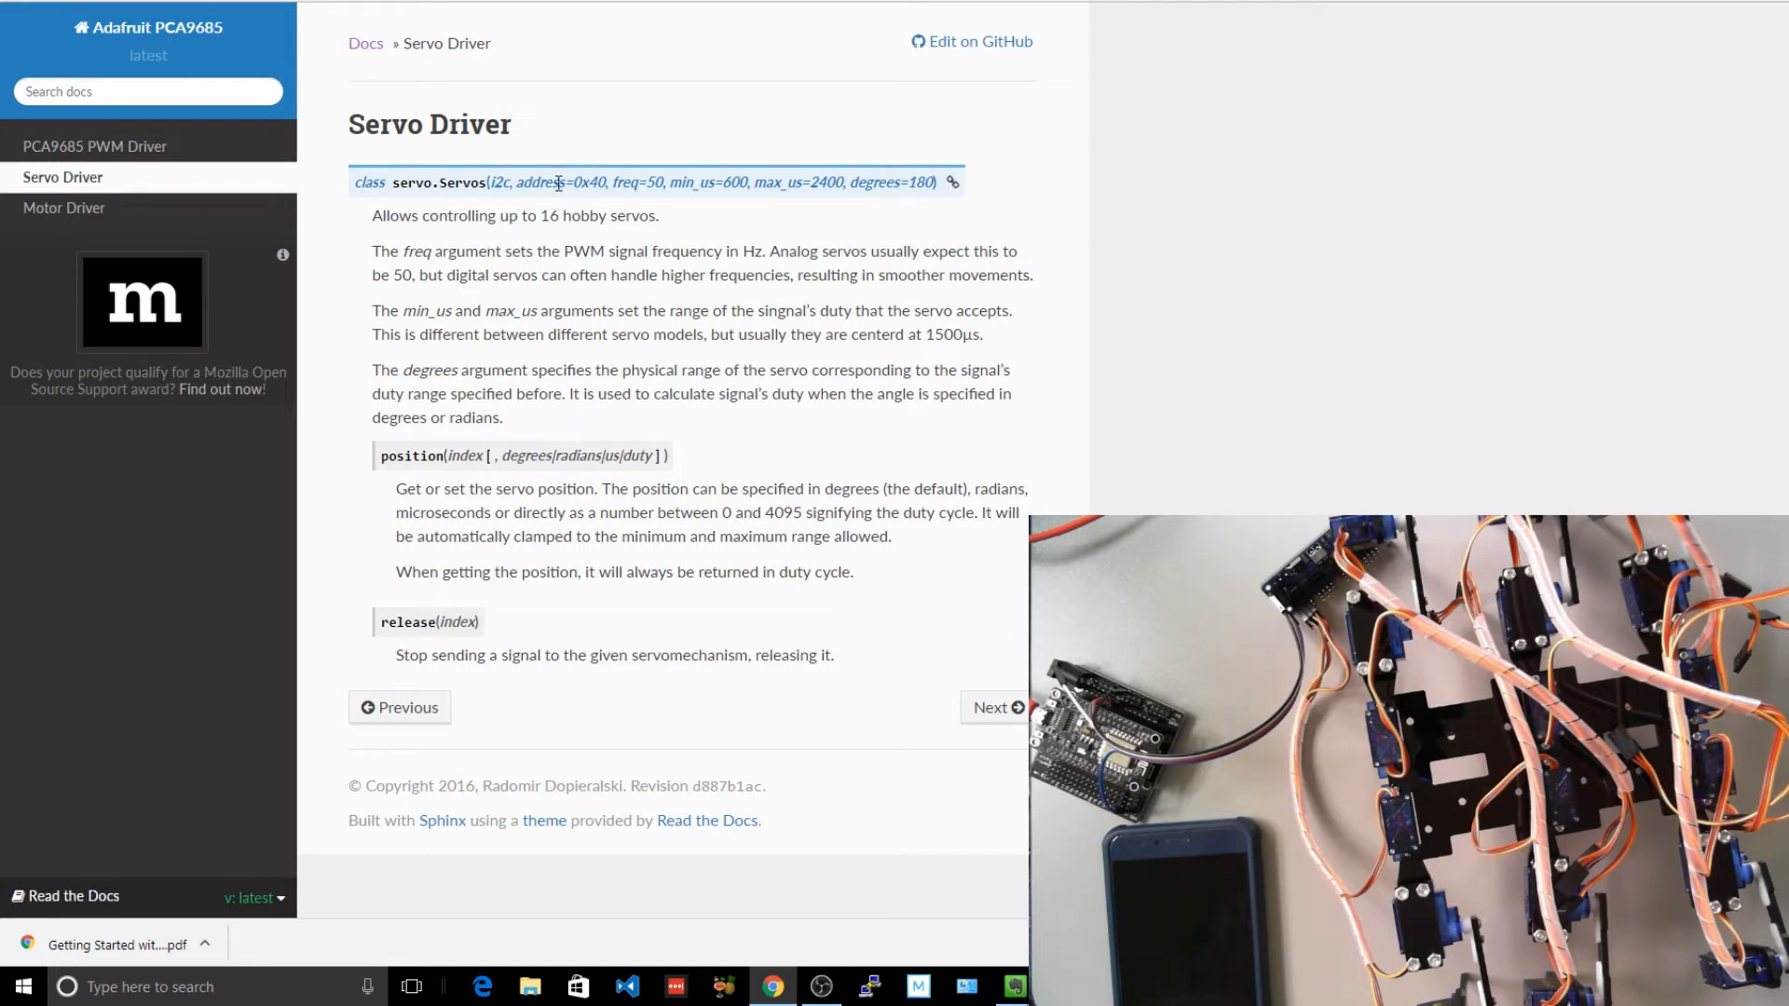
mouse_move(867, 208)
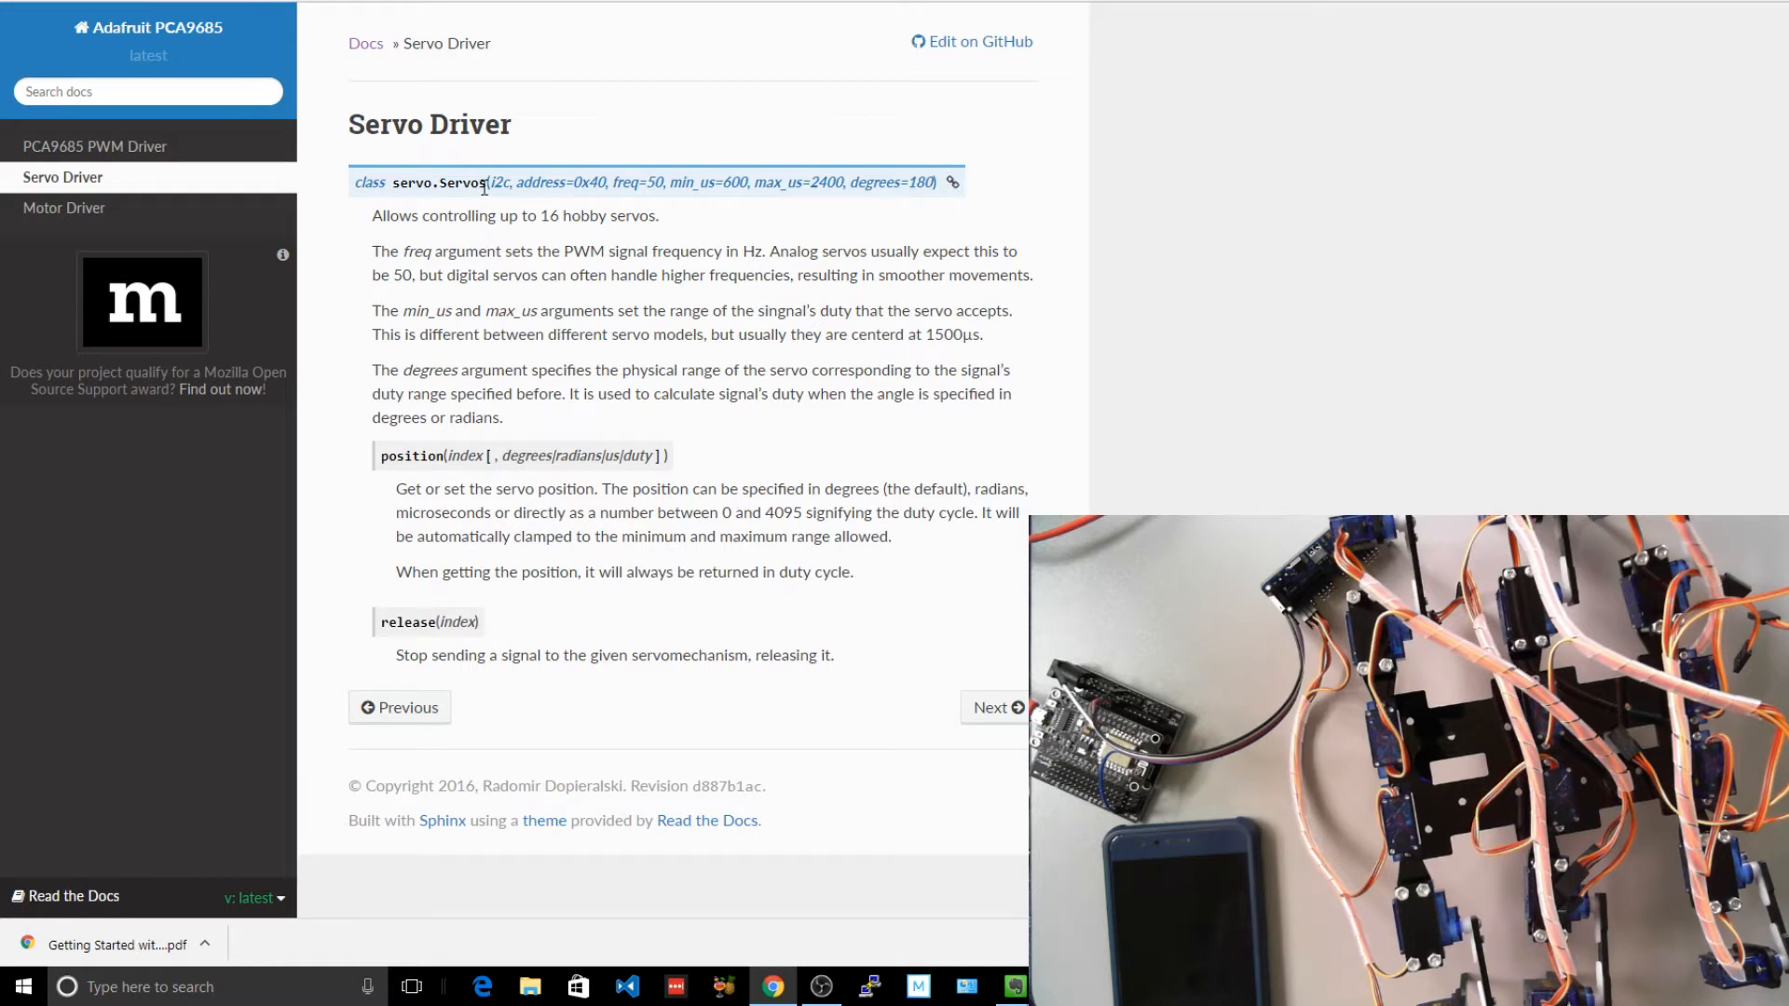
mouse_move(893, 473)
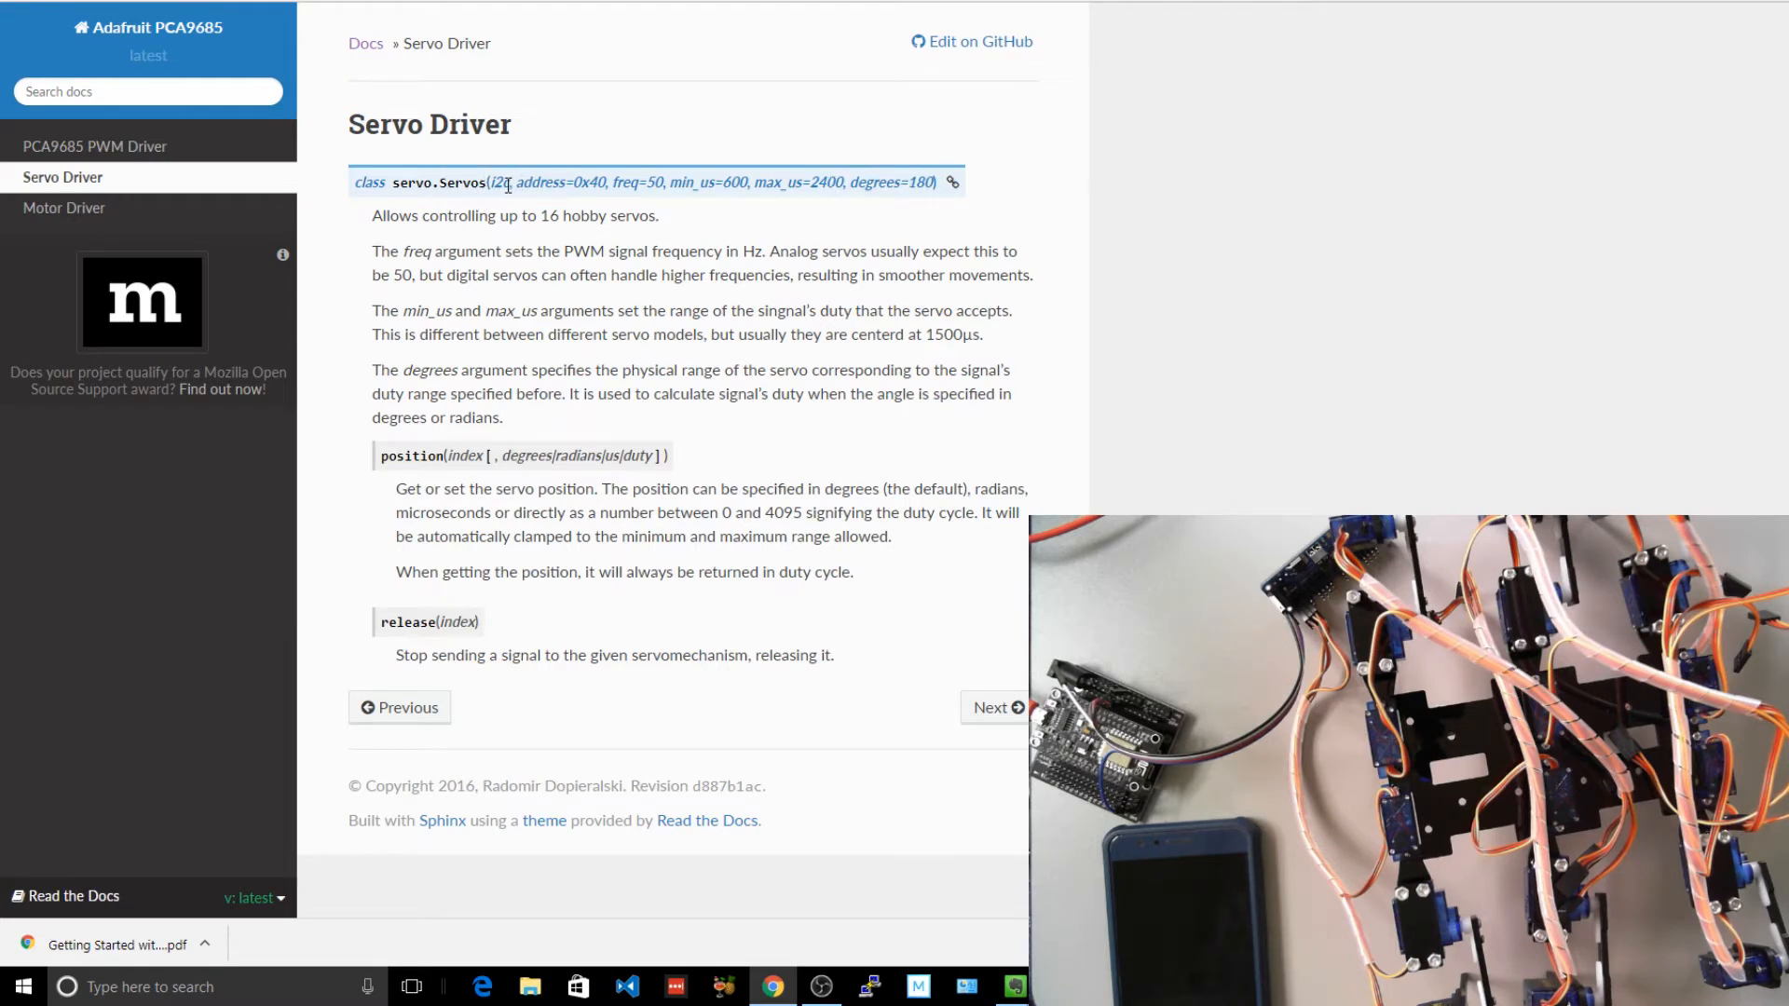
mouse_move(1032, 179)
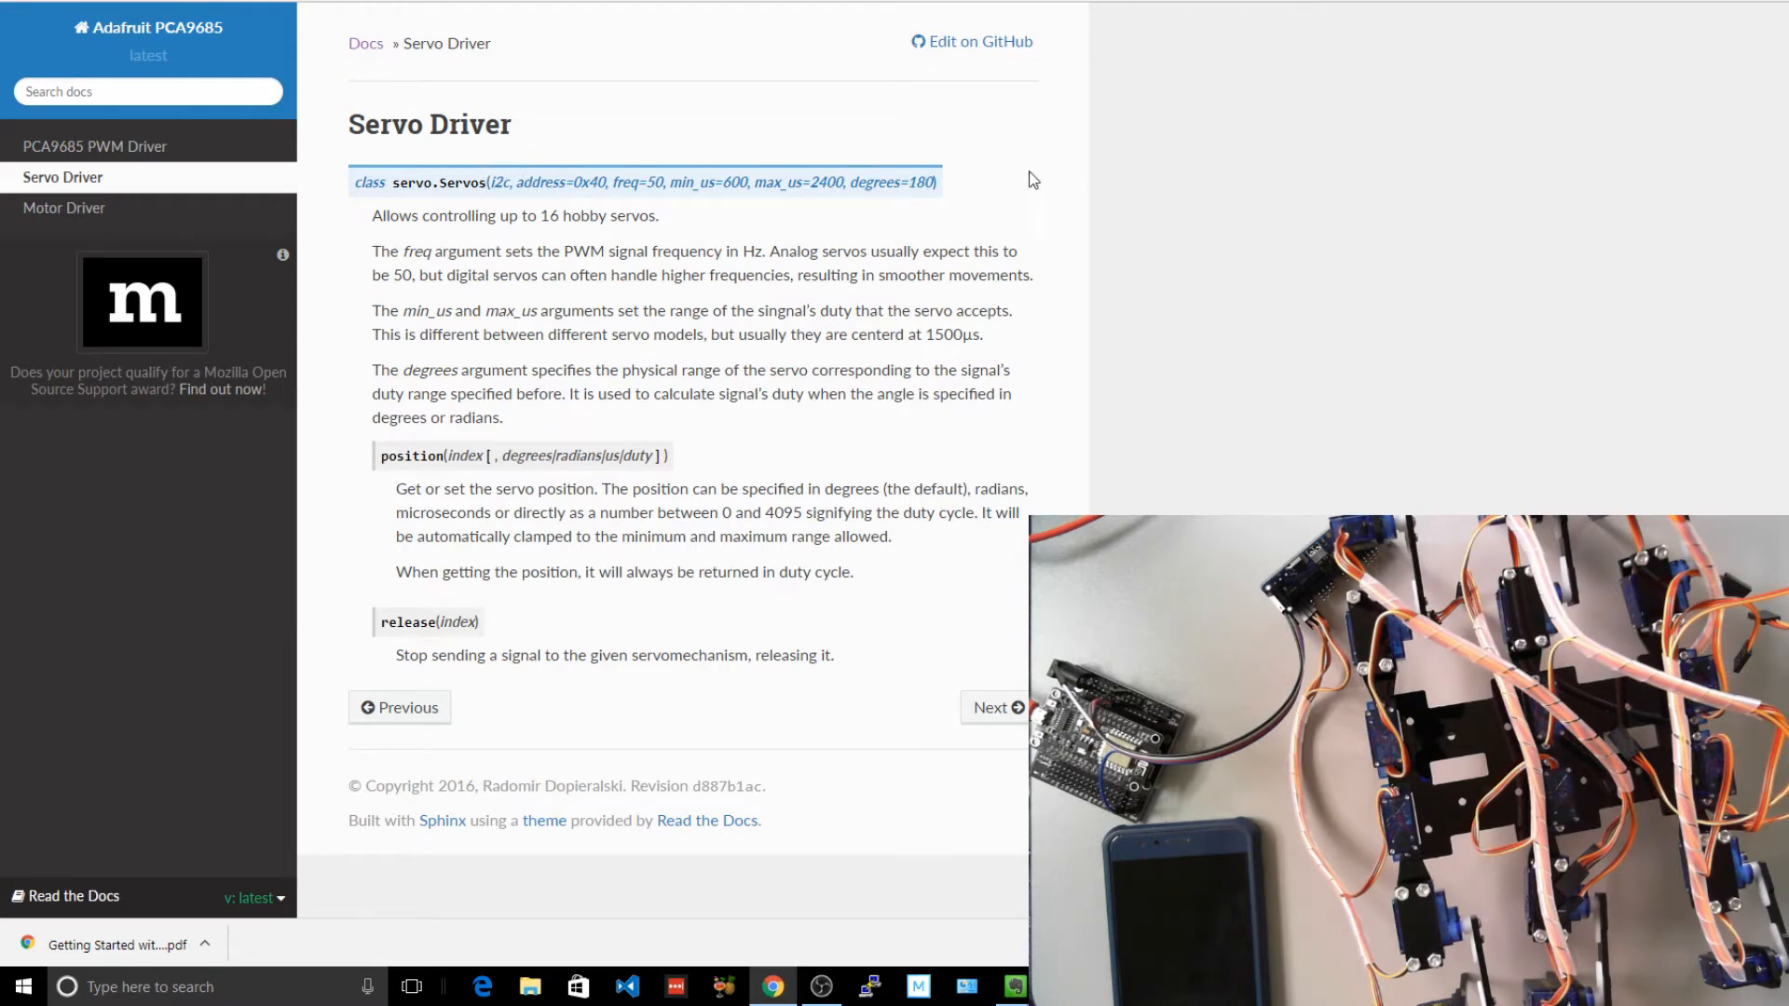
mouse_move(397, 456)
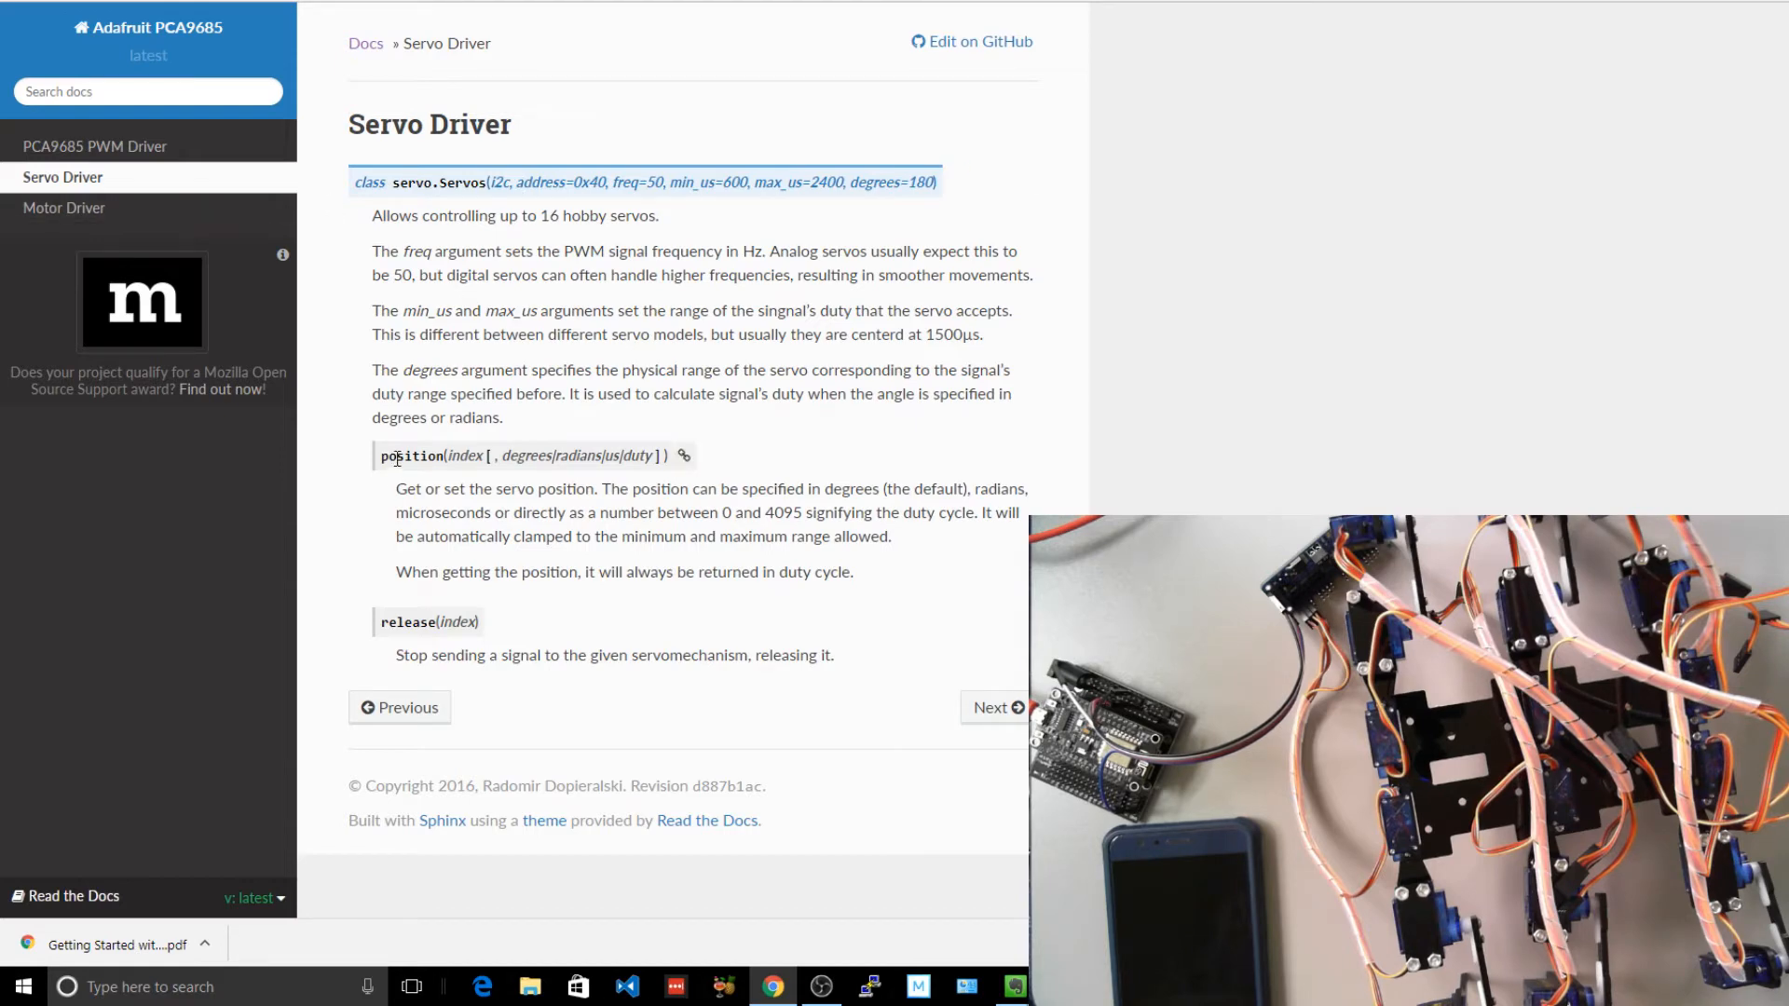
click(979, 41)
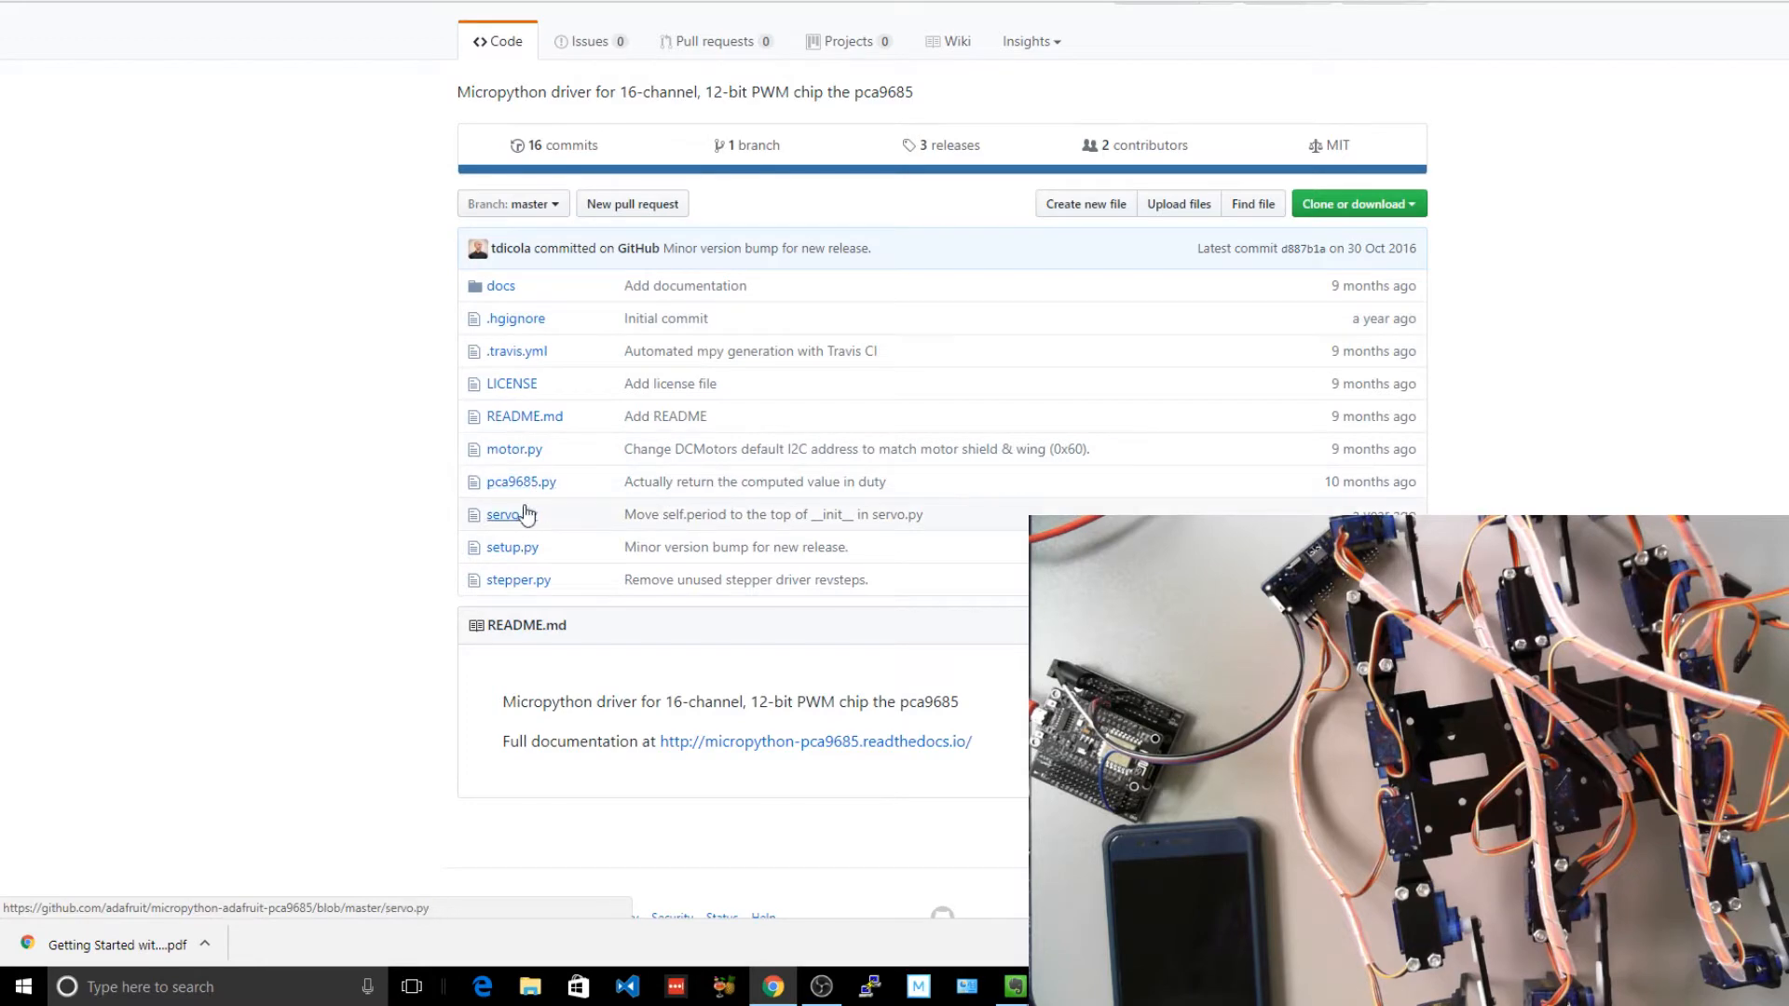
Open servo.py in the micropython-adafruit-pca9685 repository and scroll through its code.
click(501, 515)
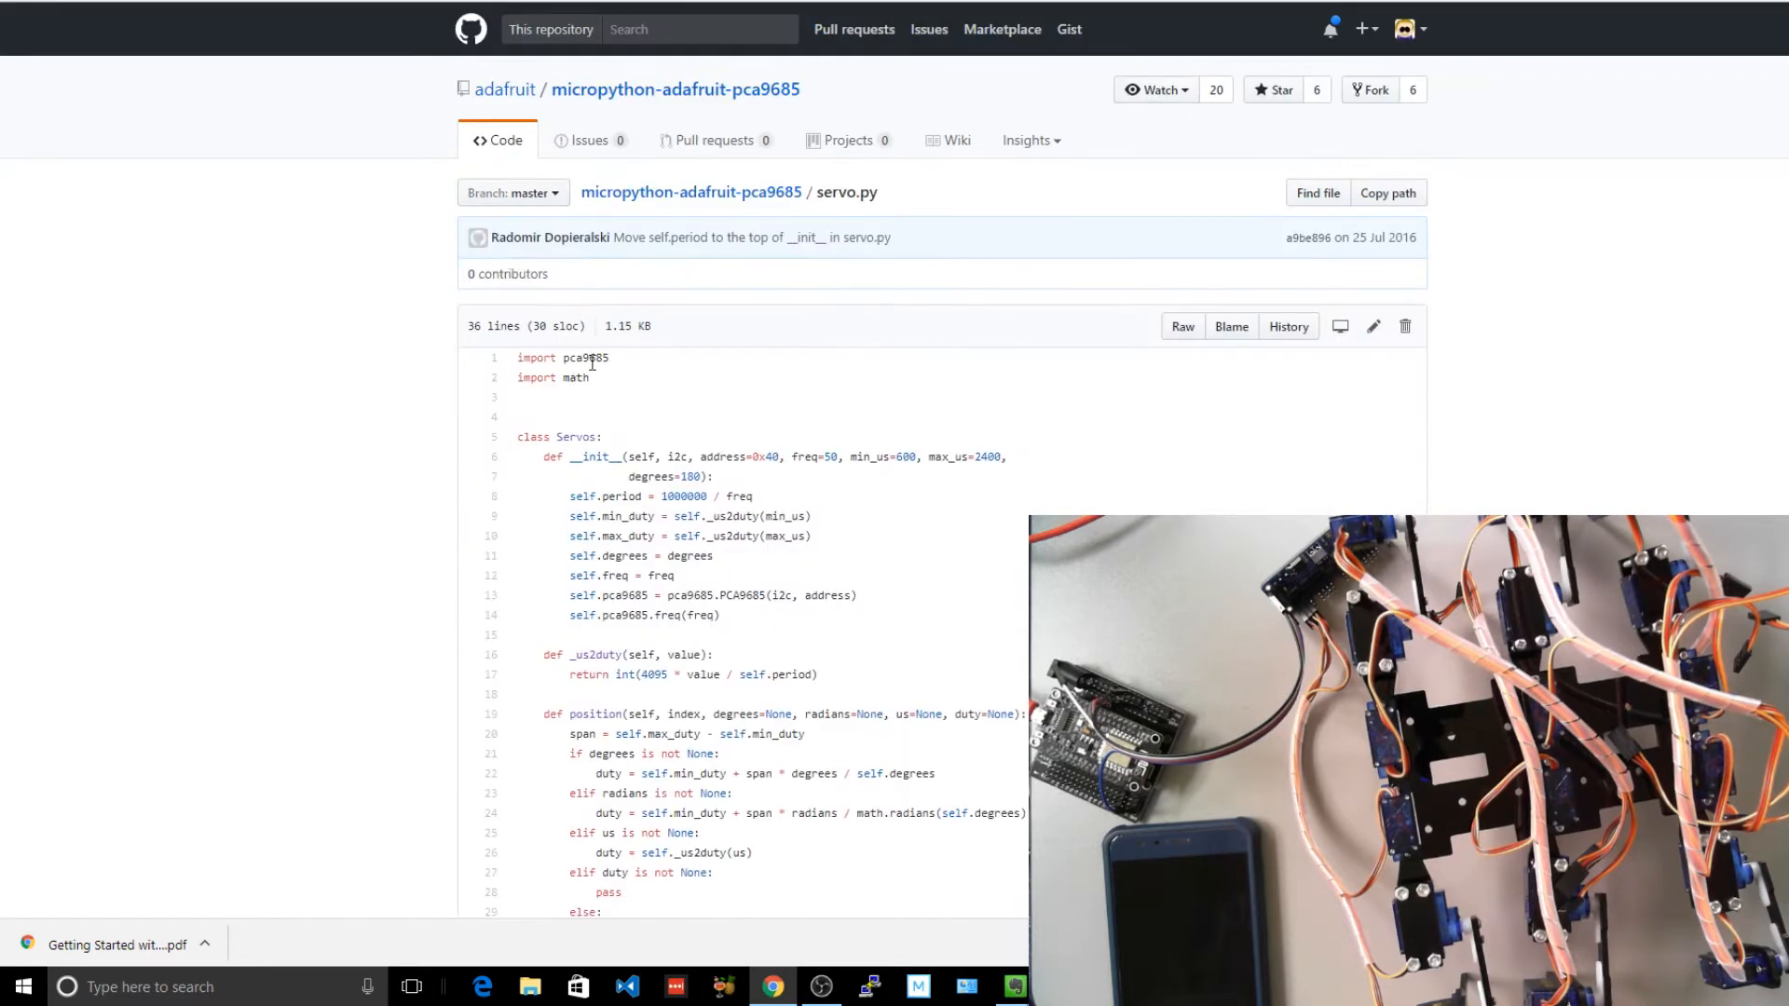
scroll(down, 3)
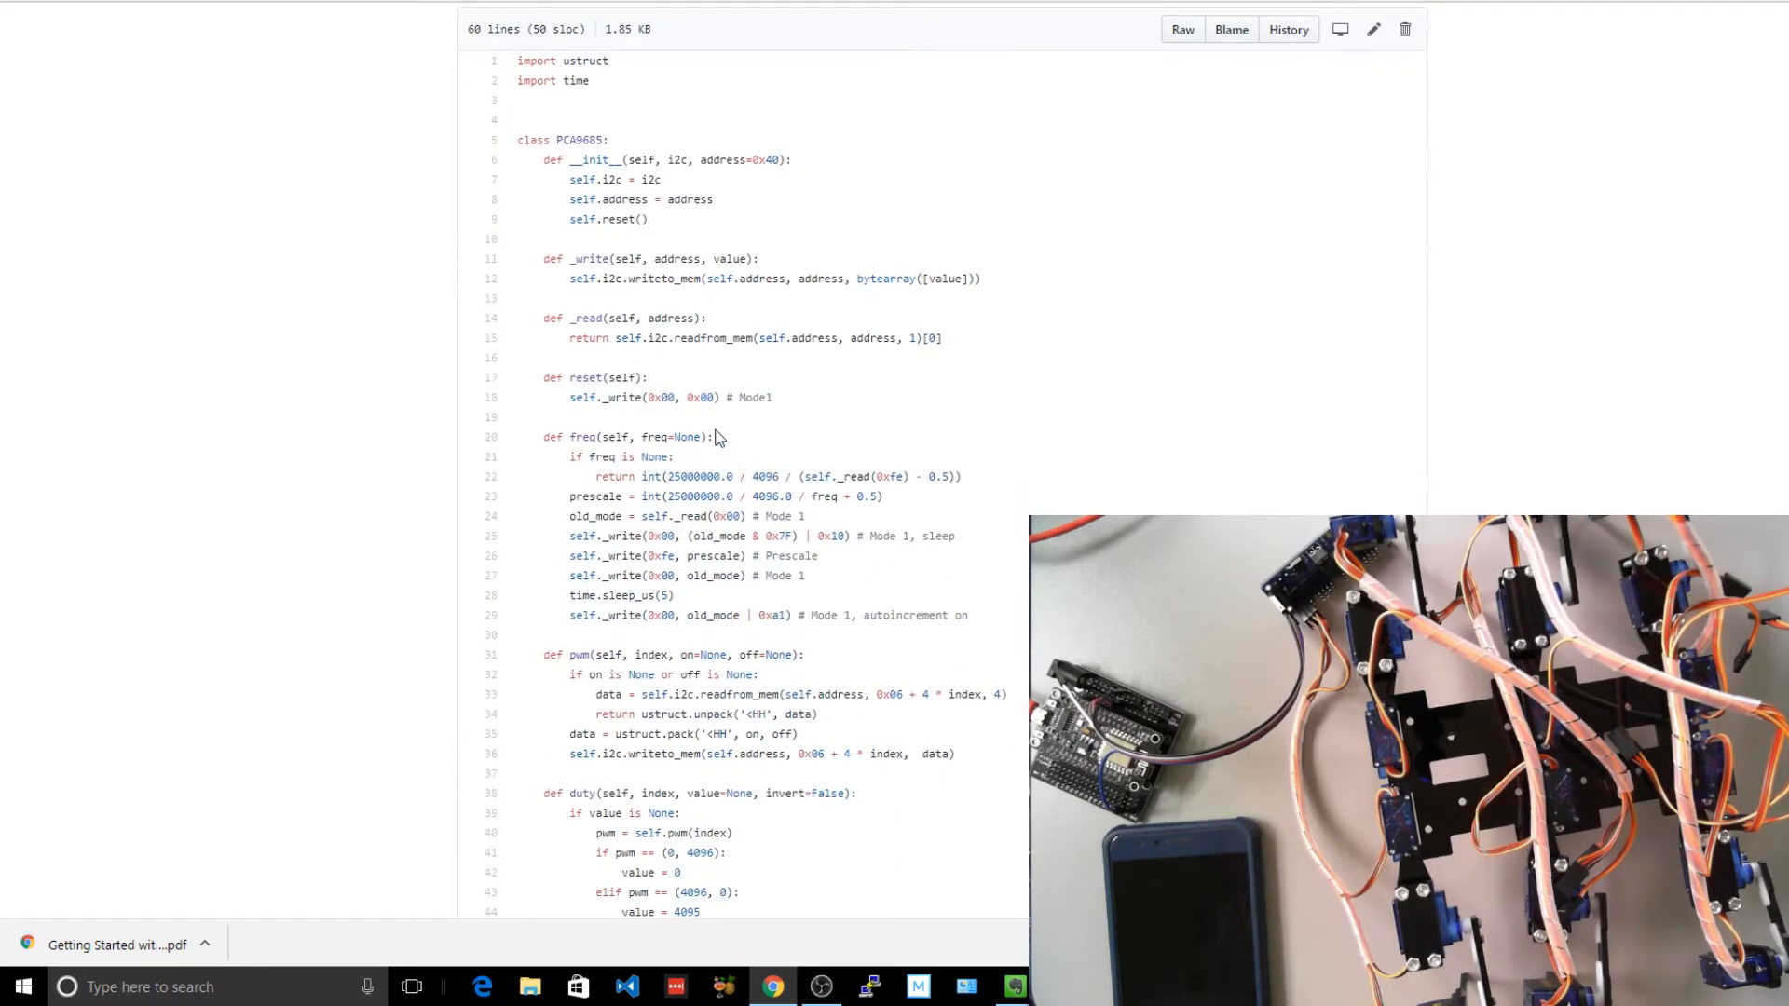
scroll(down, 3)
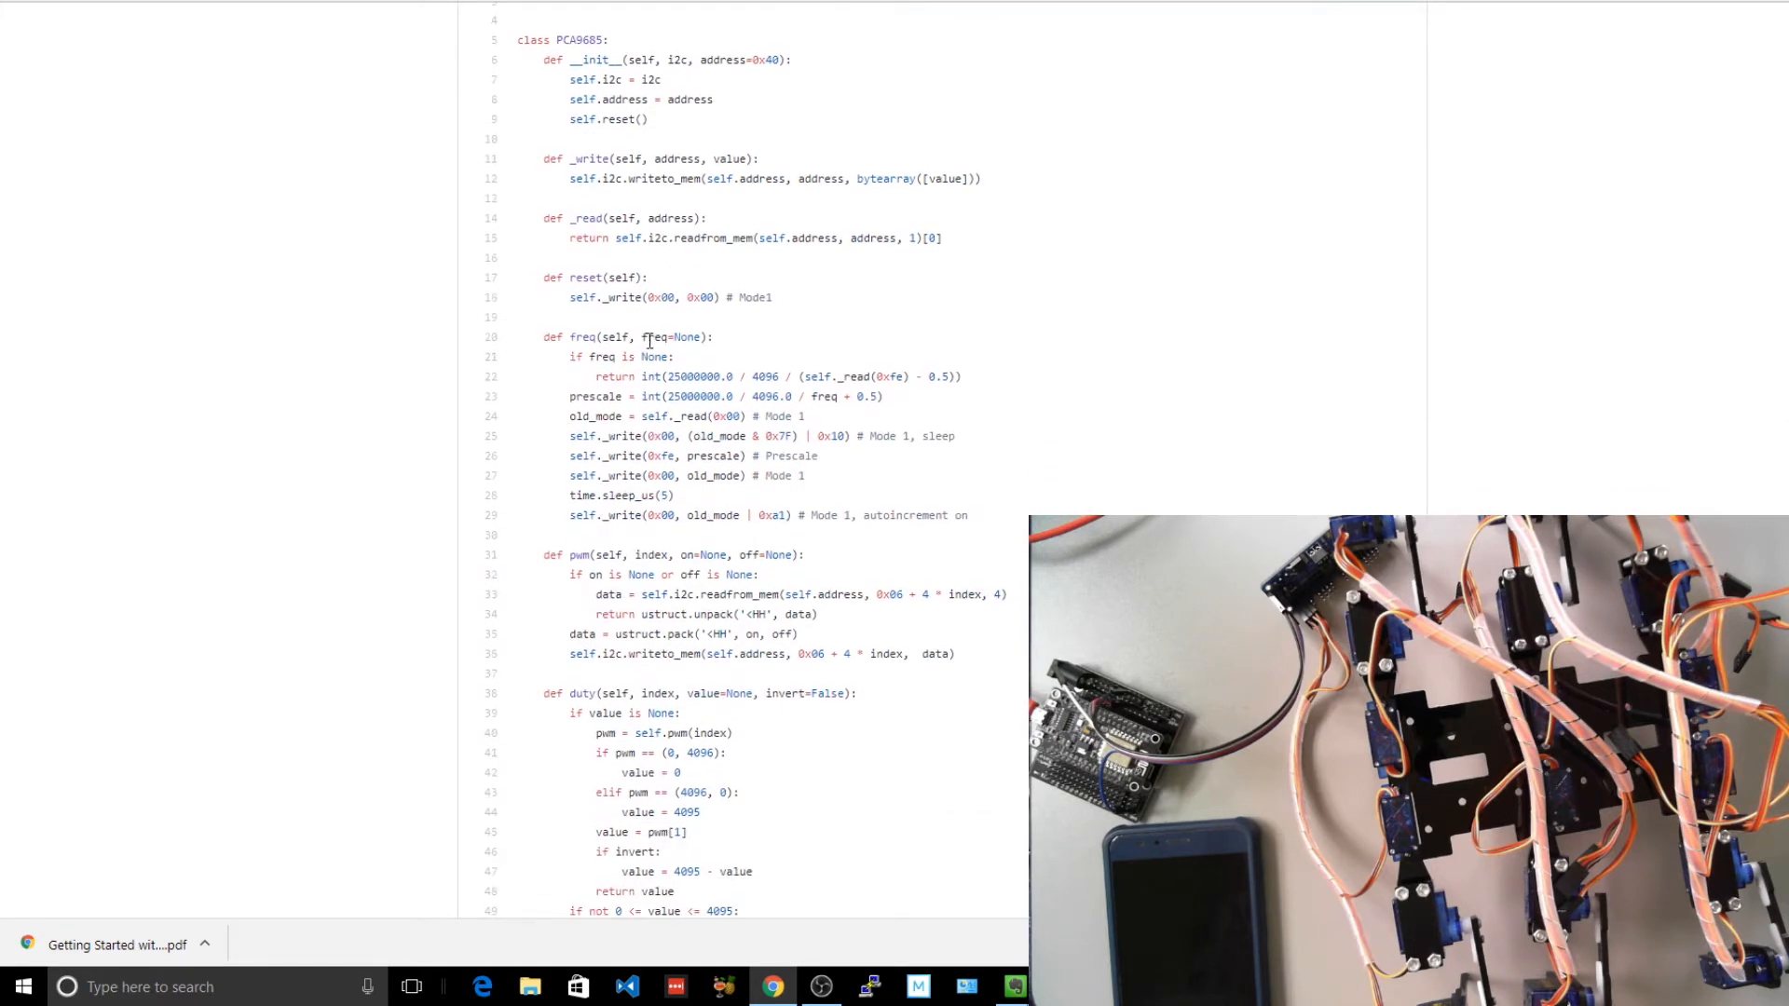
scroll(down, 3)
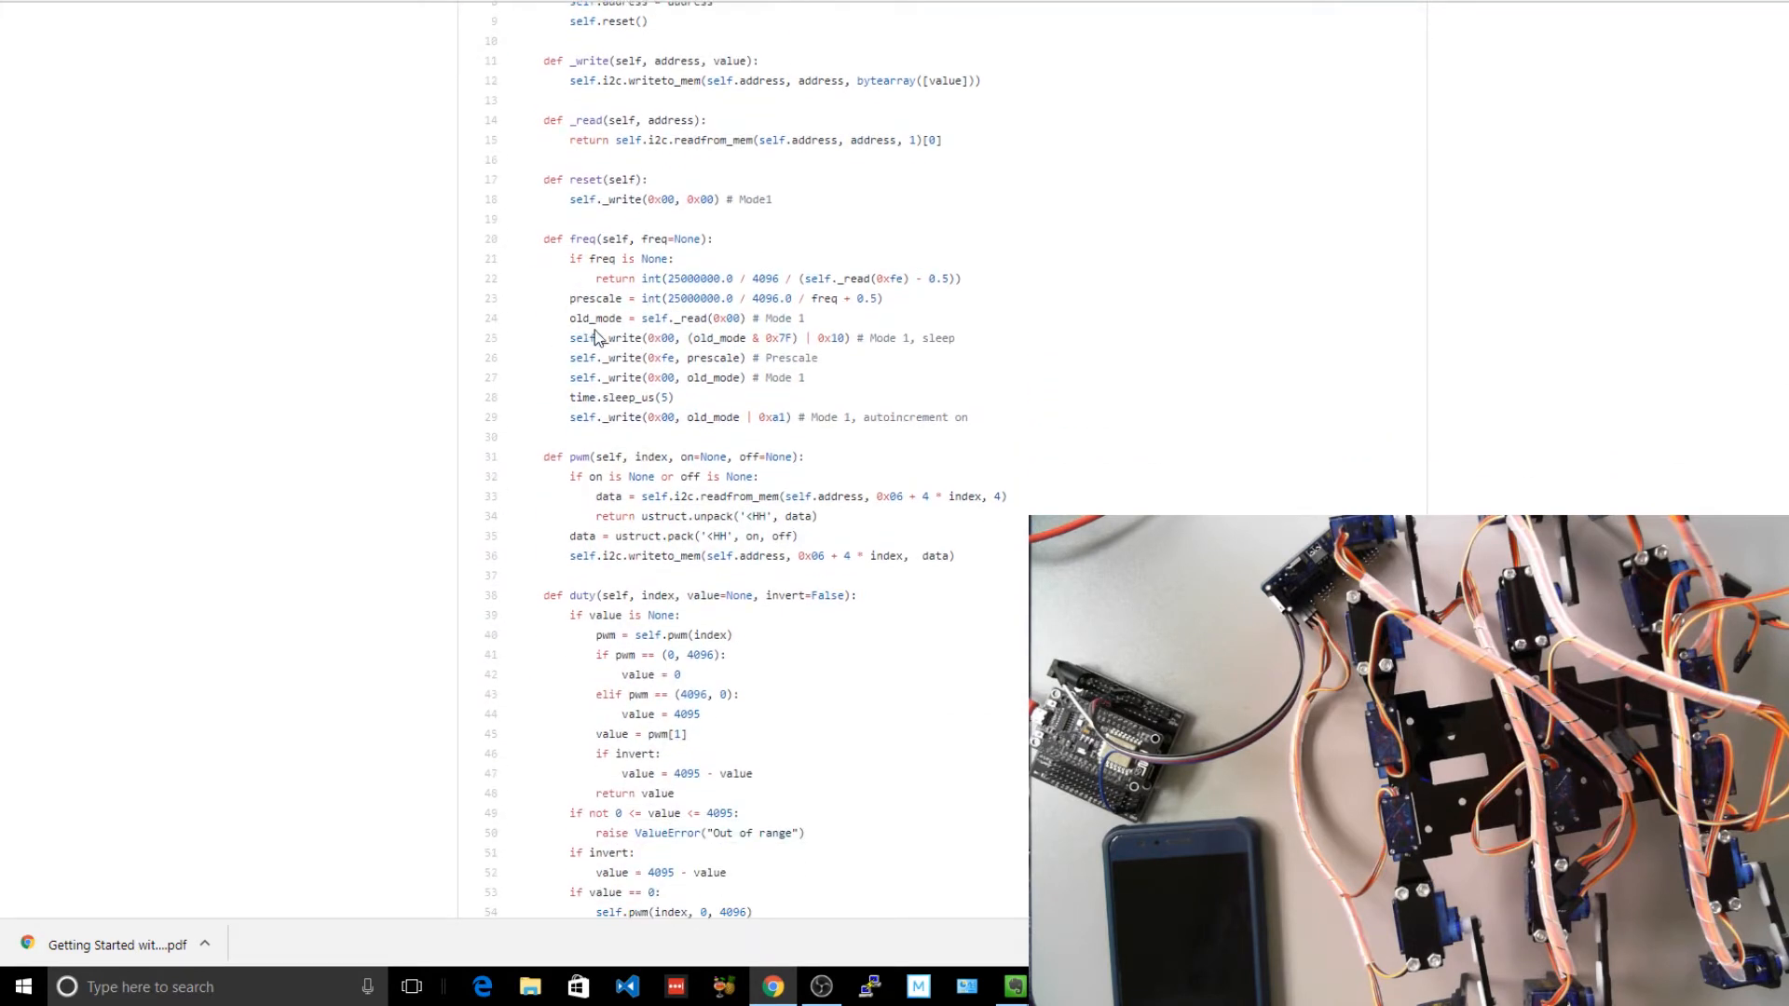
scroll(down, 3)
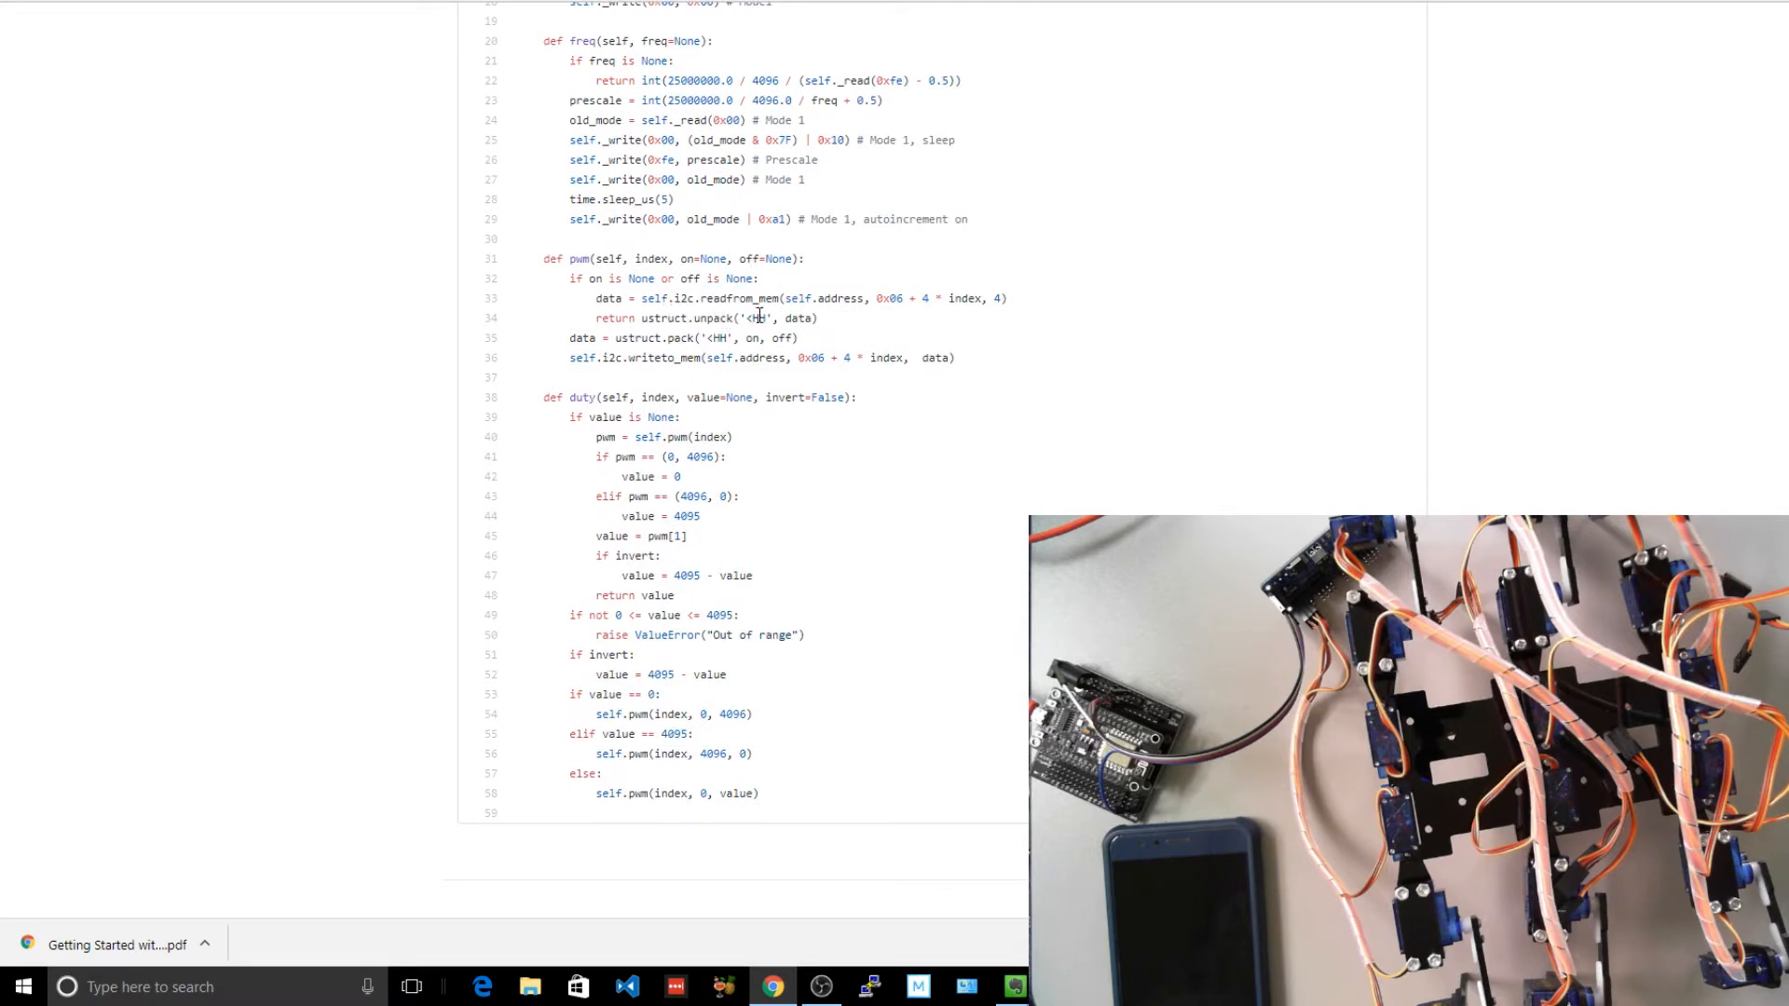
mouse_move(813, 320)
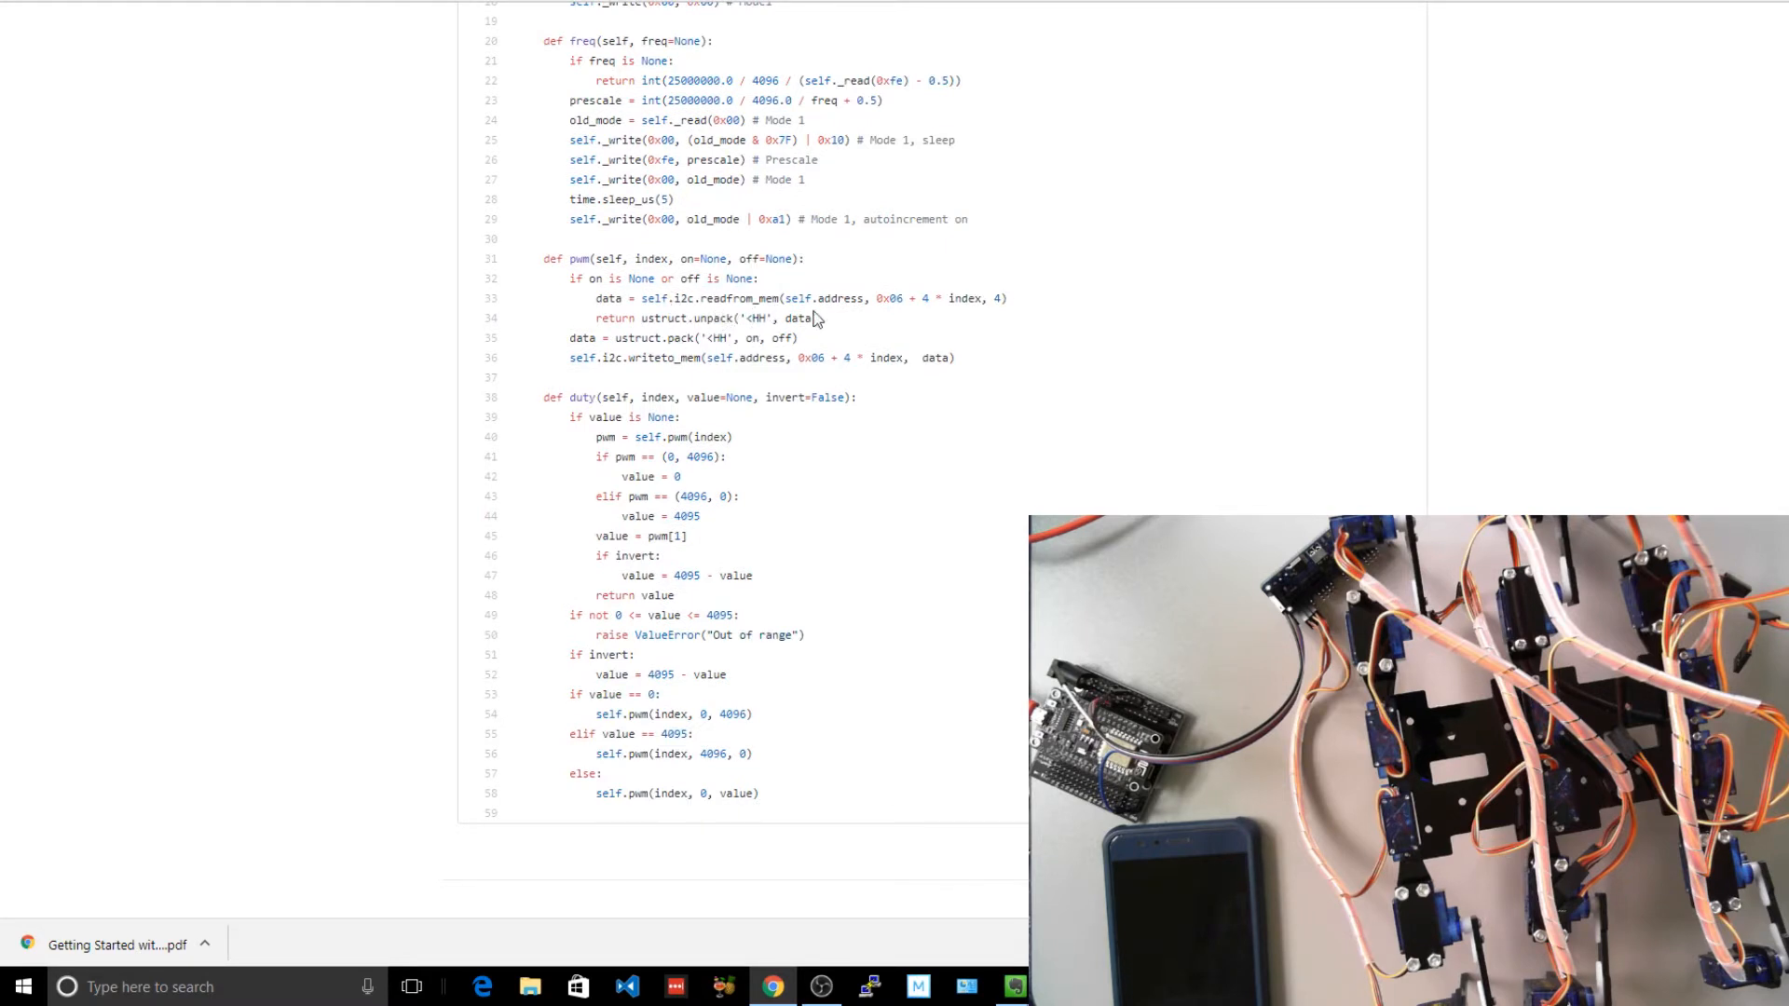
scroll(down, 3)
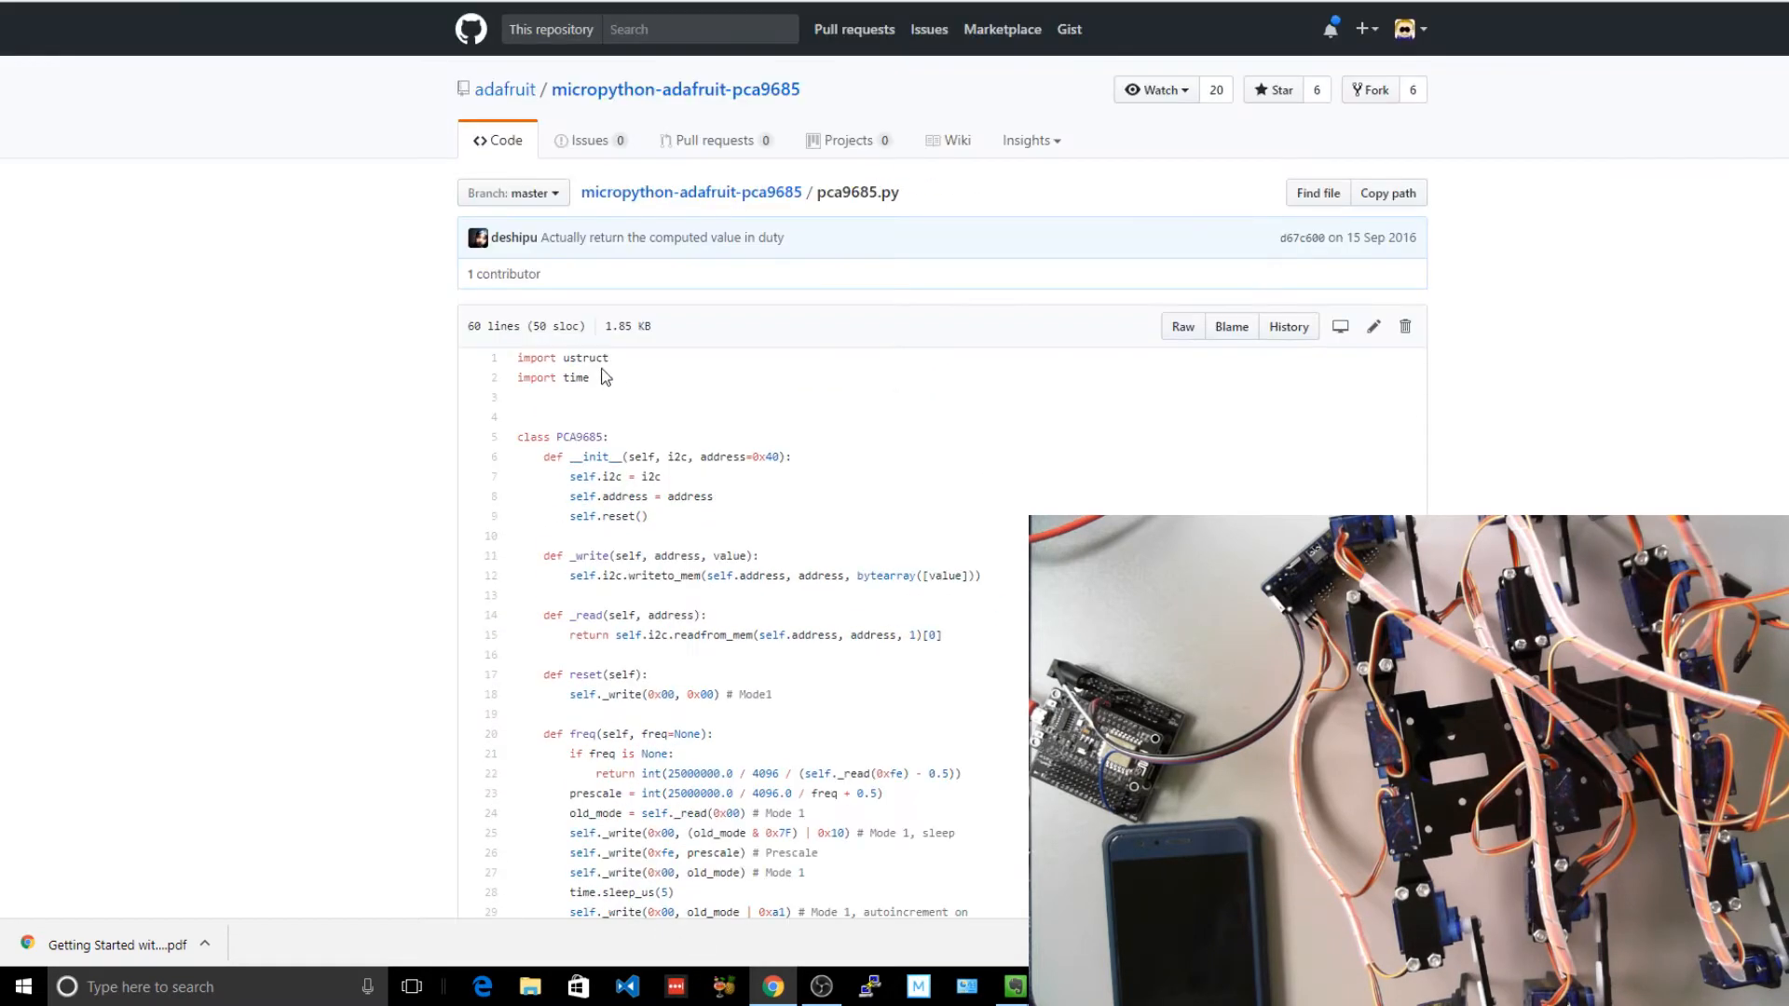
scroll(down, 3)
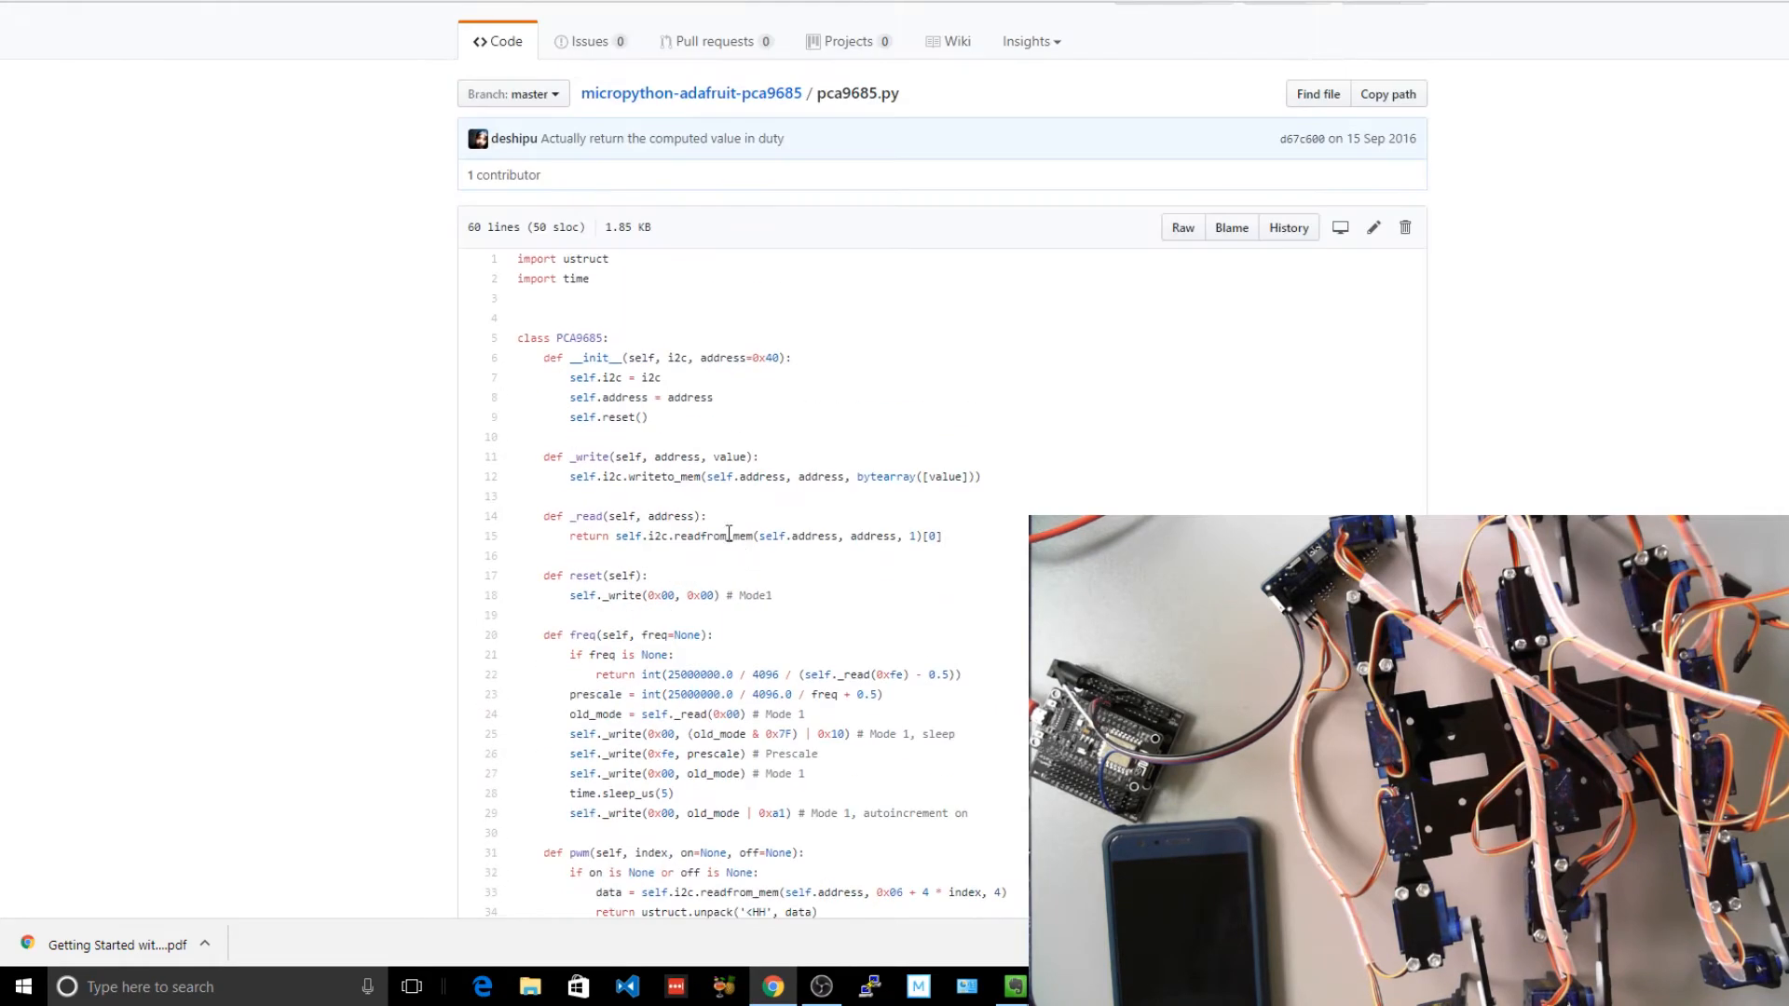
scroll(down, 3)
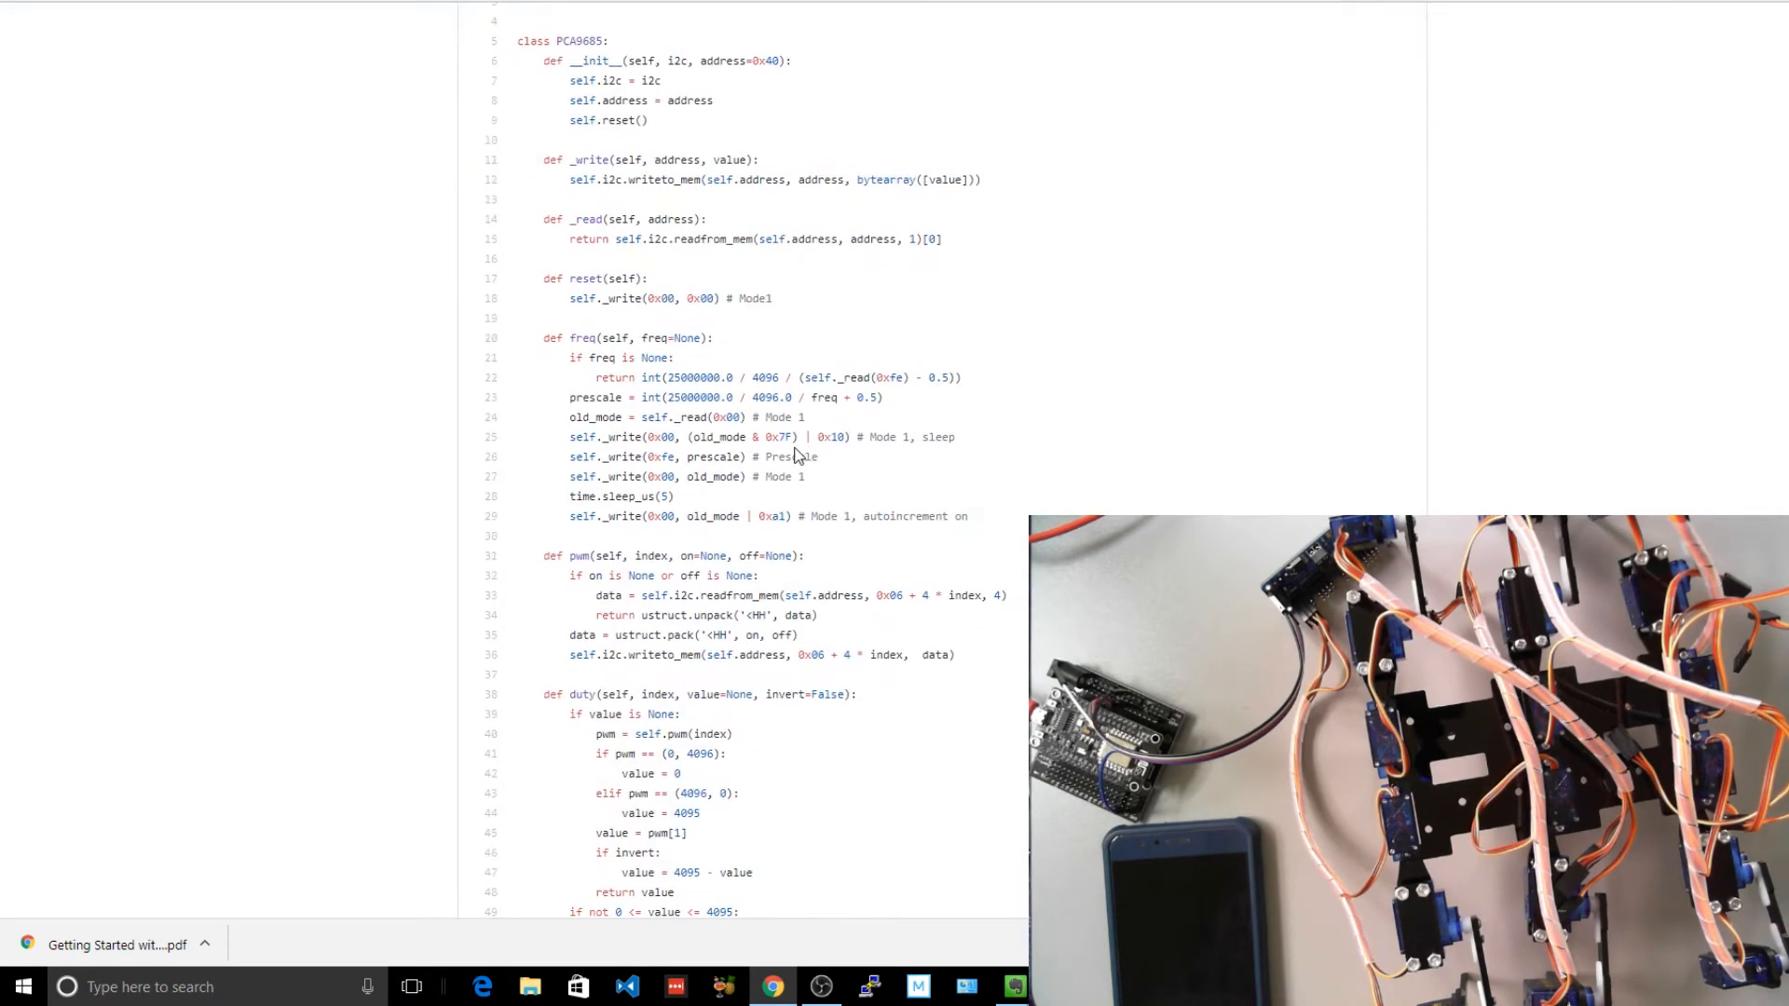
scroll(down, 3)
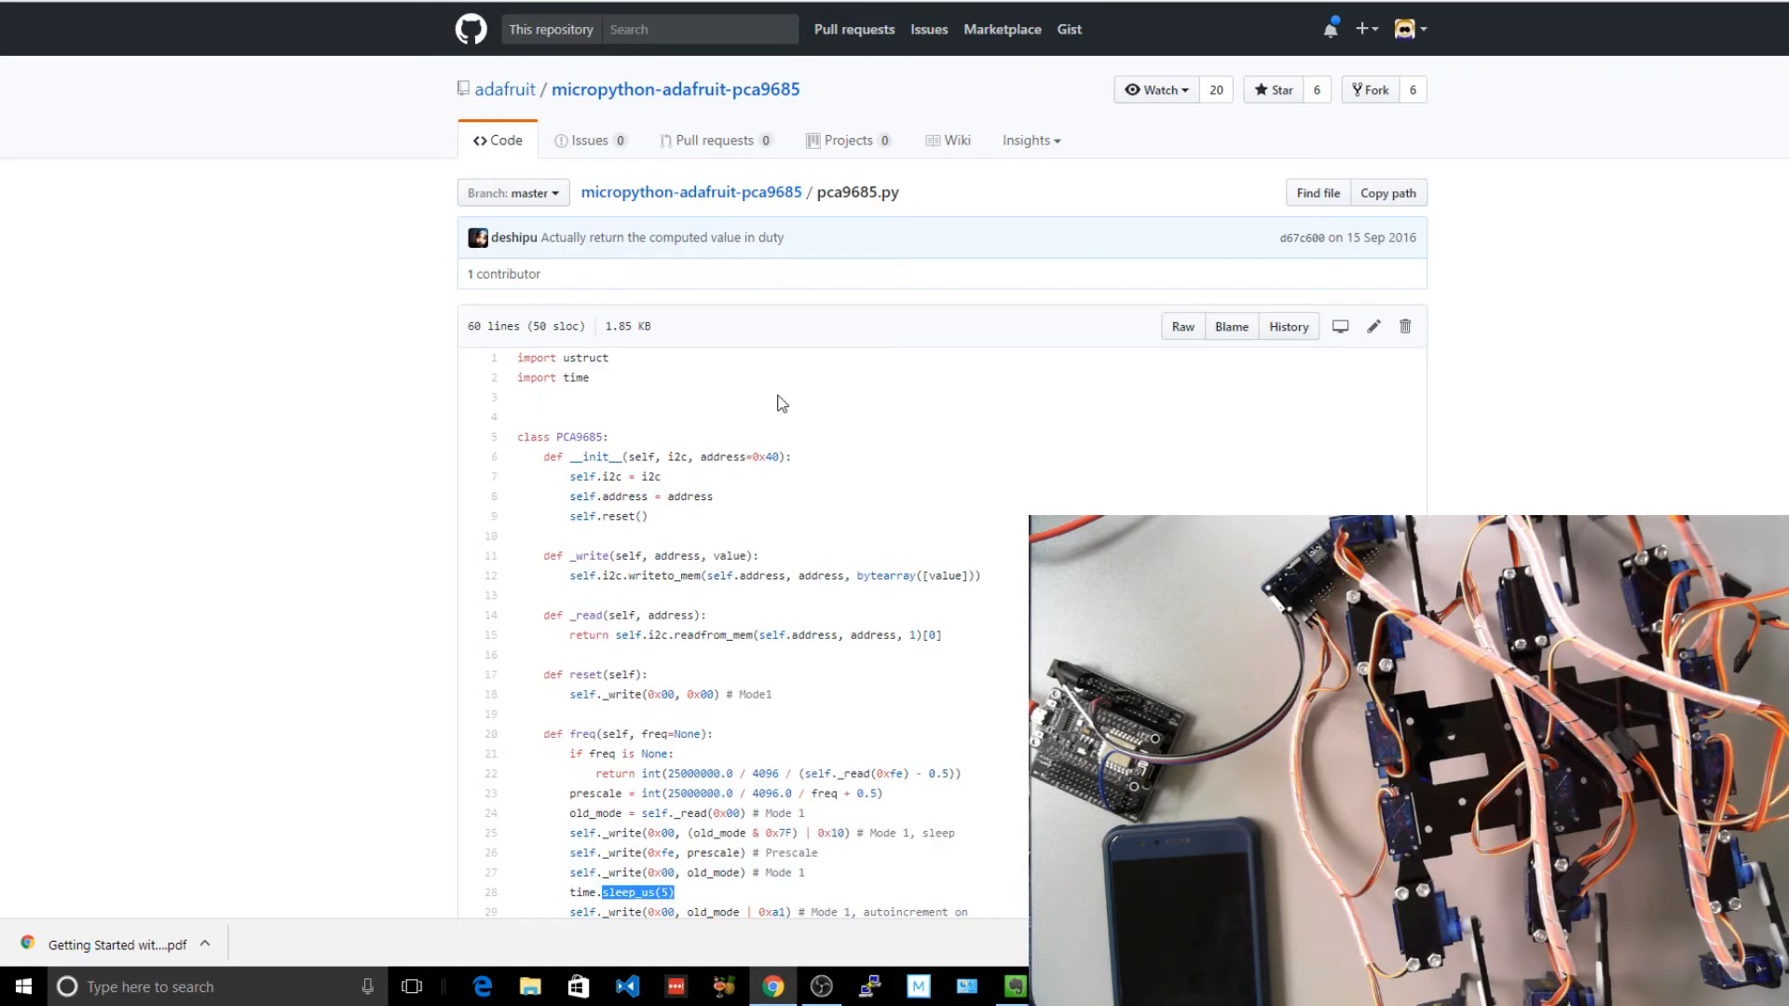
mouse_move(820, 332)
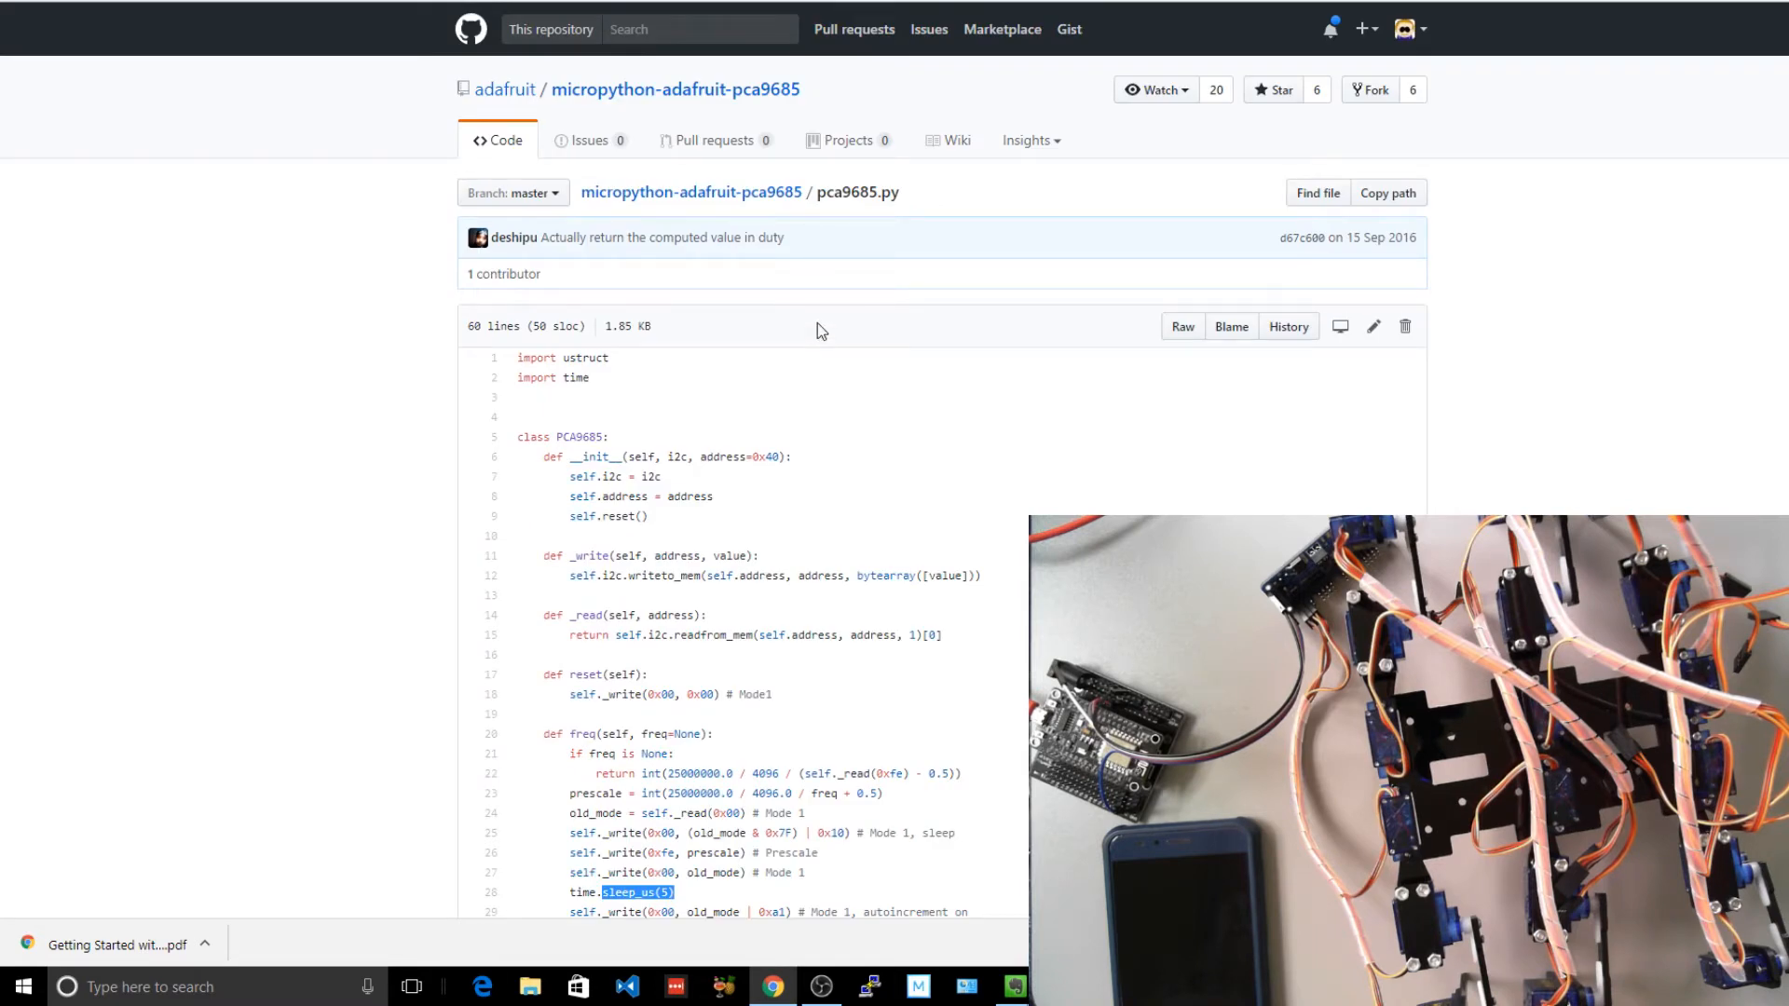
mouse_move(726, 196)
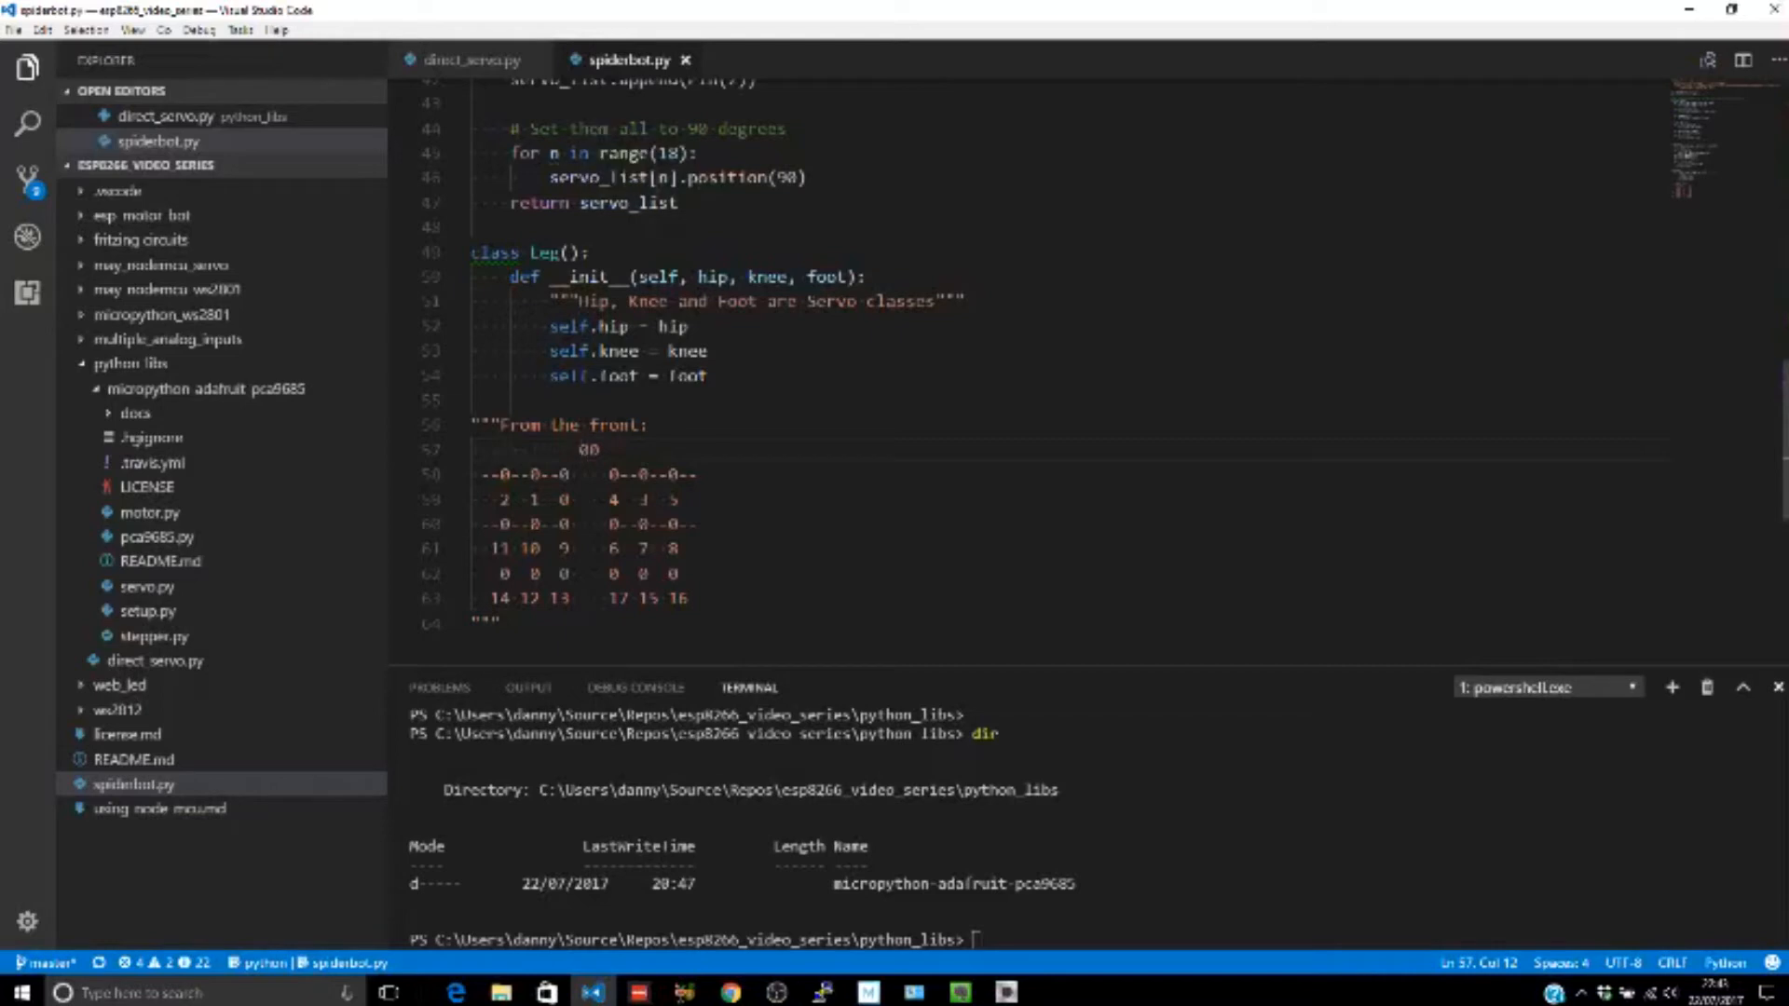
scroll(up, 3)
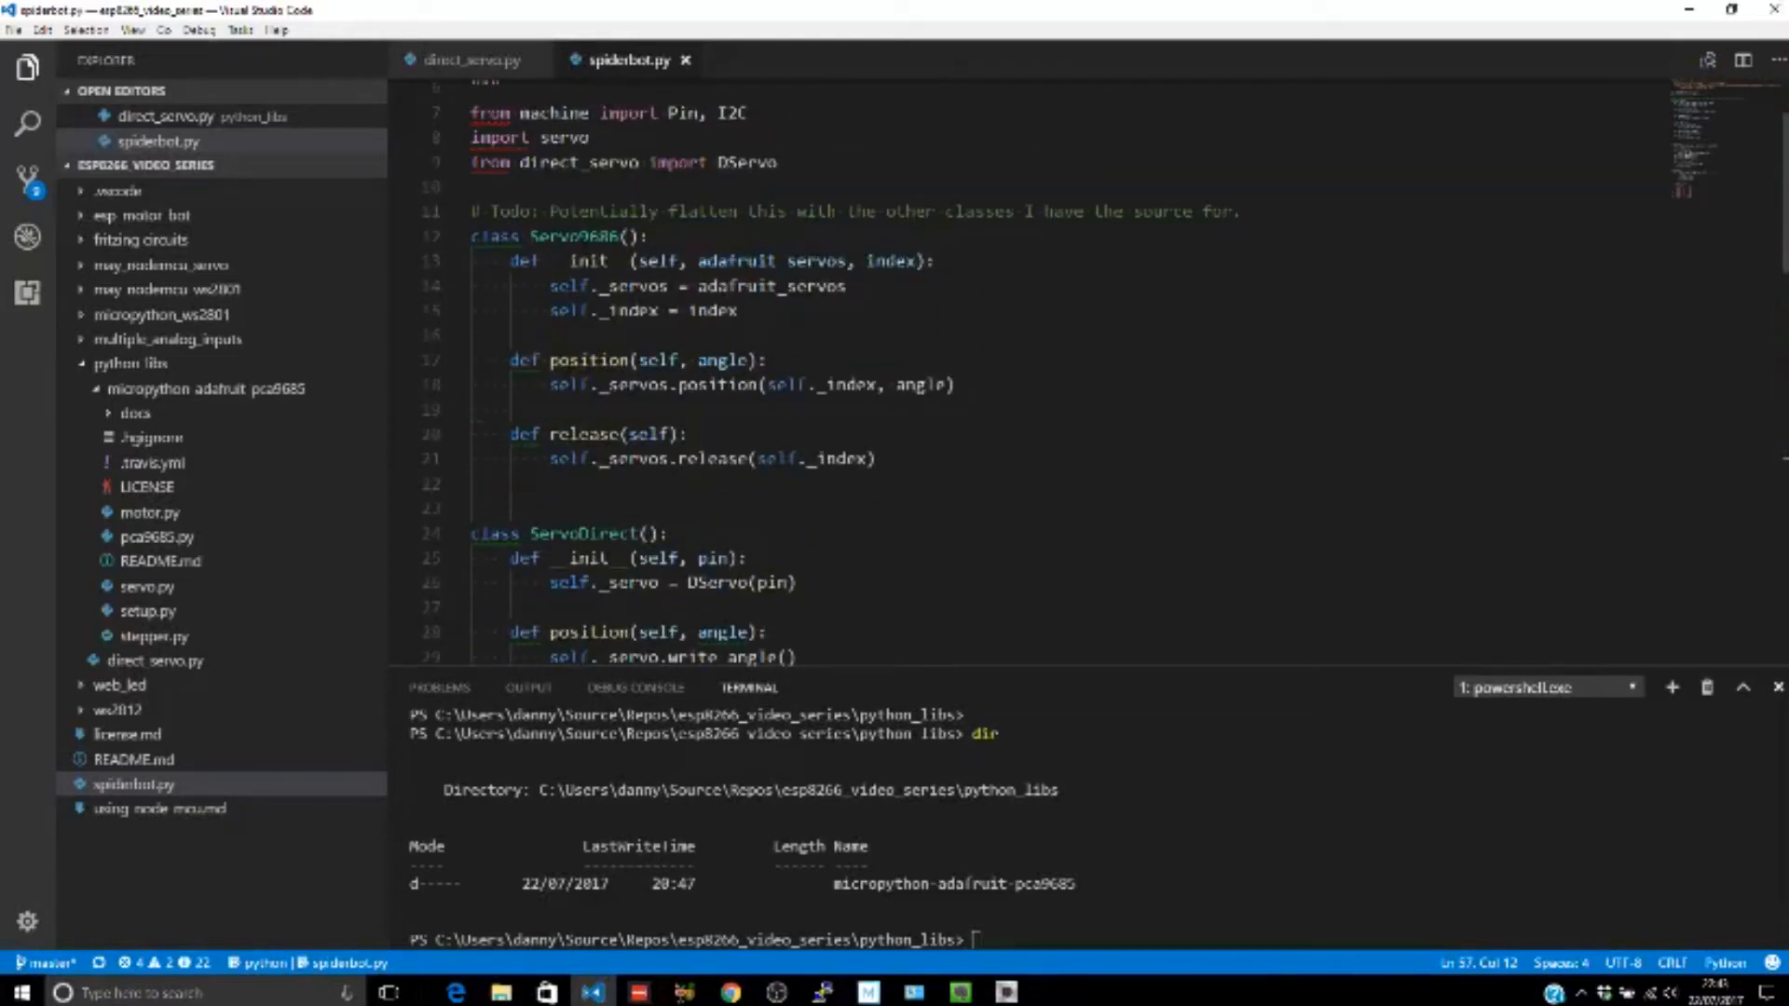
scroll(down, 3)
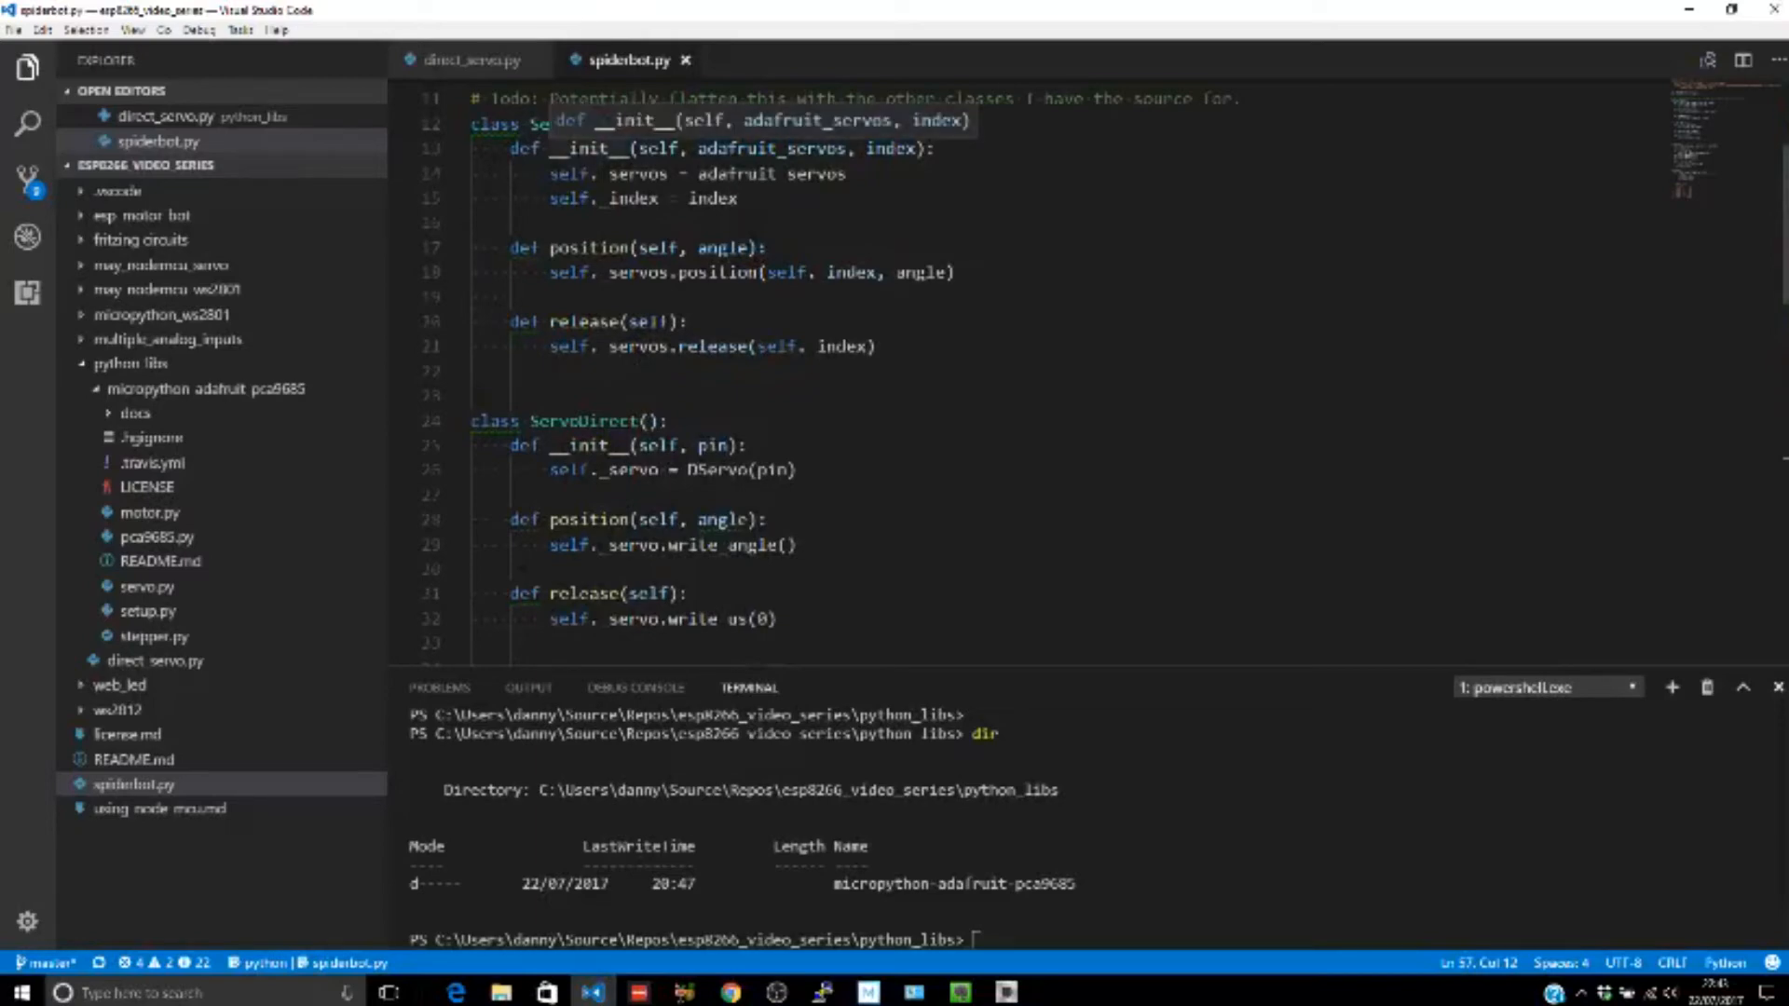
scroll(down, 3)
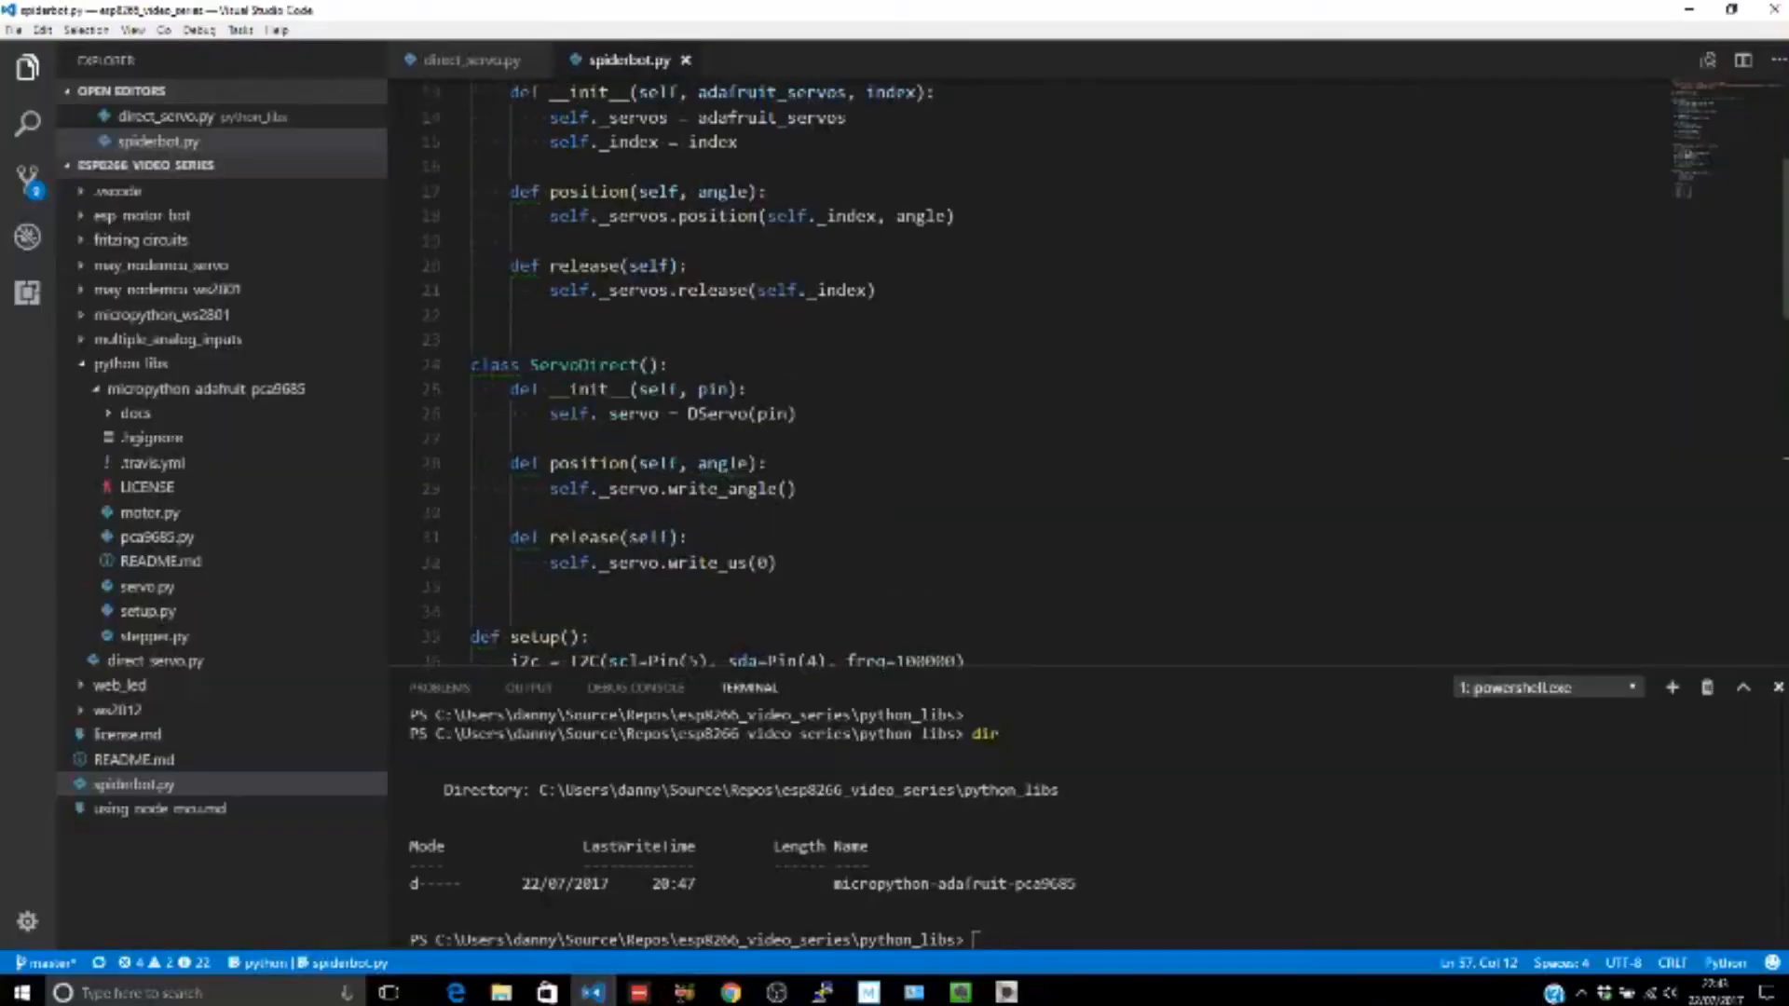
scroll(up, 3)
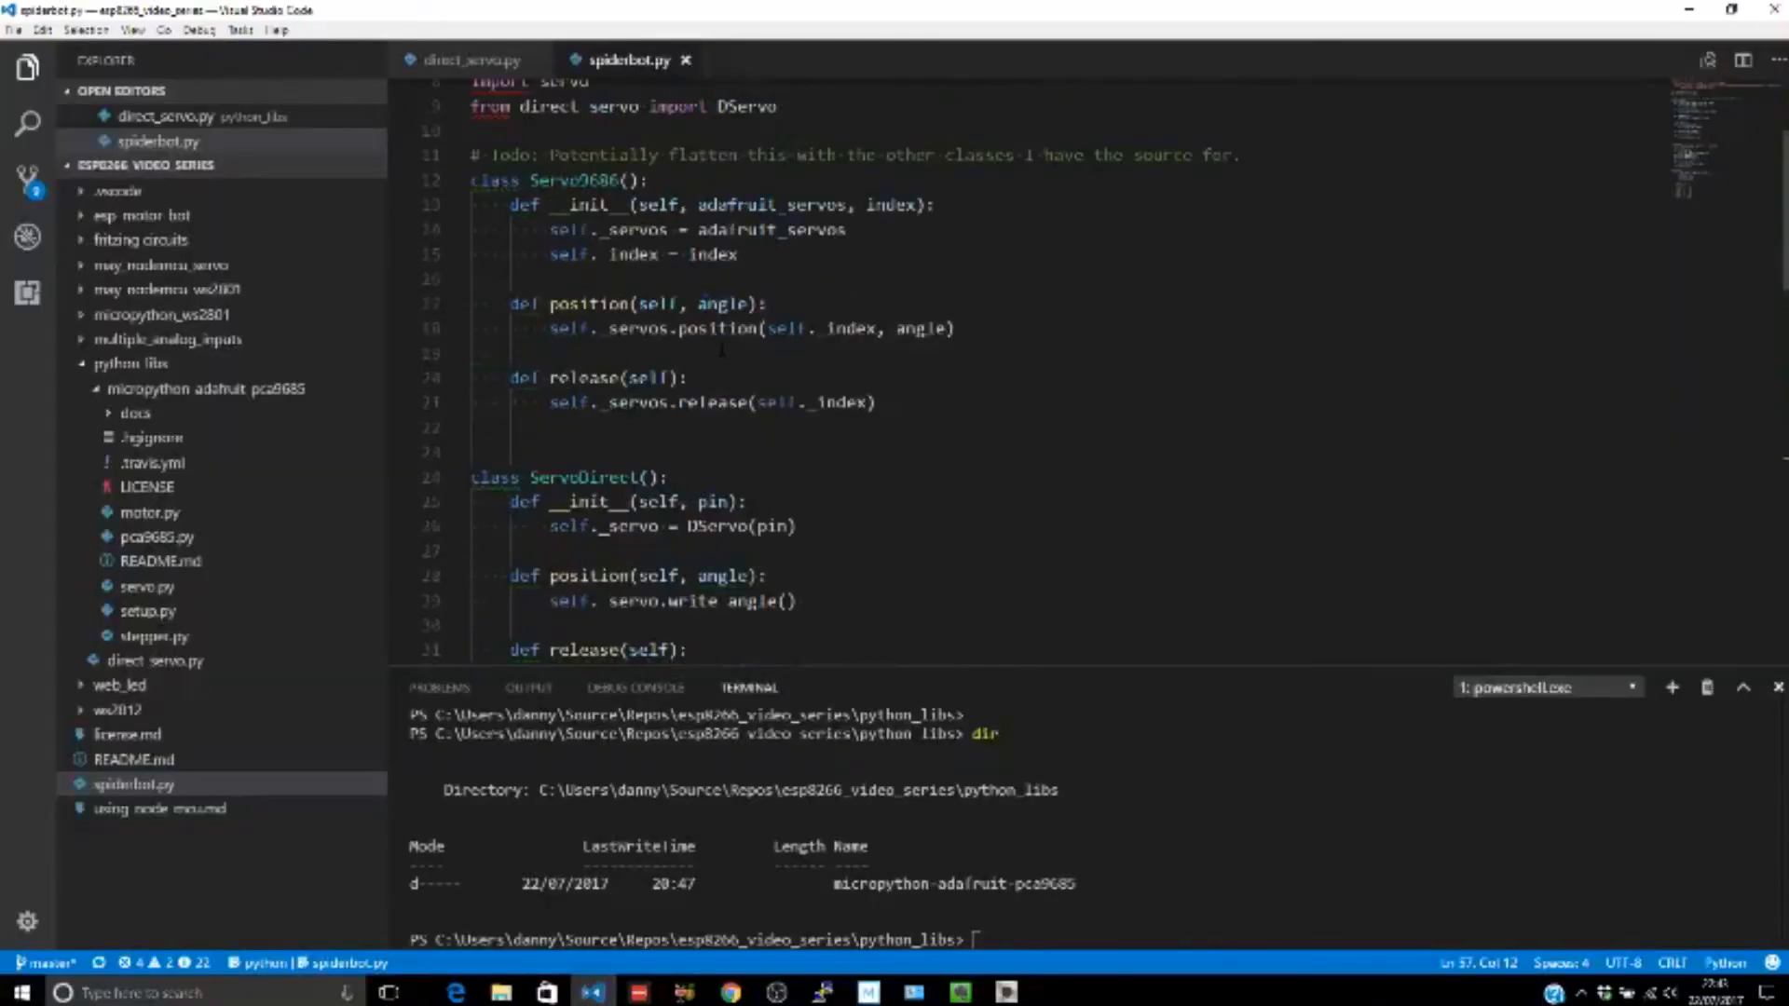
scroll(down, 3)
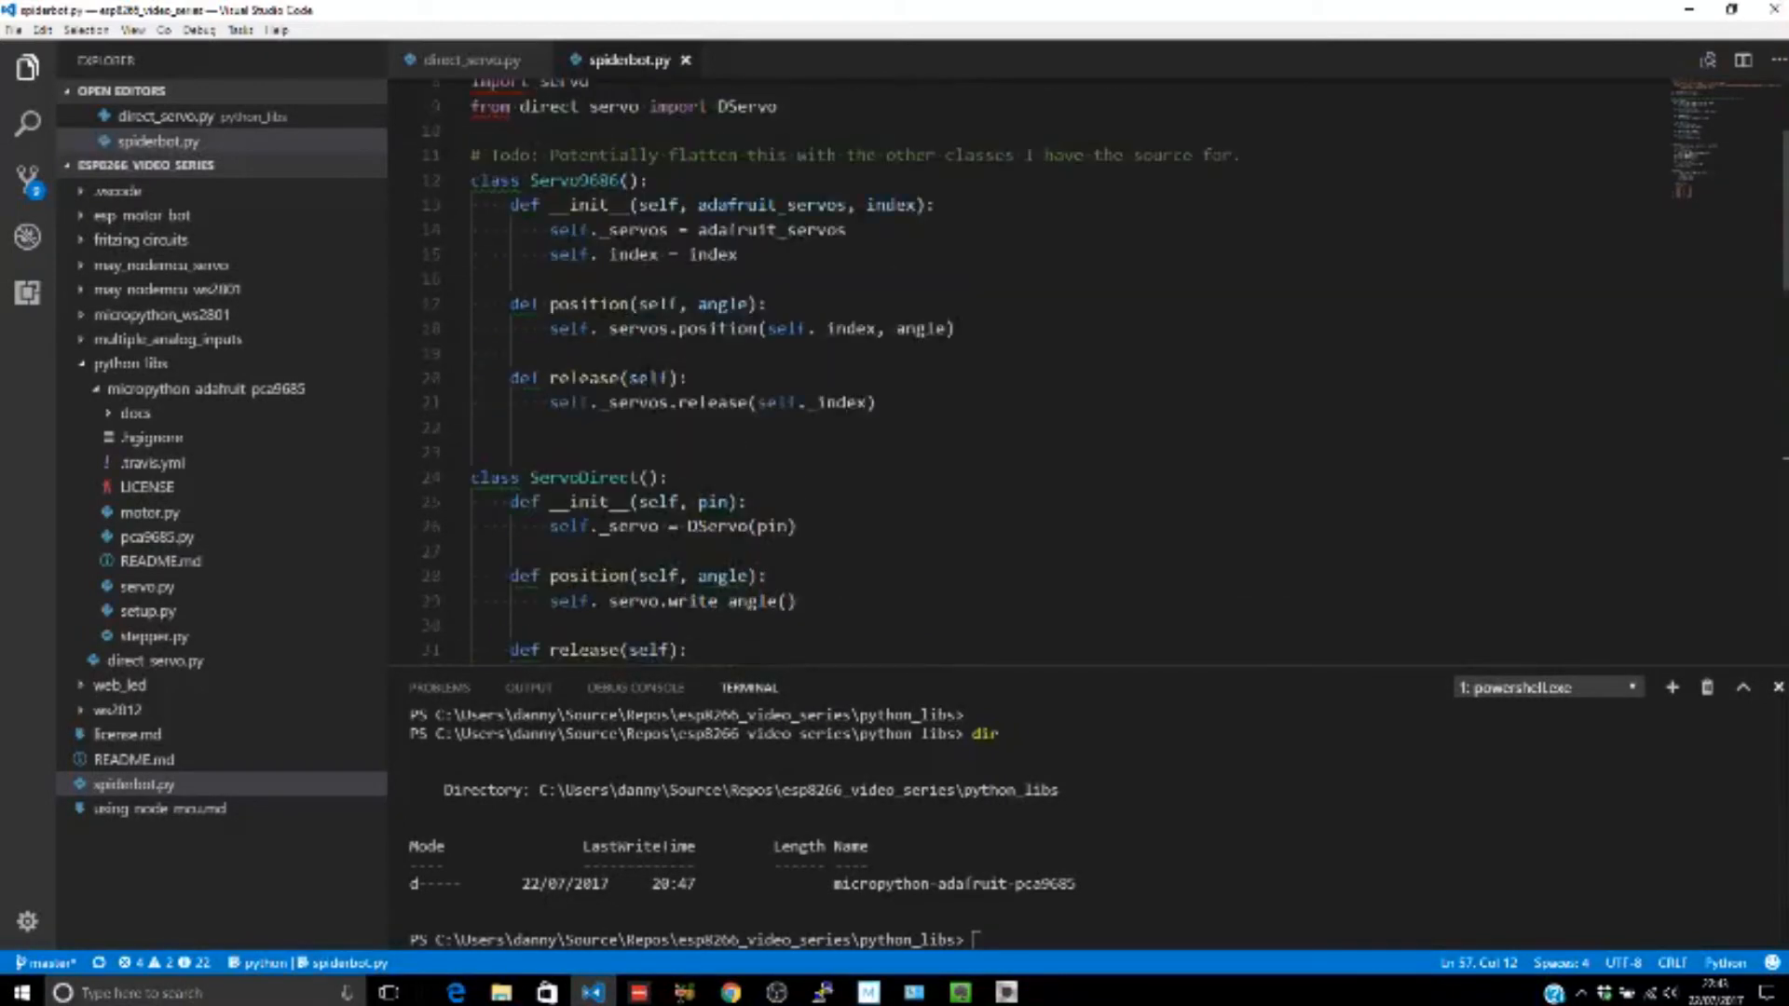
scroll(down, 3)
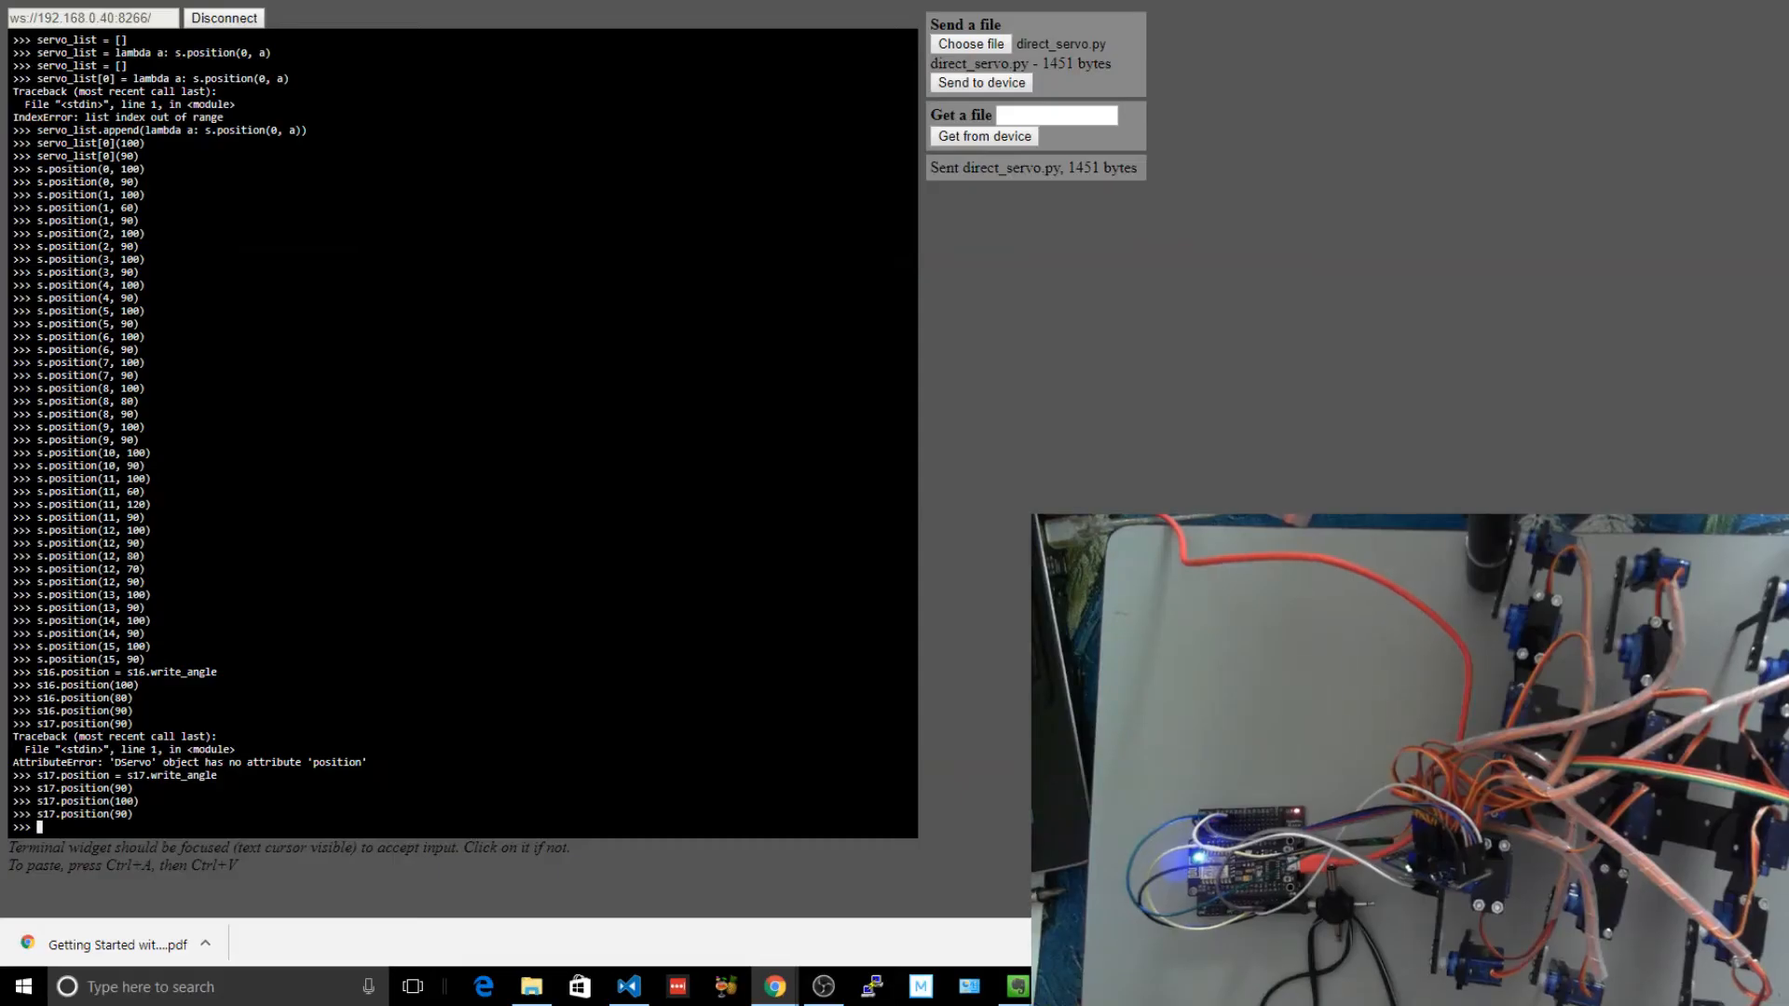
Enter s.position(7, 60) and s.position(12, 45) at the WebREPL prompt.
text(s.position(1, 60)
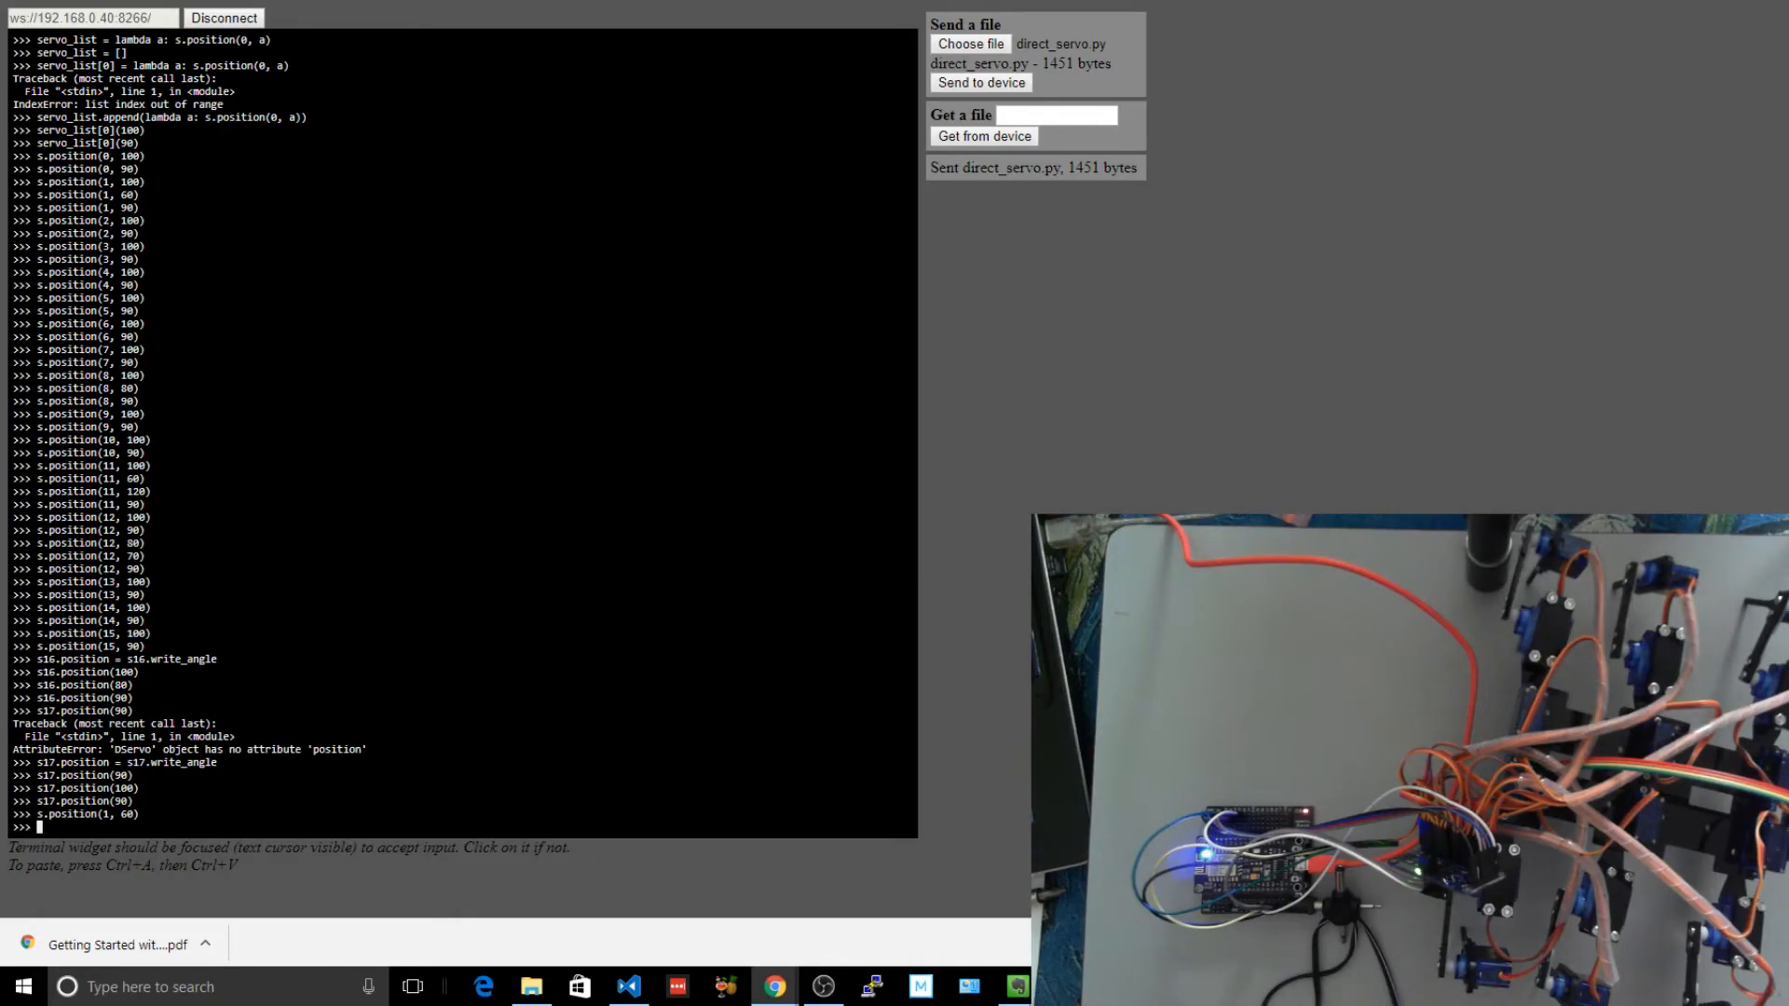
text(s.position(7, 60)
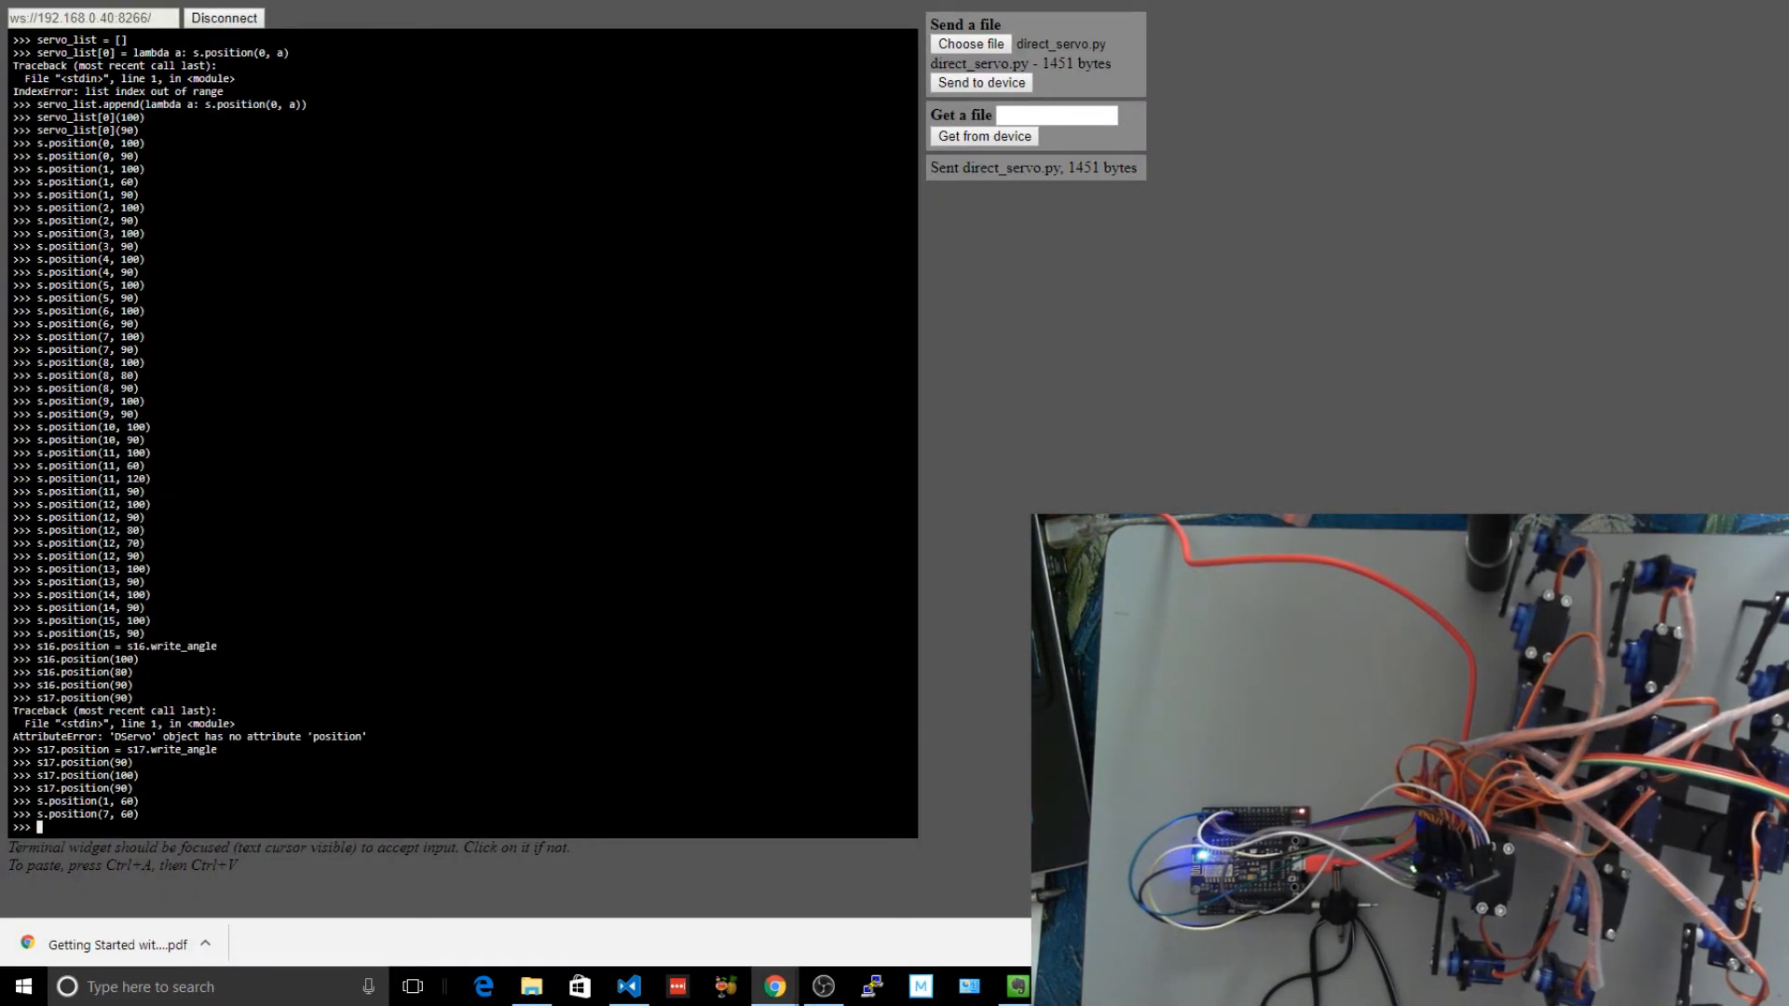
text(s.position(7, 60))
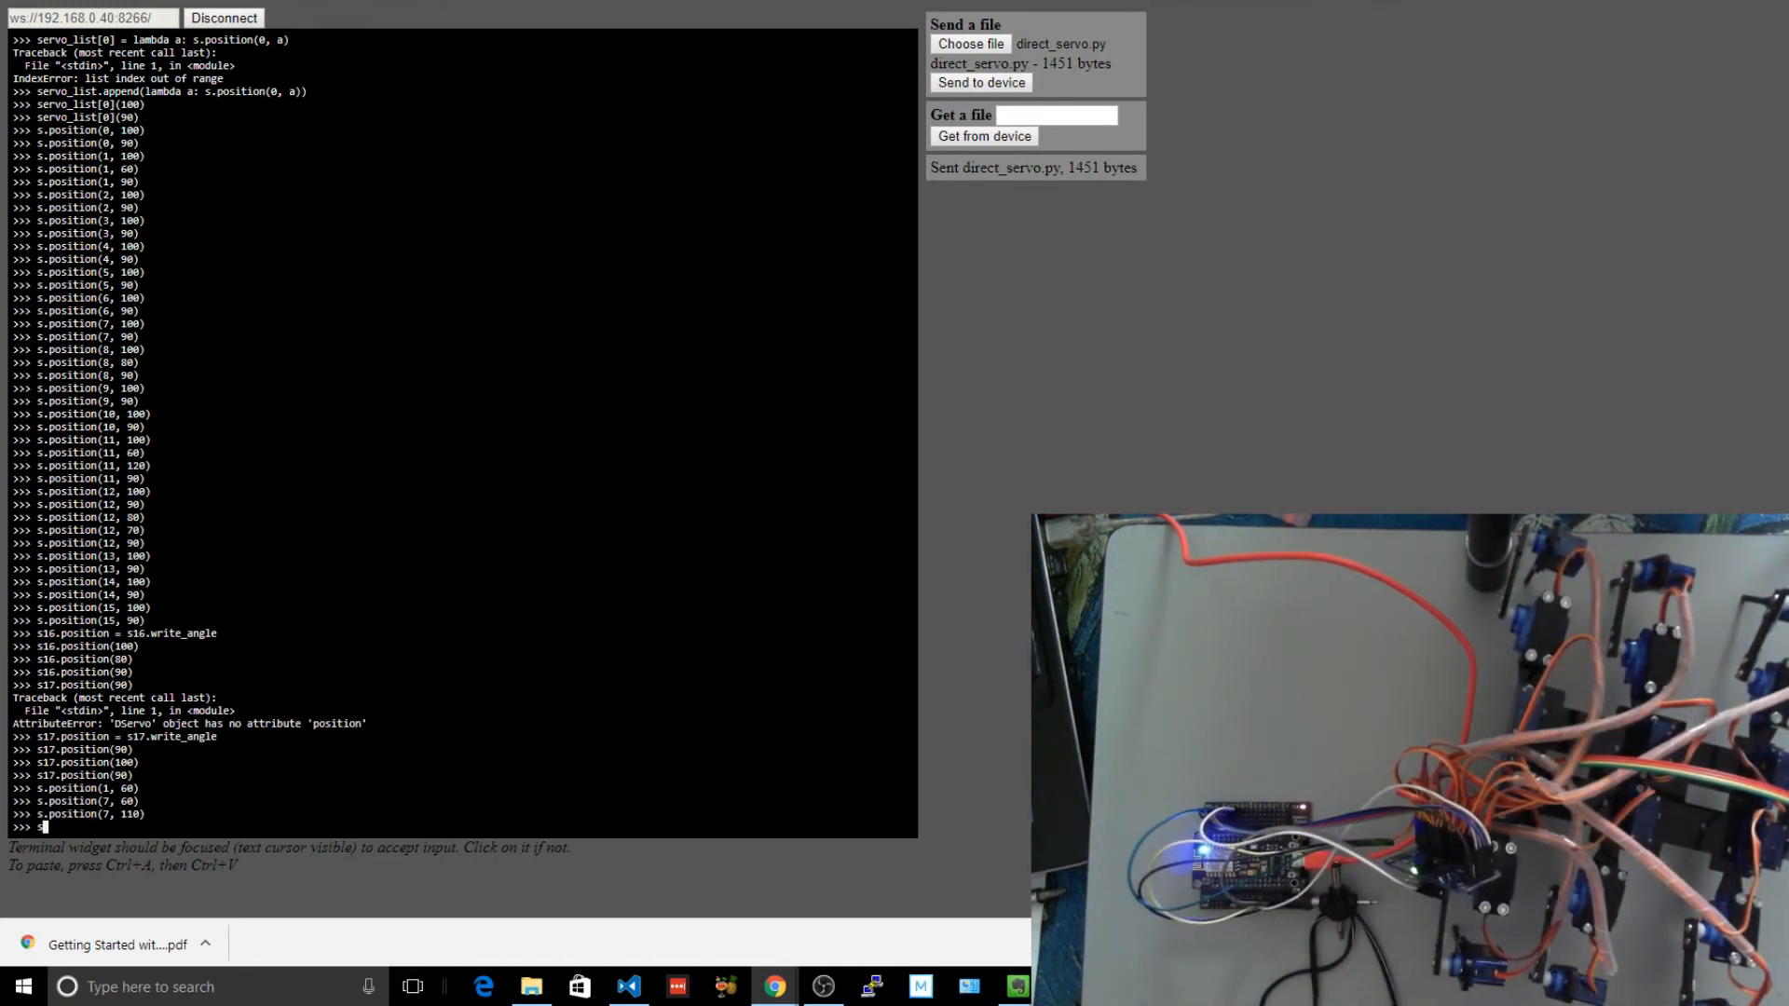
text(s.position(12)
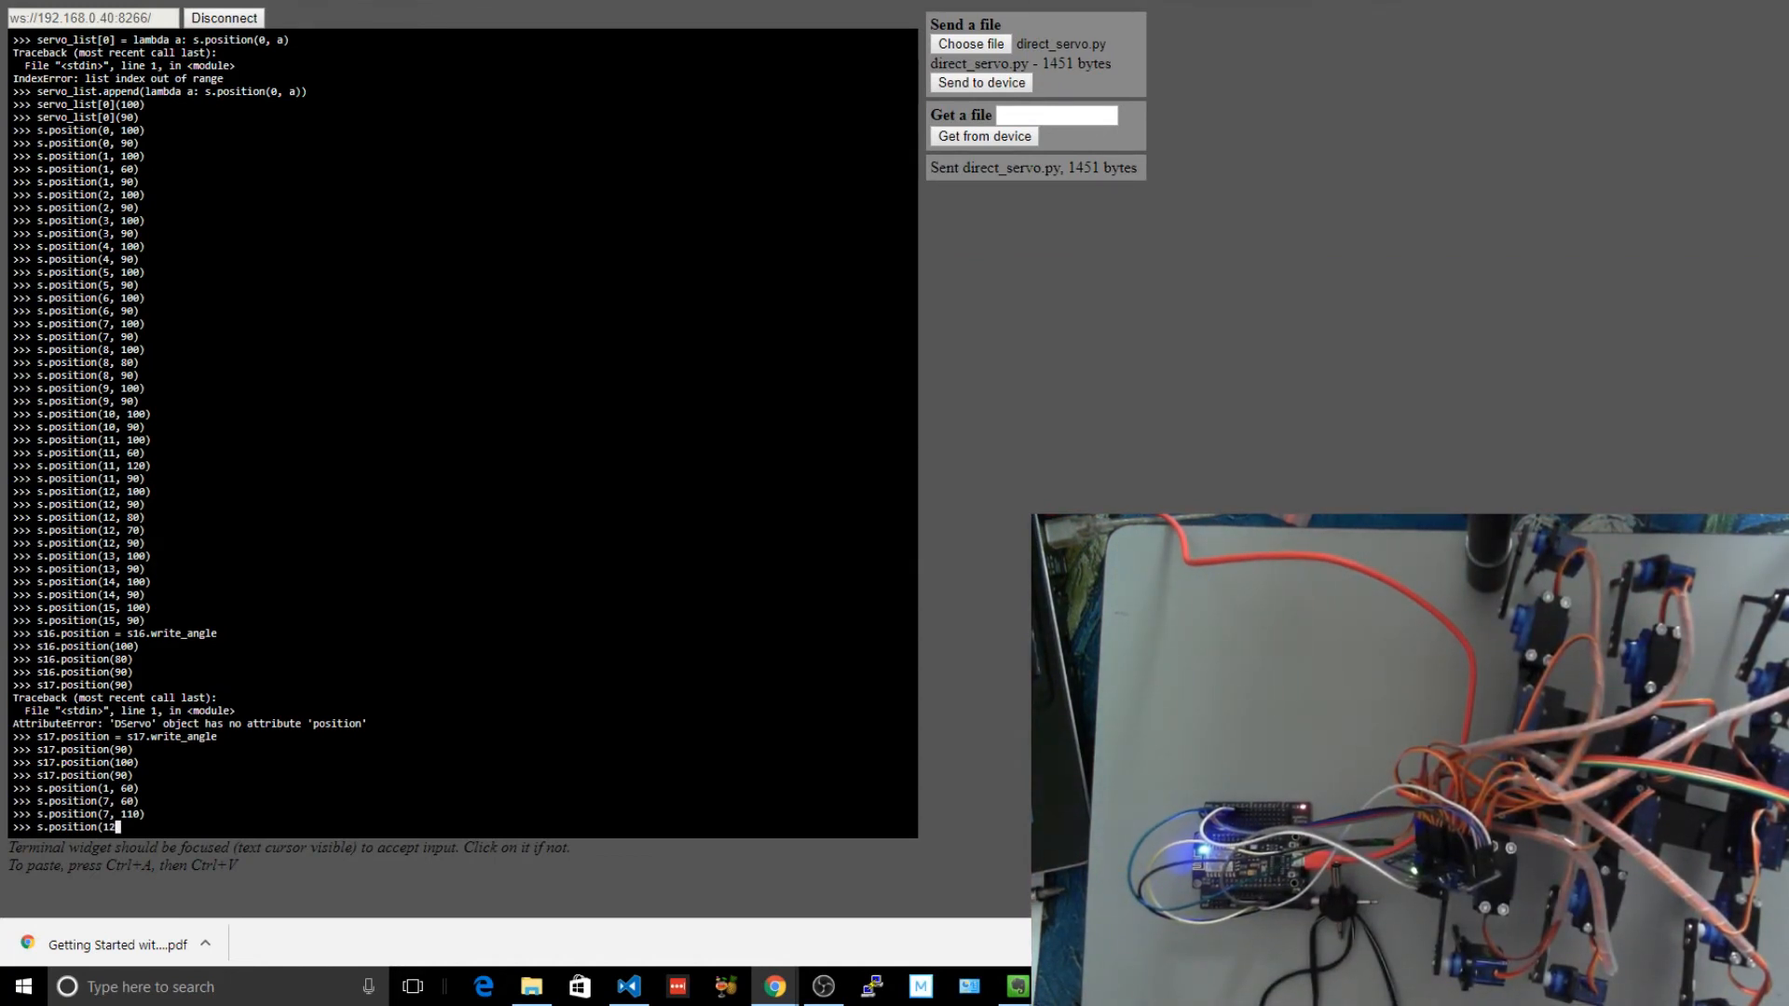
text(s.position(12, 45))
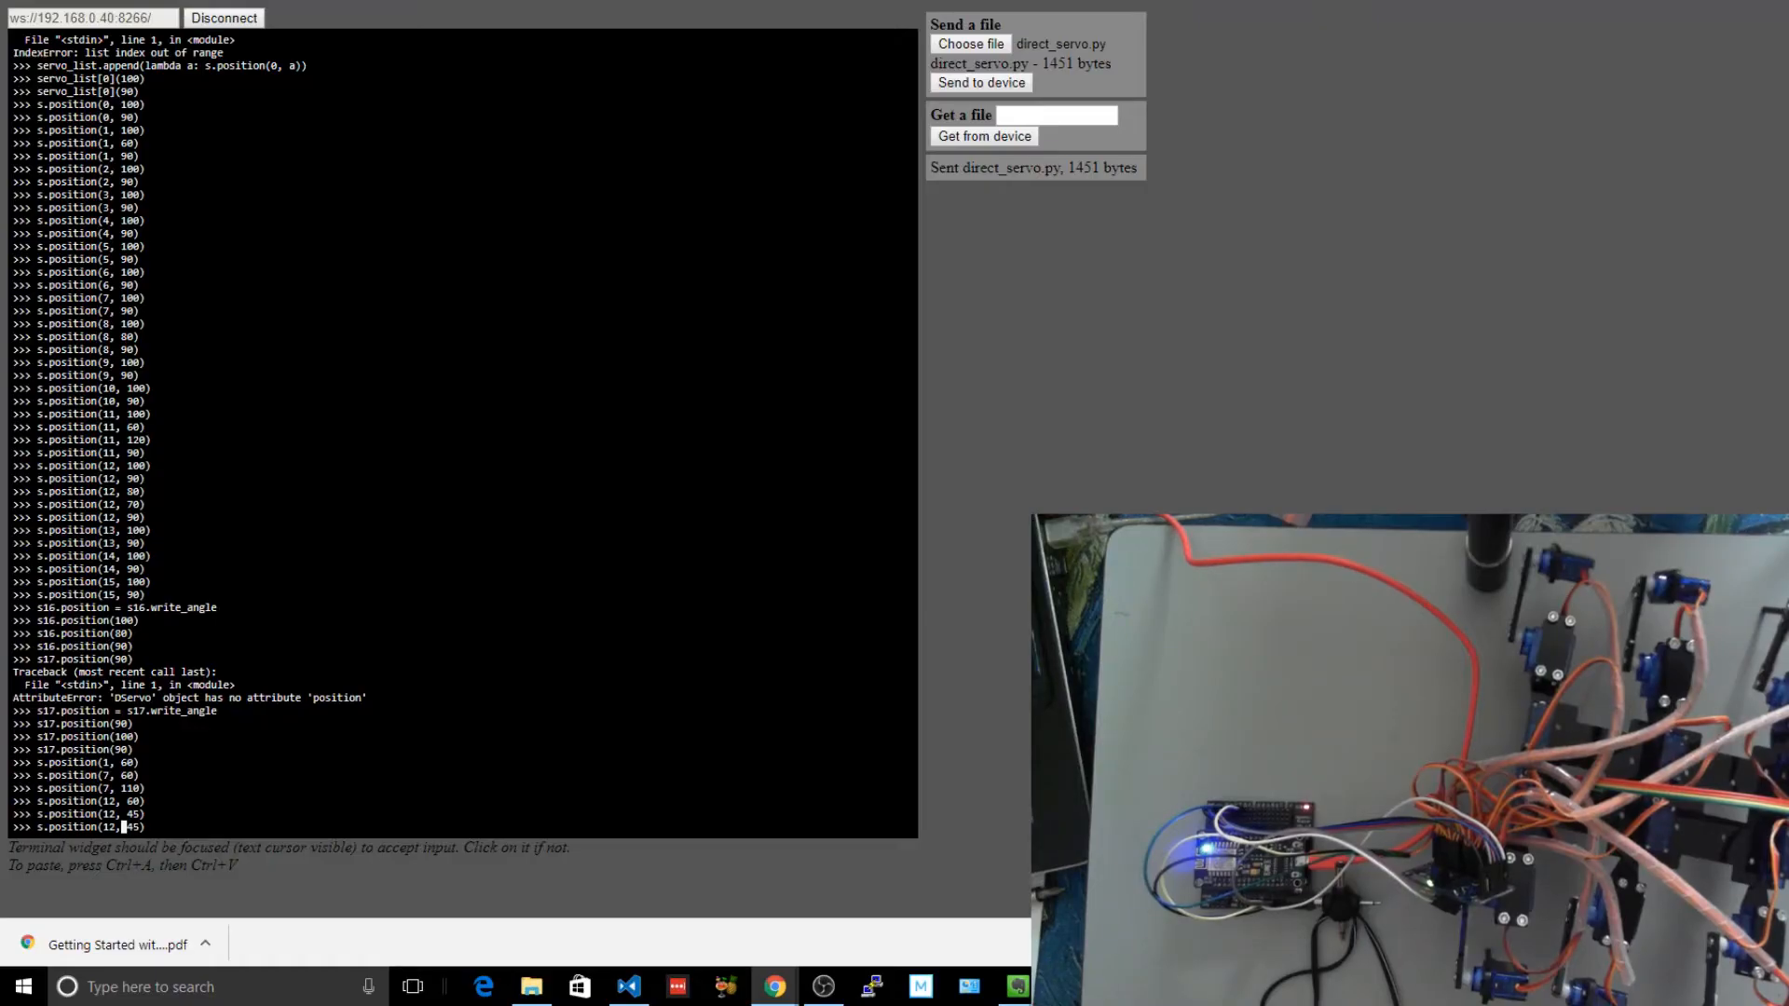